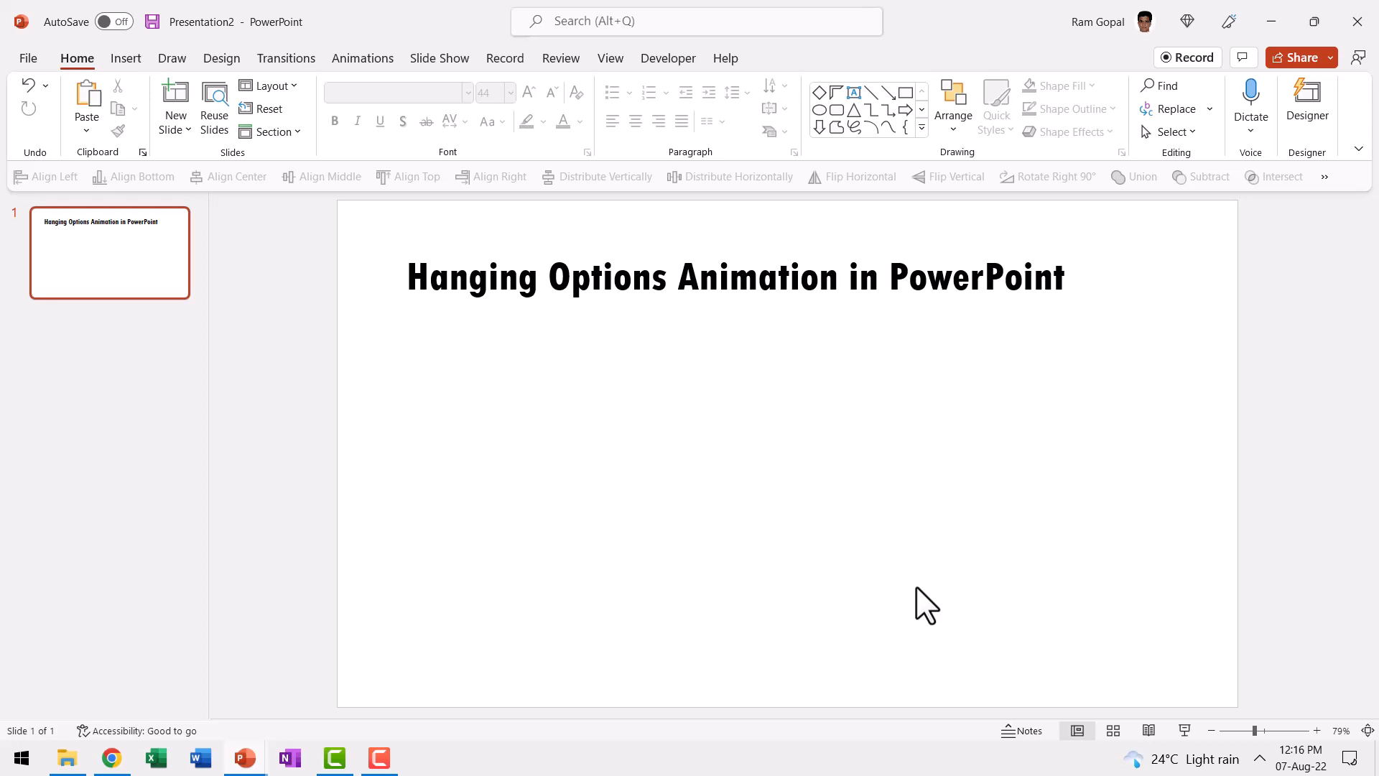
Draw a Half Frame shape below the title and open its Size and Position settings.
click(921, 128)
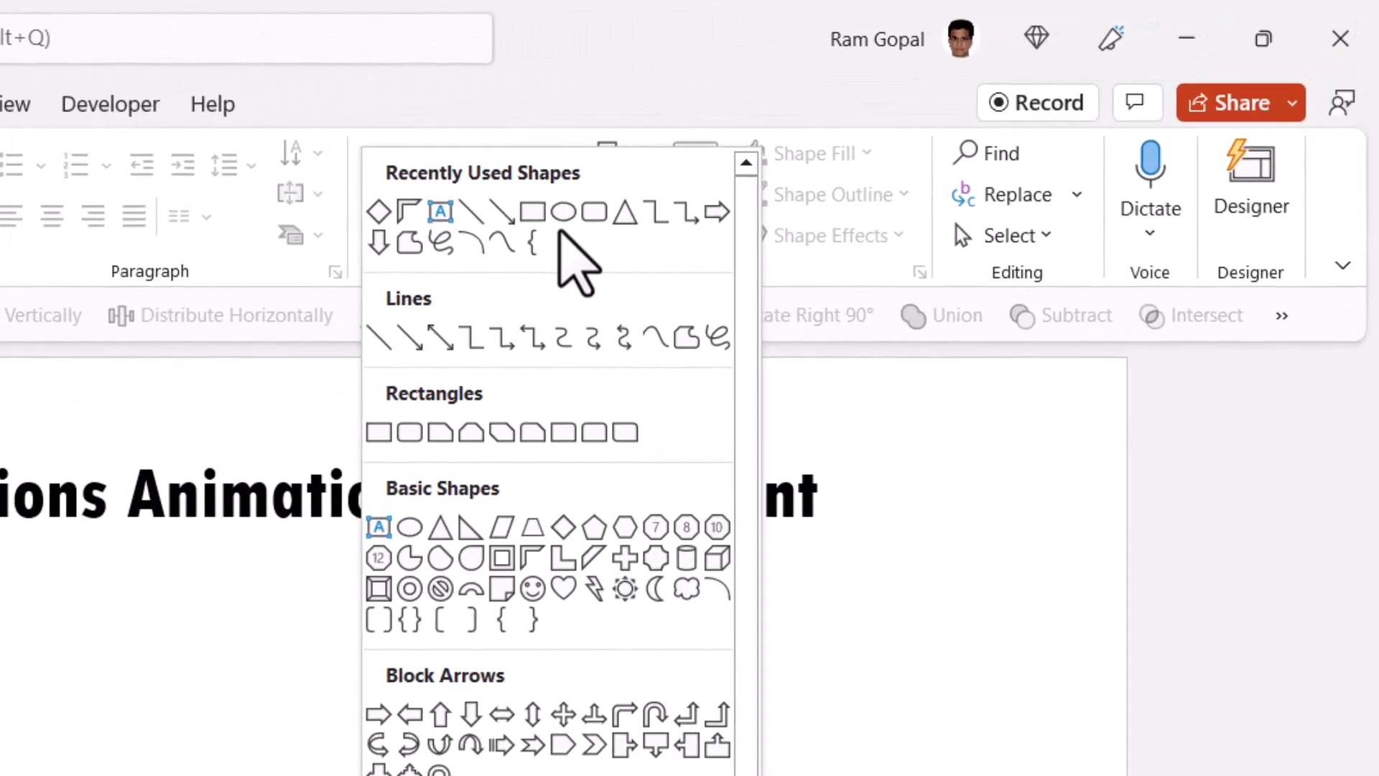
mouse_move(532, 559)
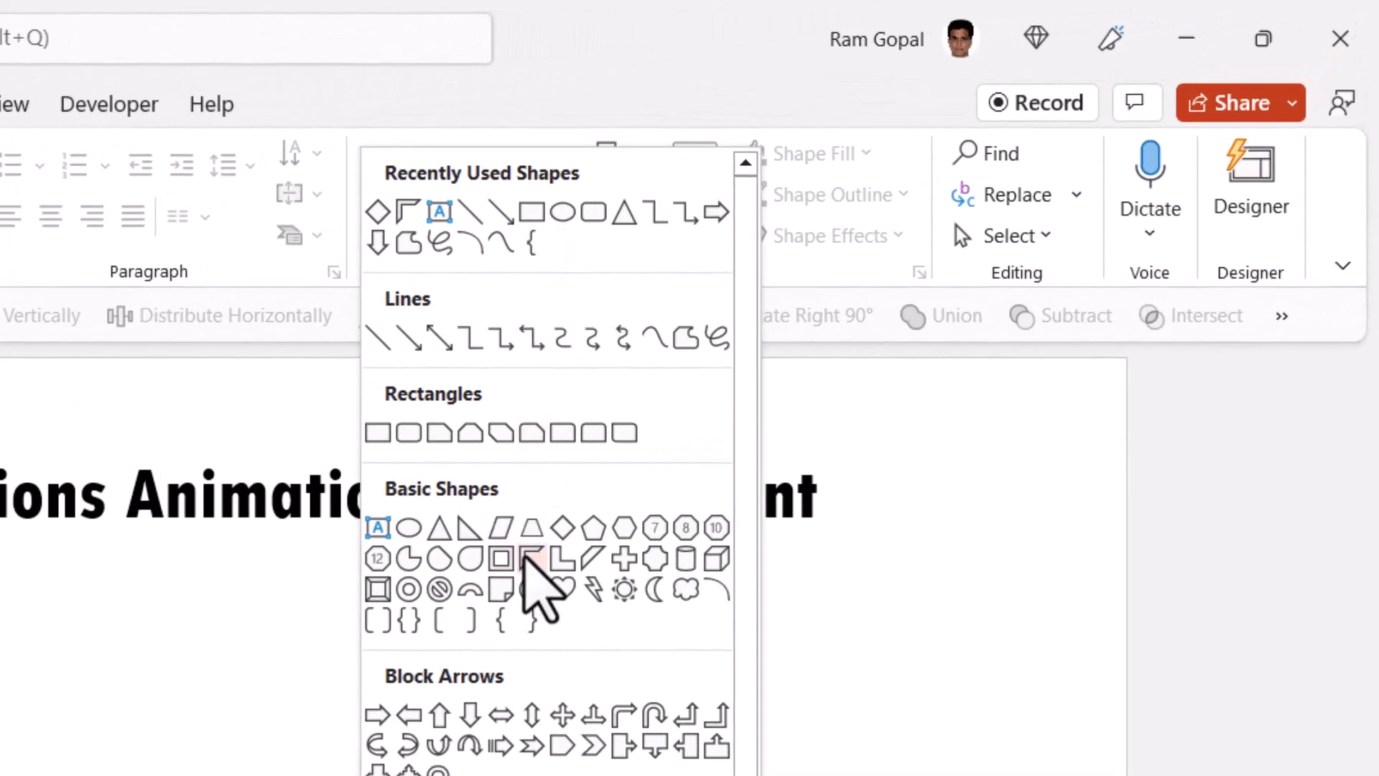
click(537, 559)
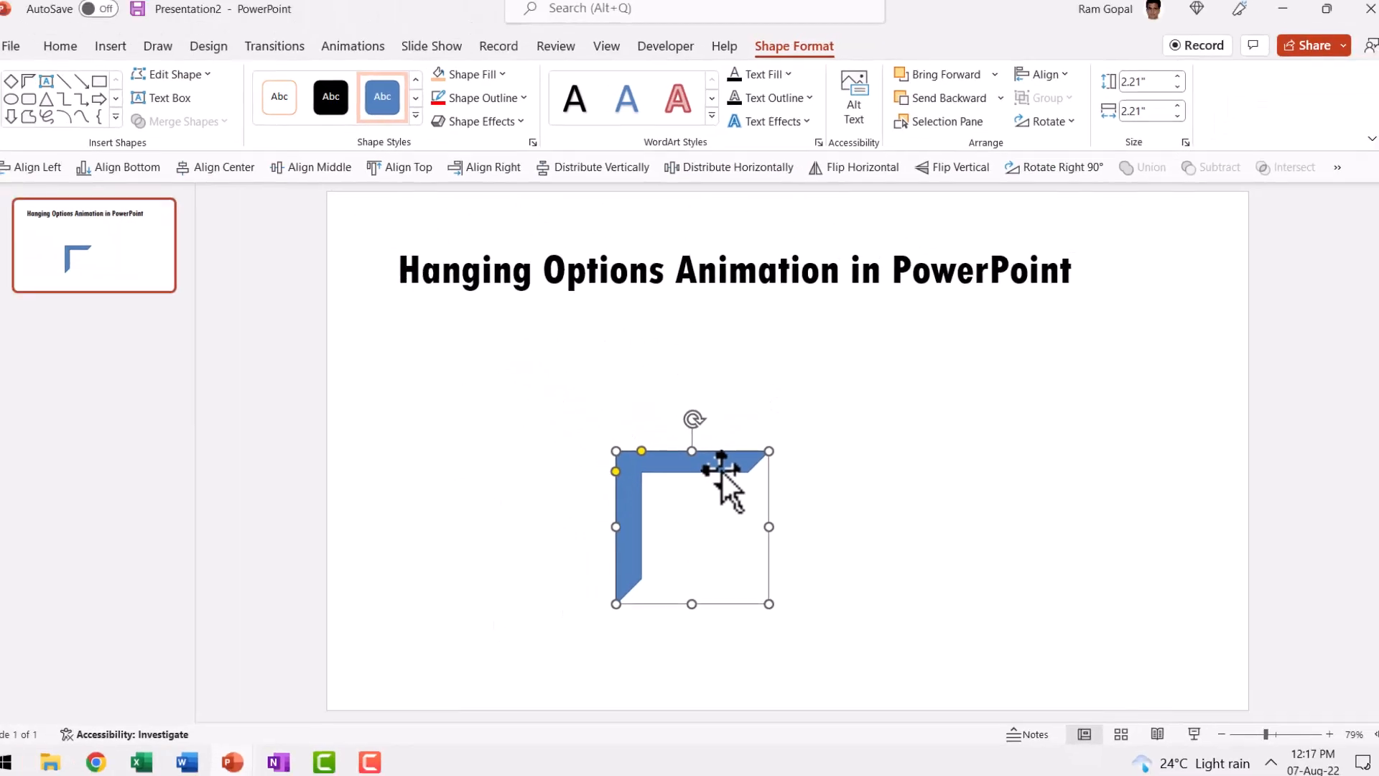
right_click(722, 471)
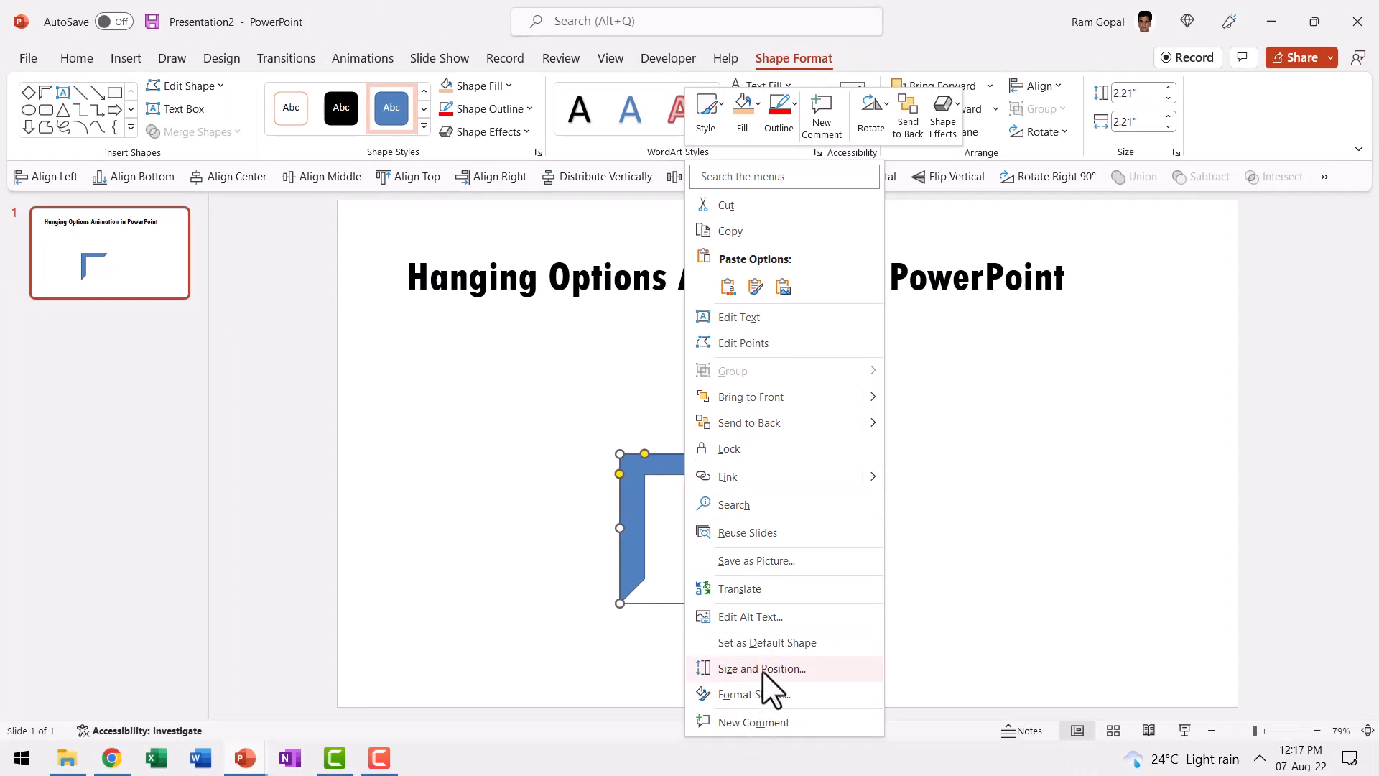
click(760, 668)
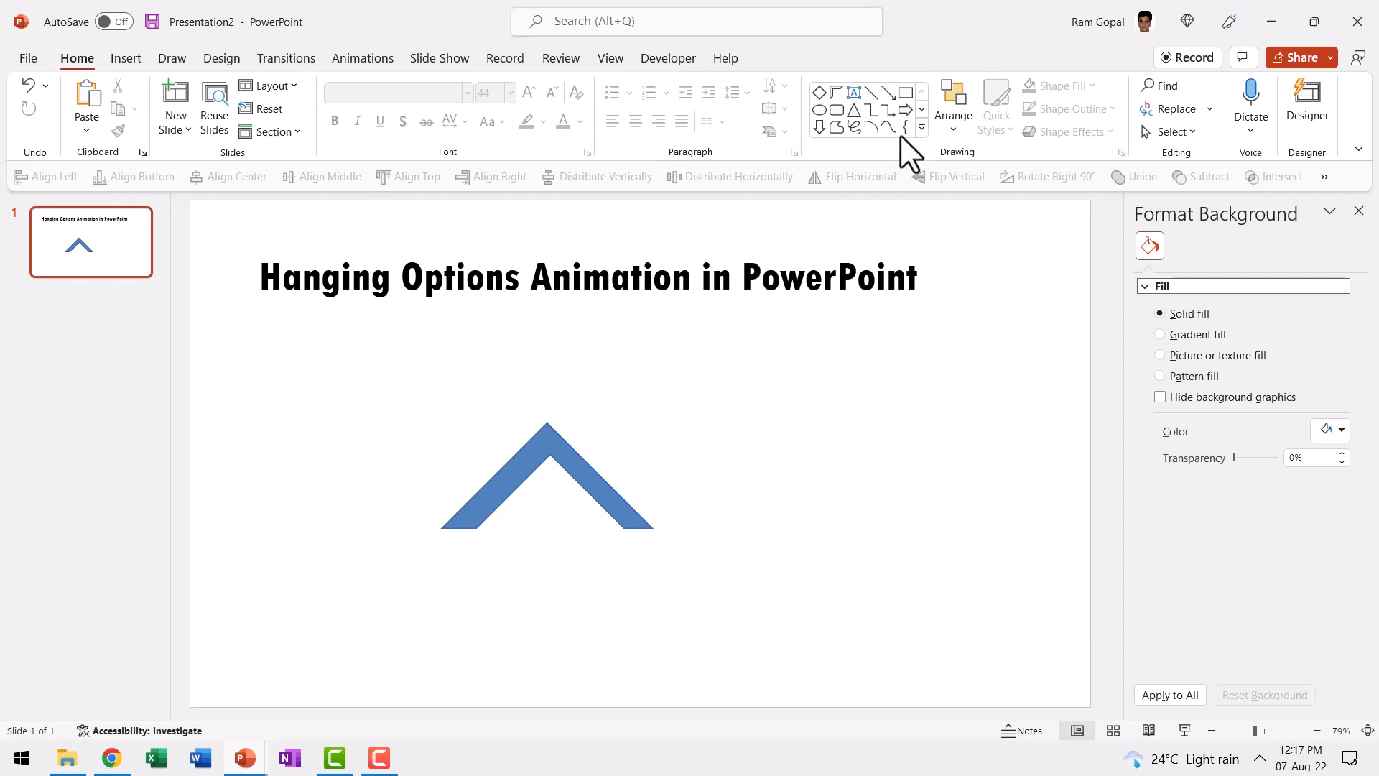
Draw a diamond below the chevron and nest it just under the chevron.
click(921, 130)
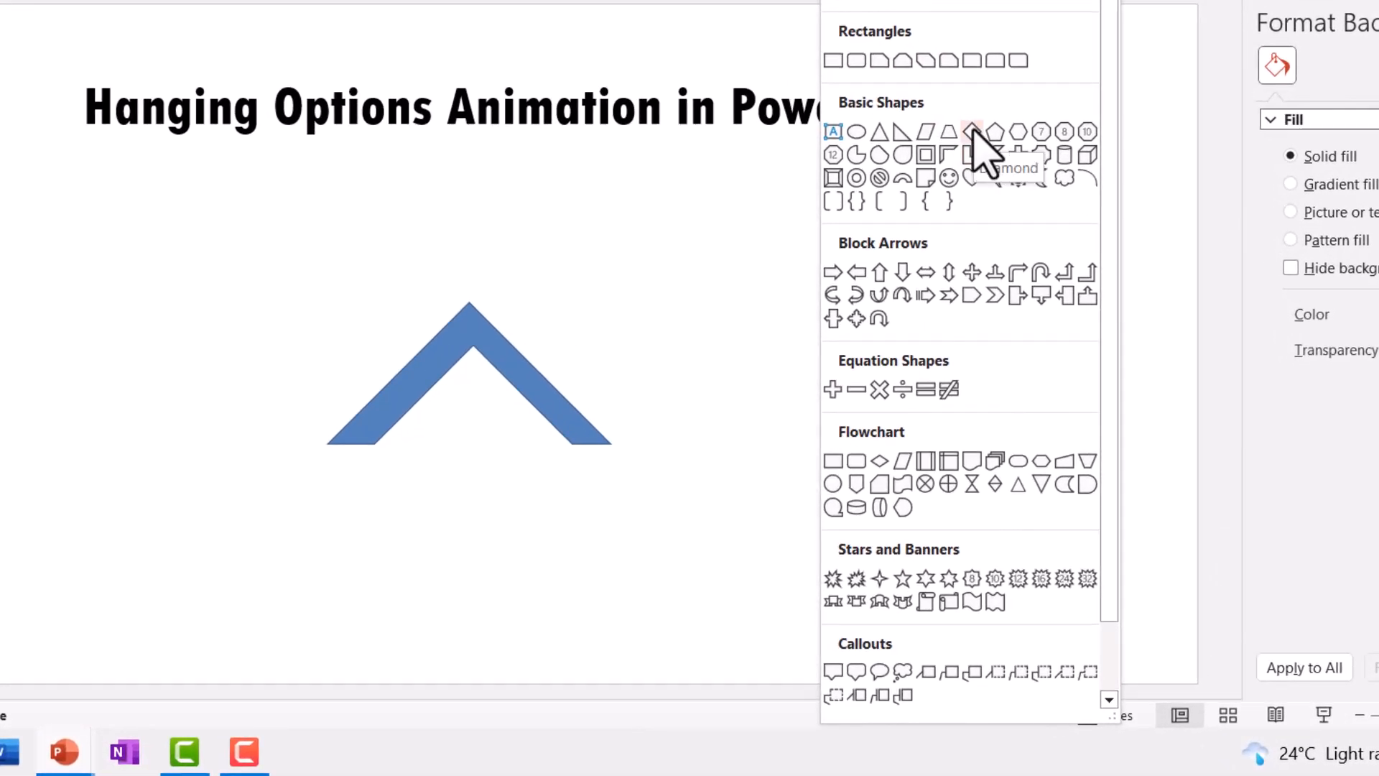
click(968, 132)
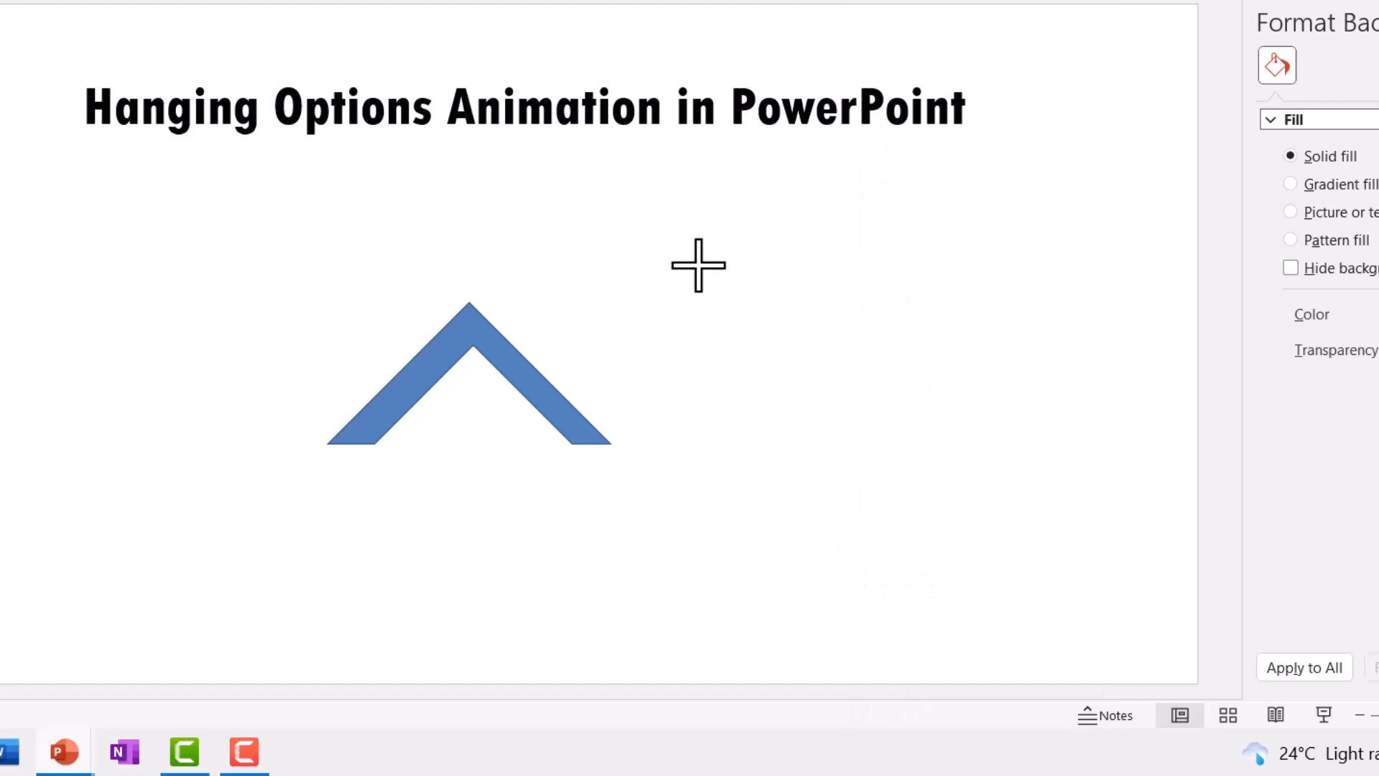
drag(698, 266, 951, 505)
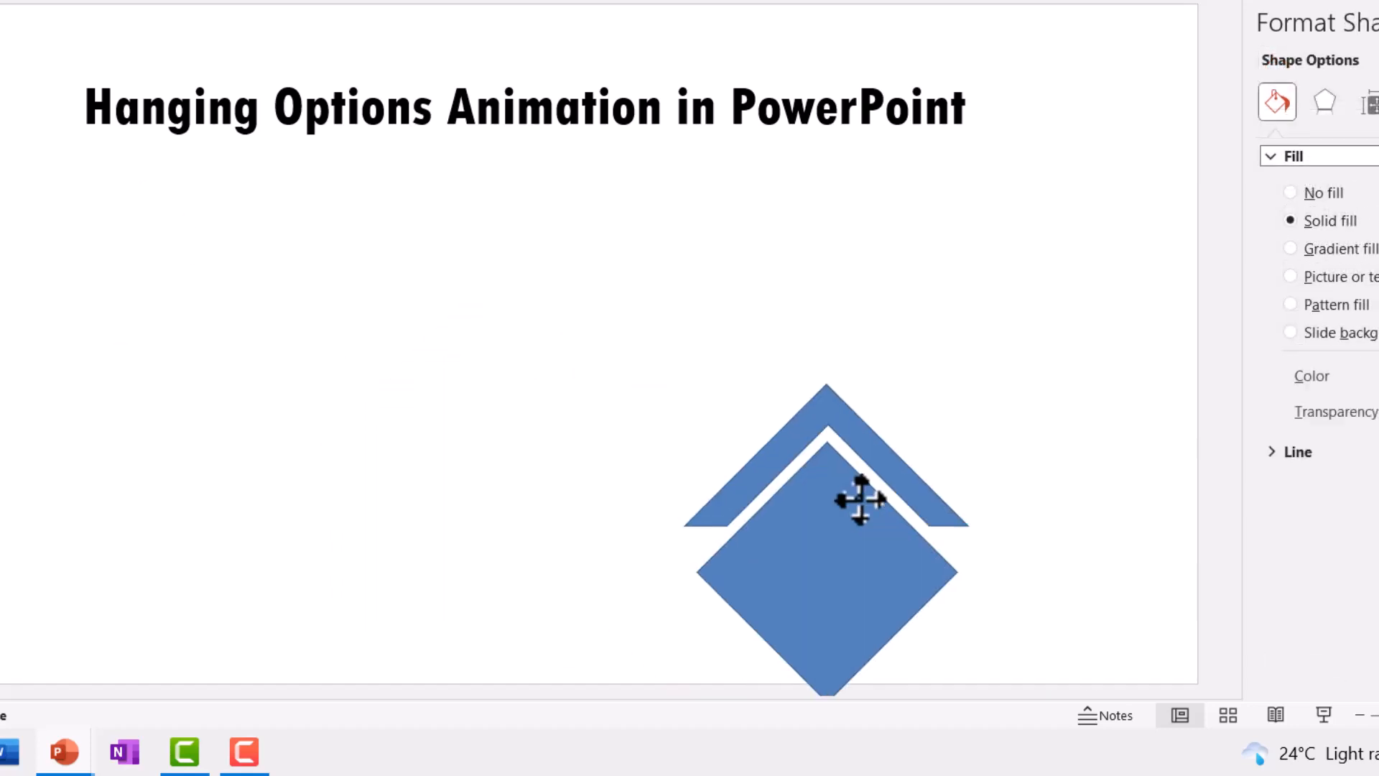
drag(858, 499, 916, 440)
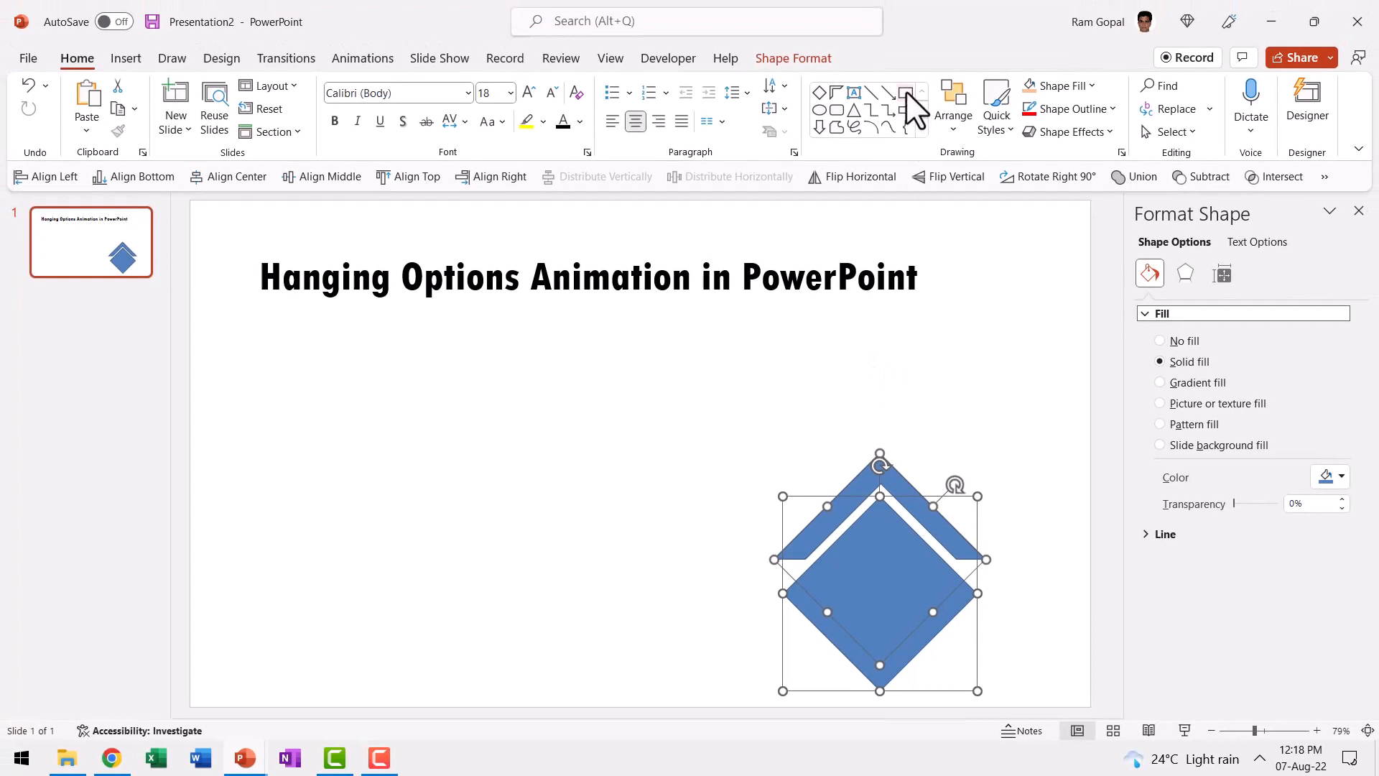
mouse_move(915, 108)
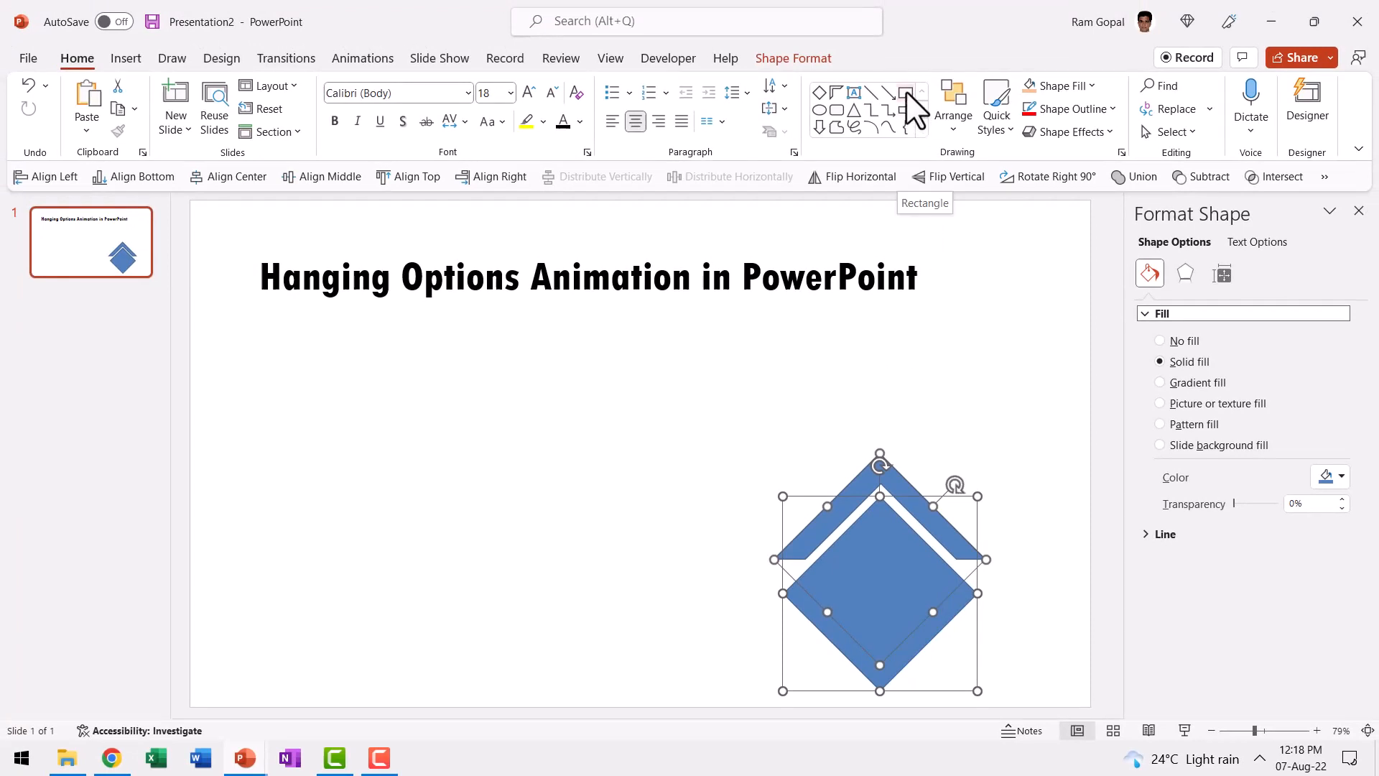
Draw a thin rectangle across the slide under the title and bring up its formatting options.
click(905, 93)
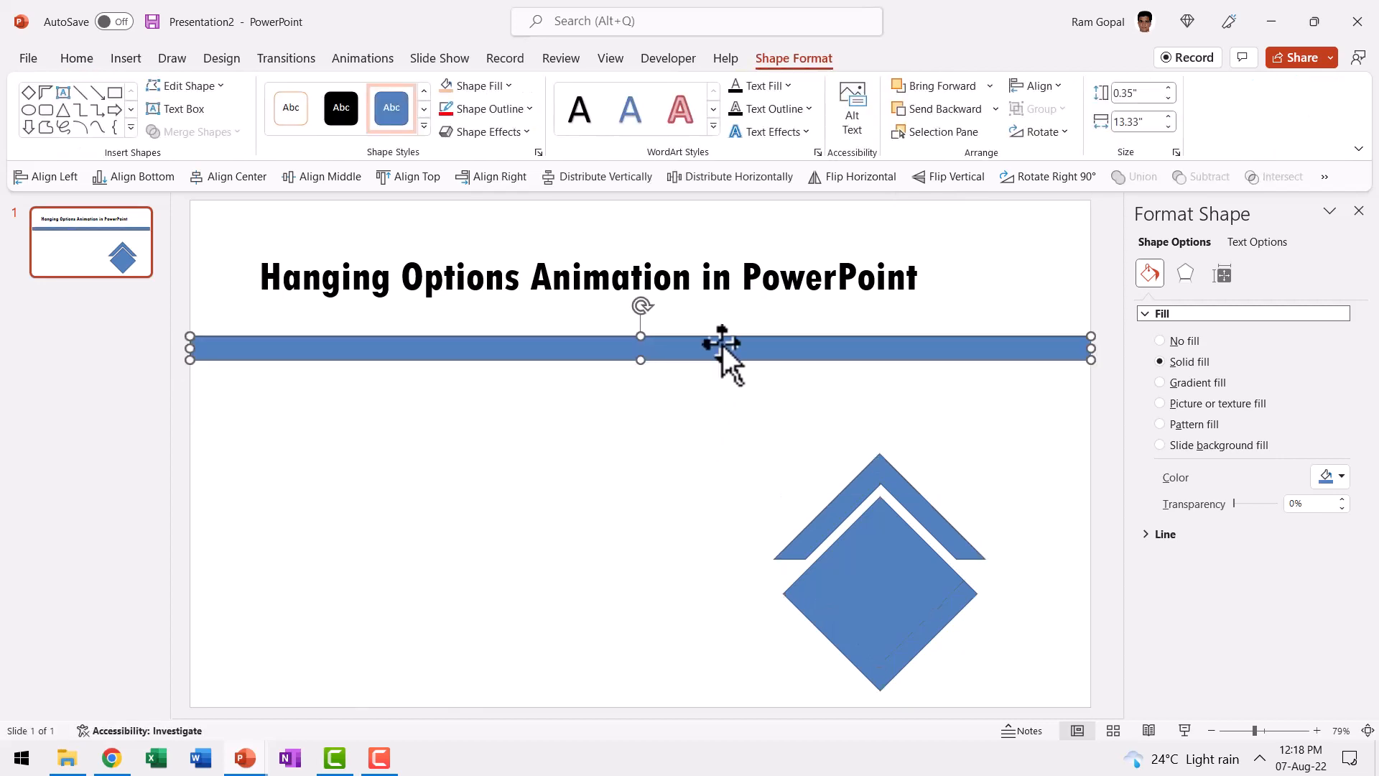
right_click(722, 348)
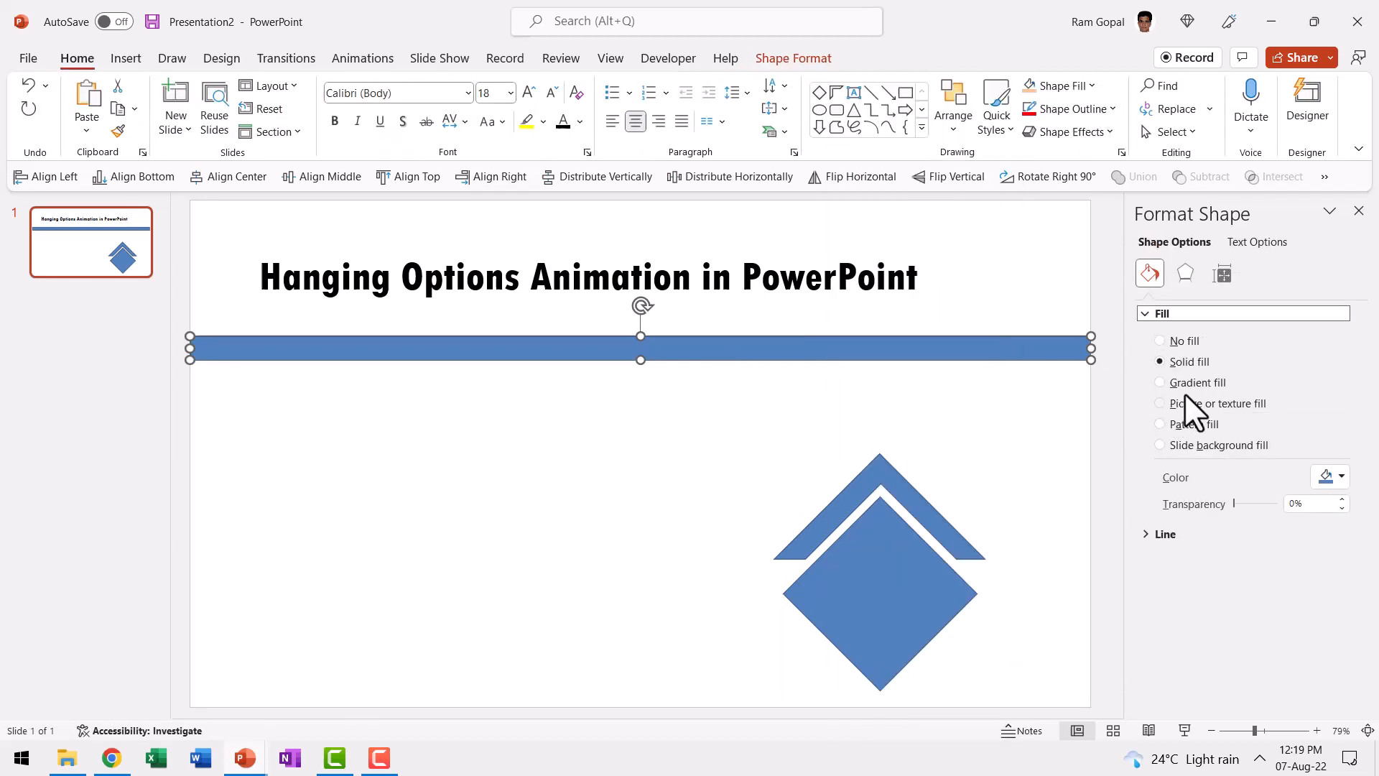
Fill the bar with a preset gradient whose first and last stops are black.
click(1159, 382)
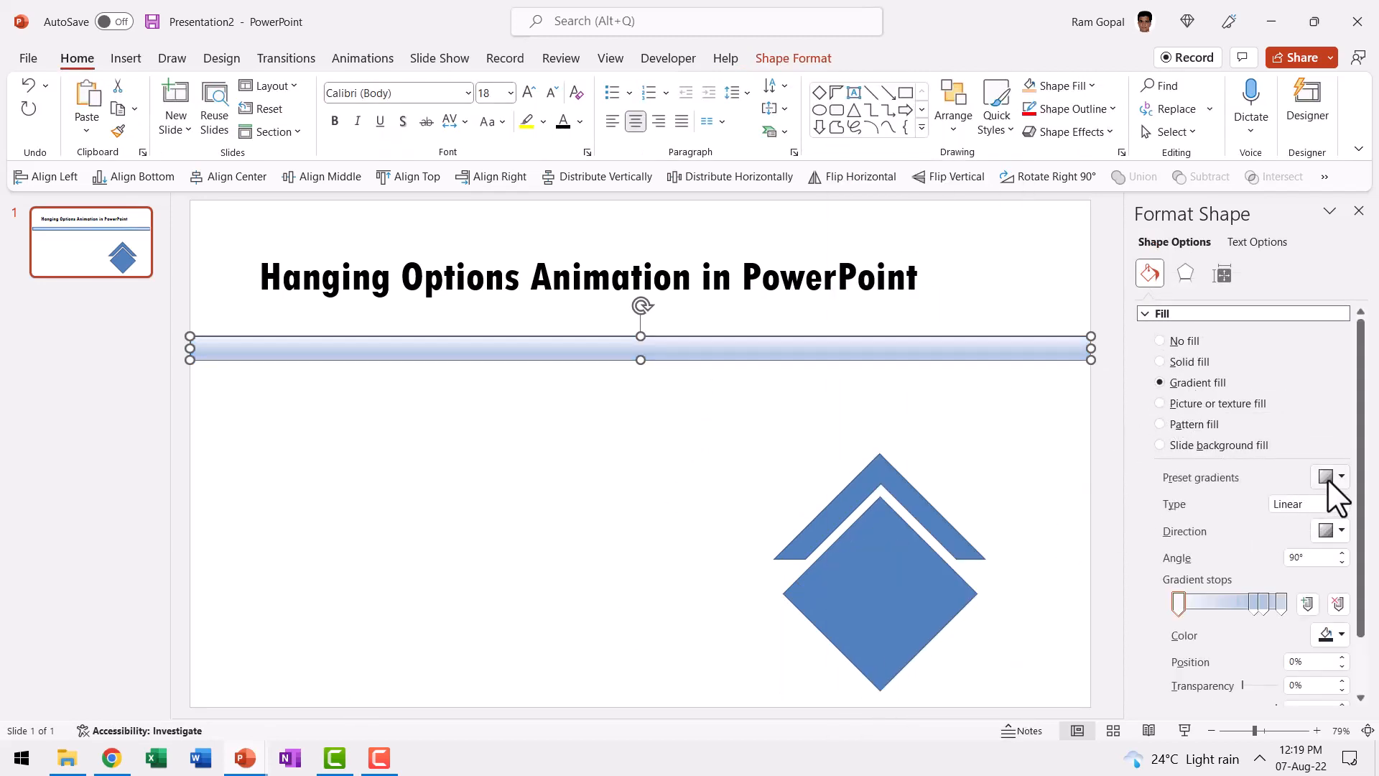
click(1340, 477)
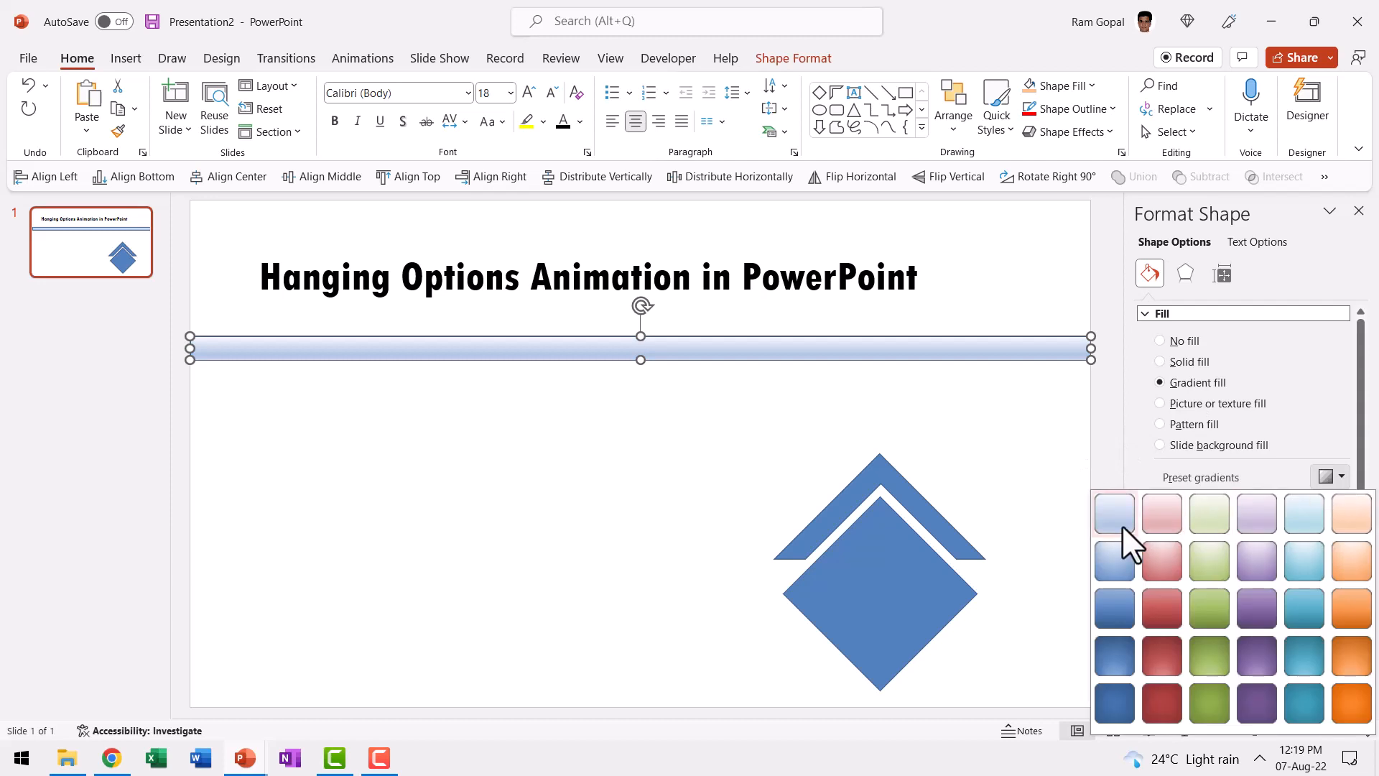
mouse_move(1114, 514)
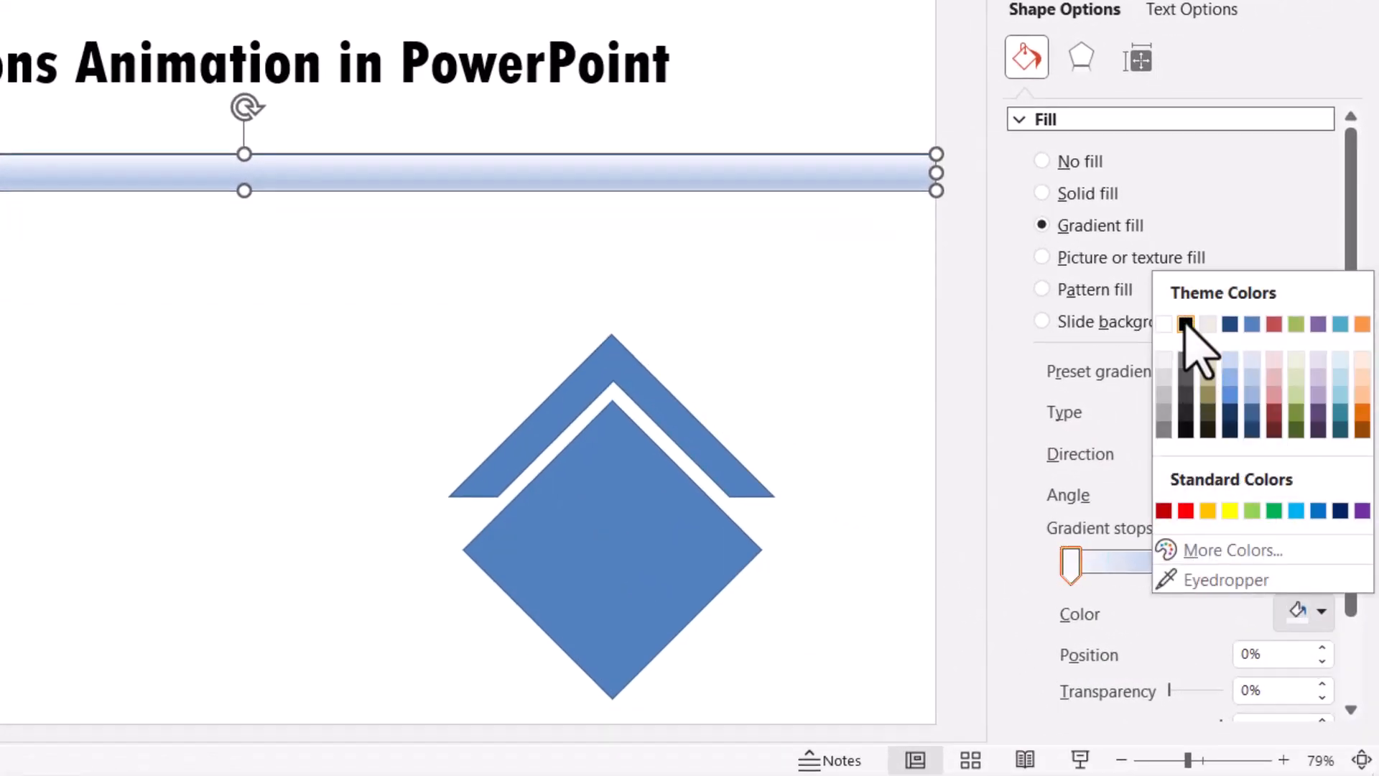
click(1186, 324)
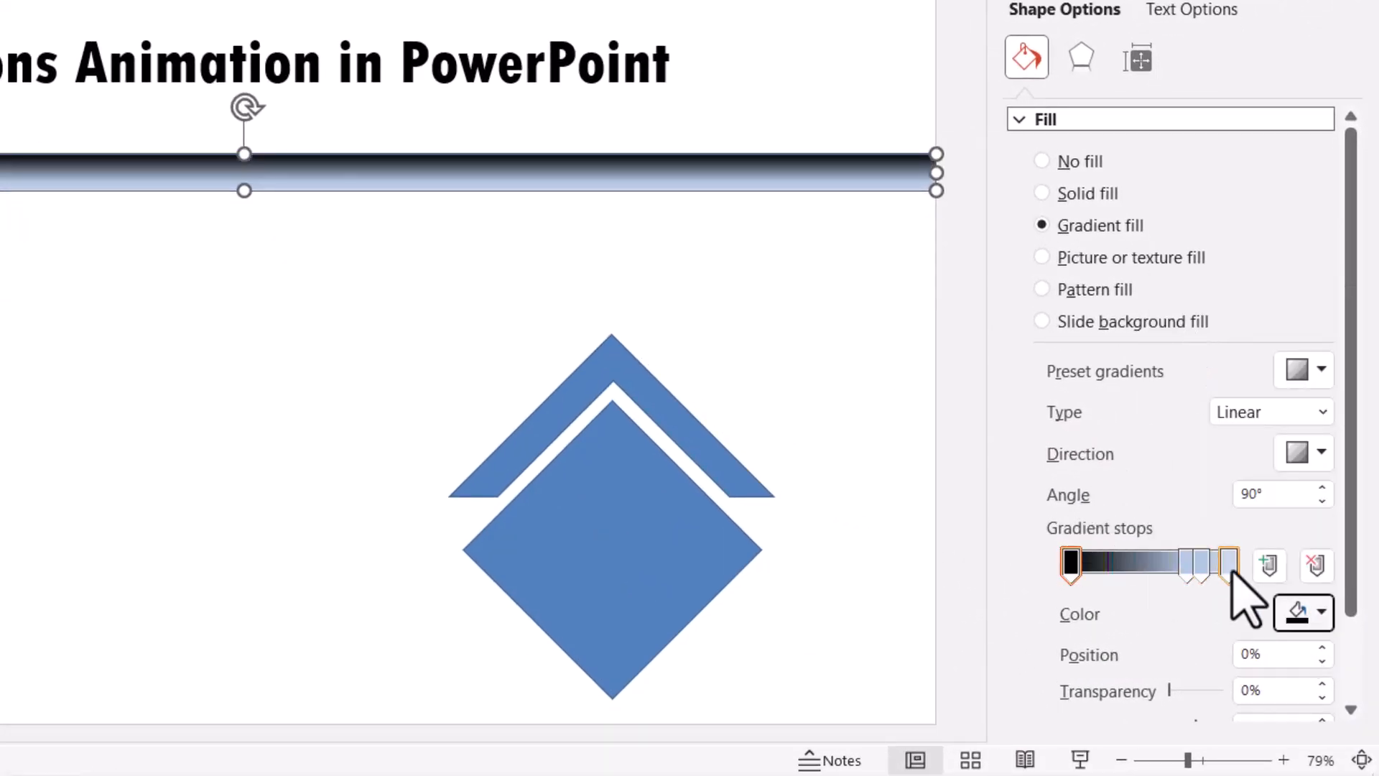
click(1319, 613)
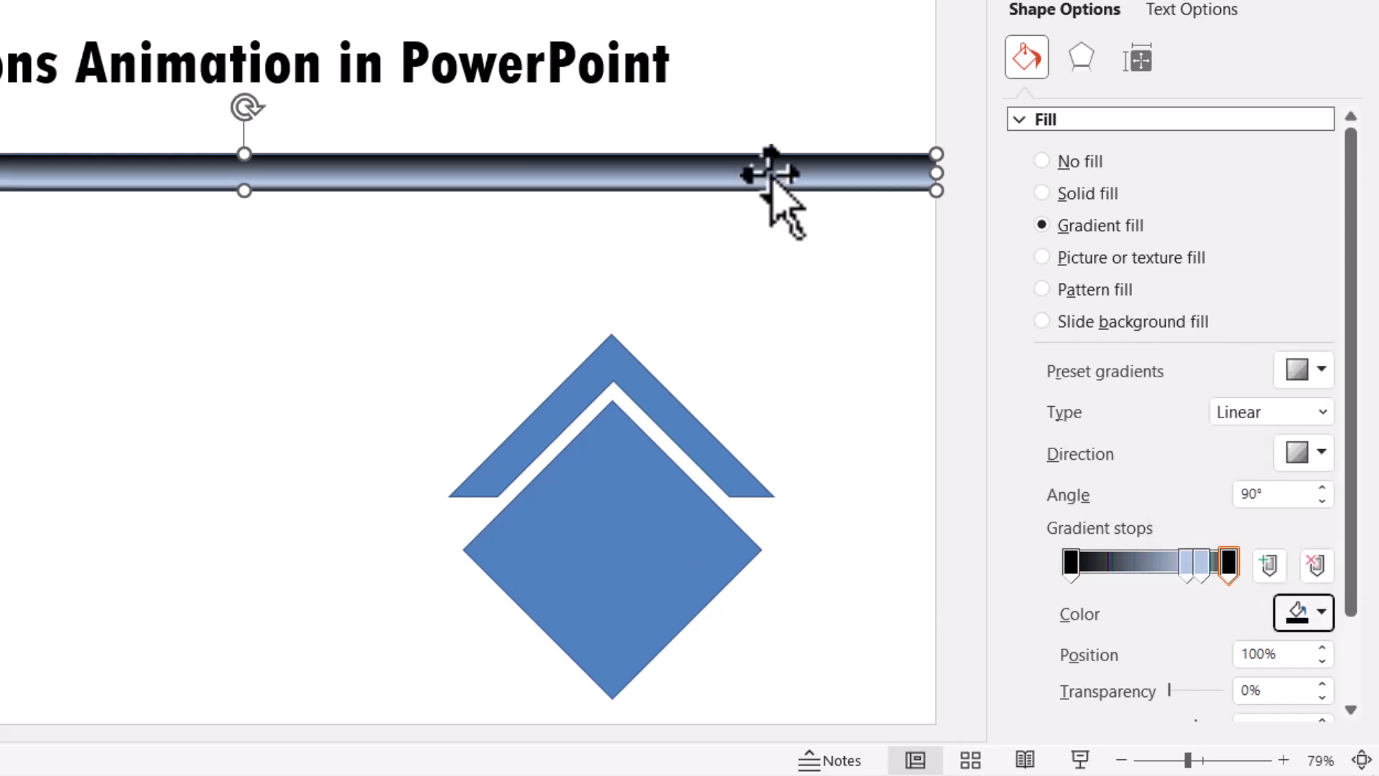
mouse_move(845, 294)
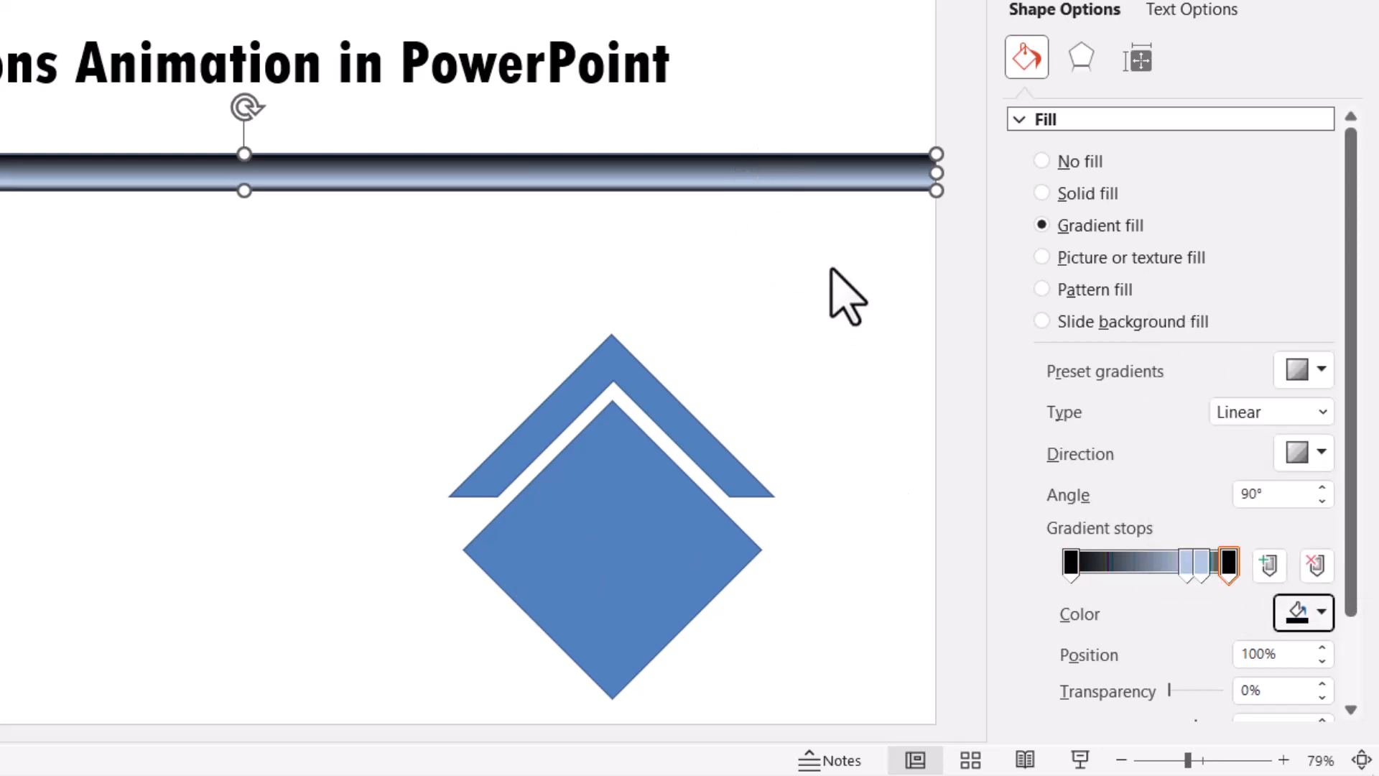
mouse_move(1020, 537)
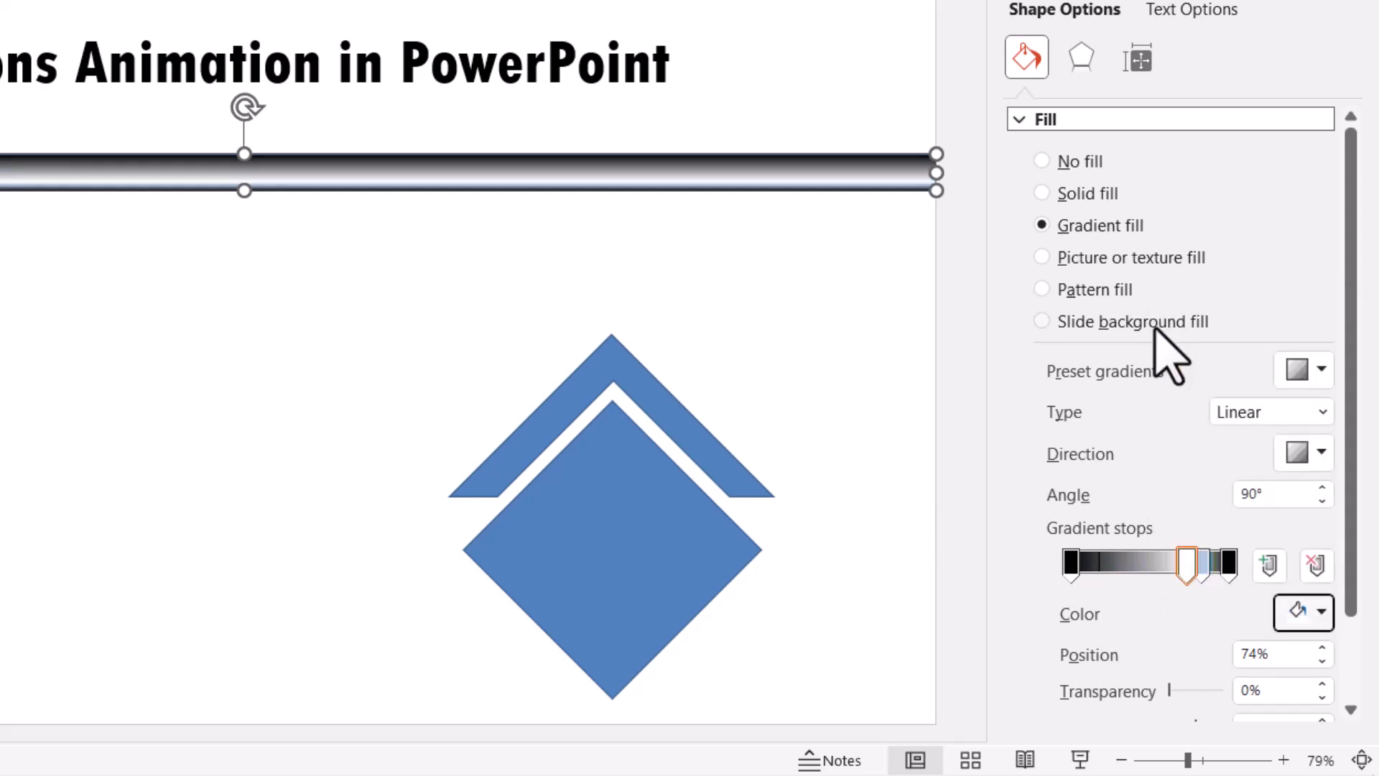
click(1316, 613)
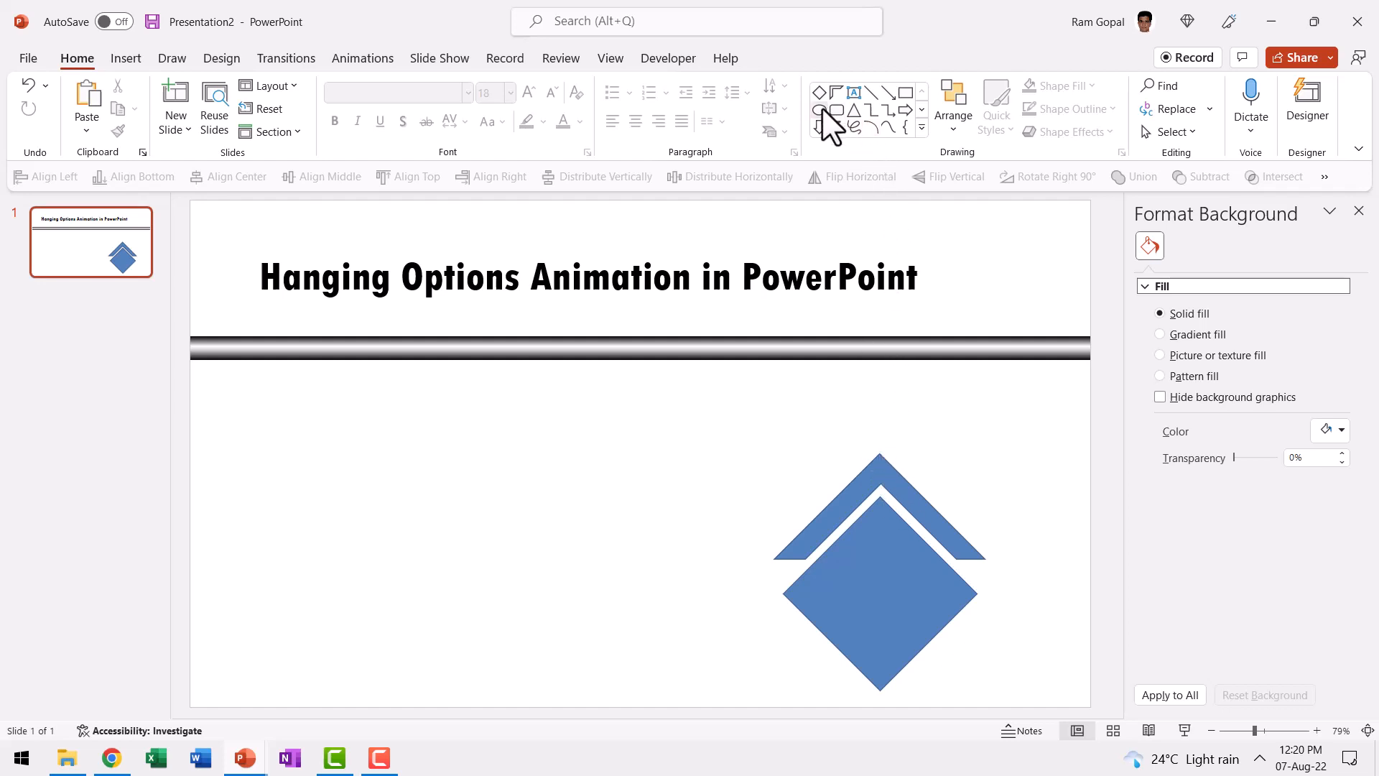
Draw a small inner-shadowed circle at the chevron's peak and resize it.
click(820, 110)
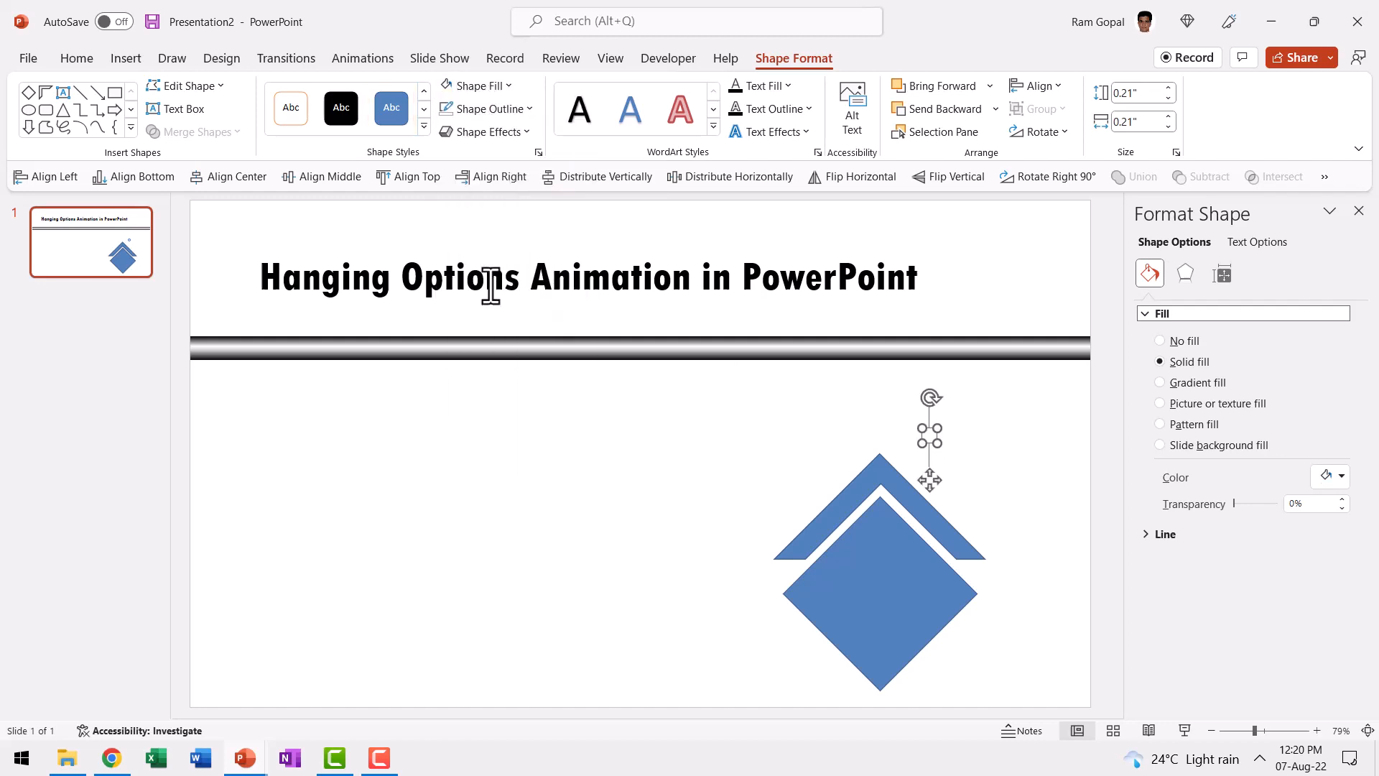
click(485, 132)
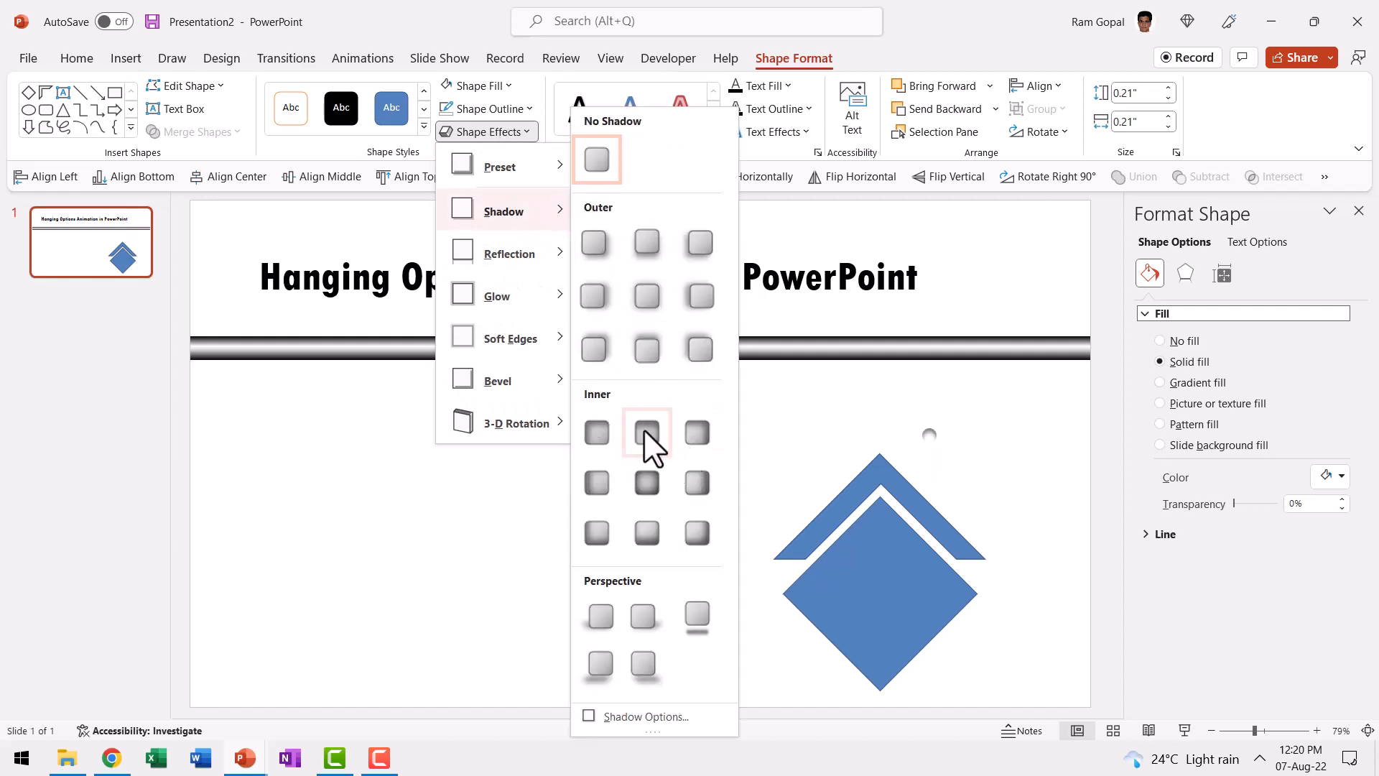
mouse_move(697, 433)
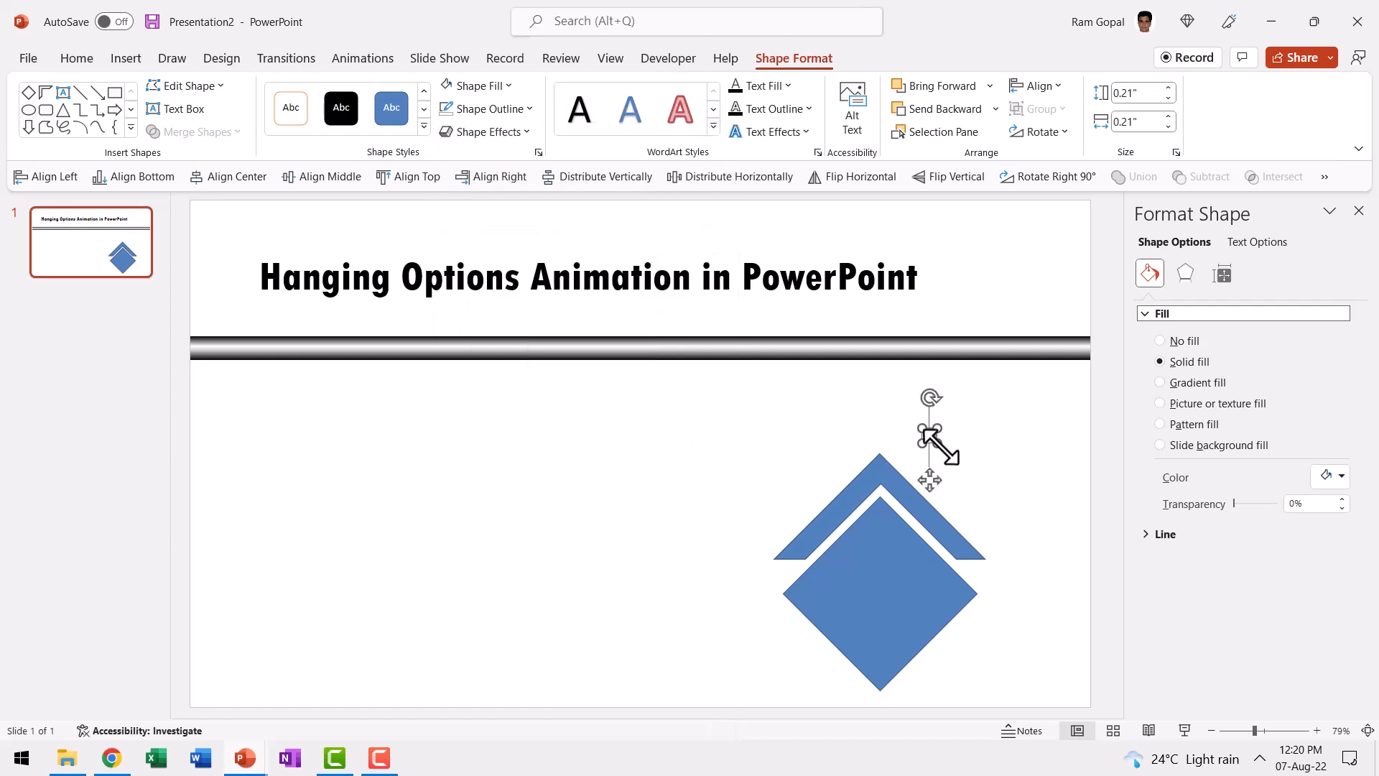
drag(932, 440, 879, 470)
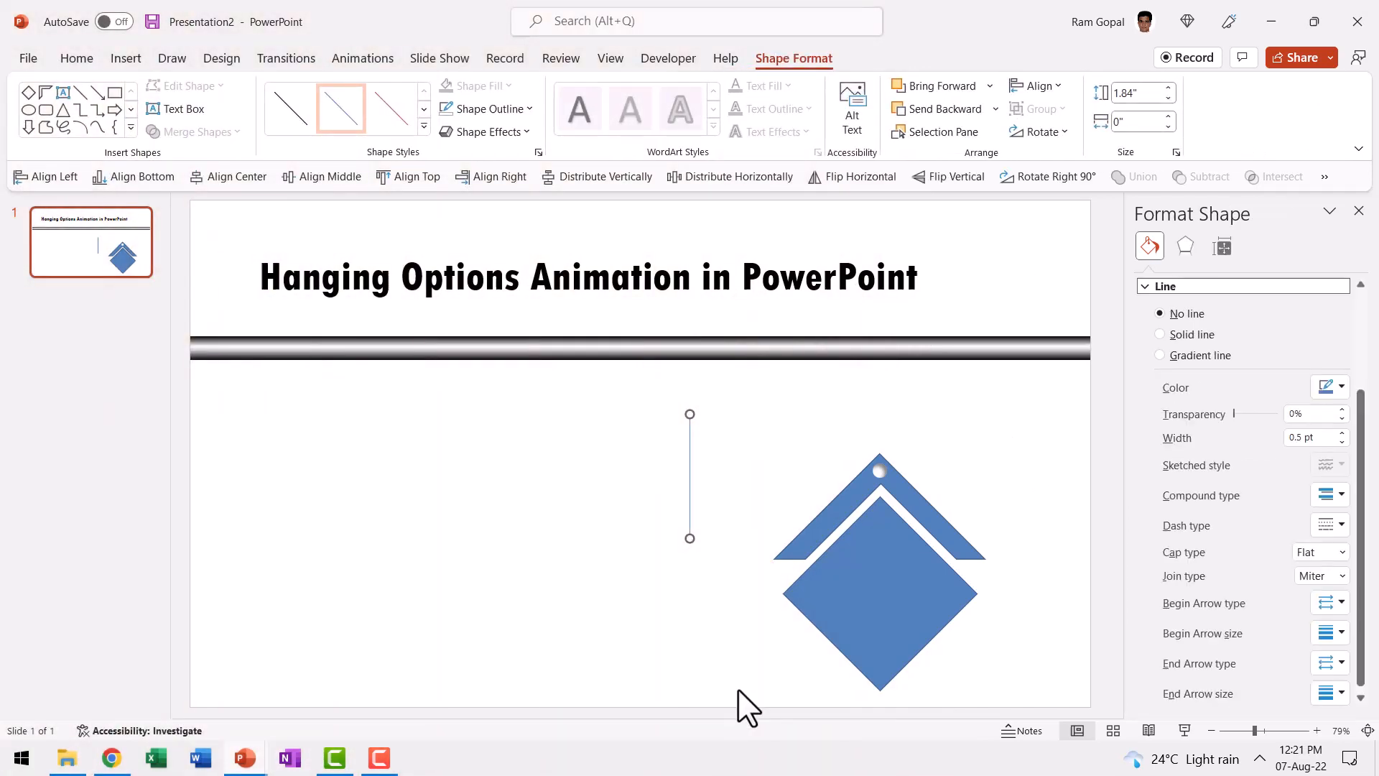
mouse_move(886, 466)
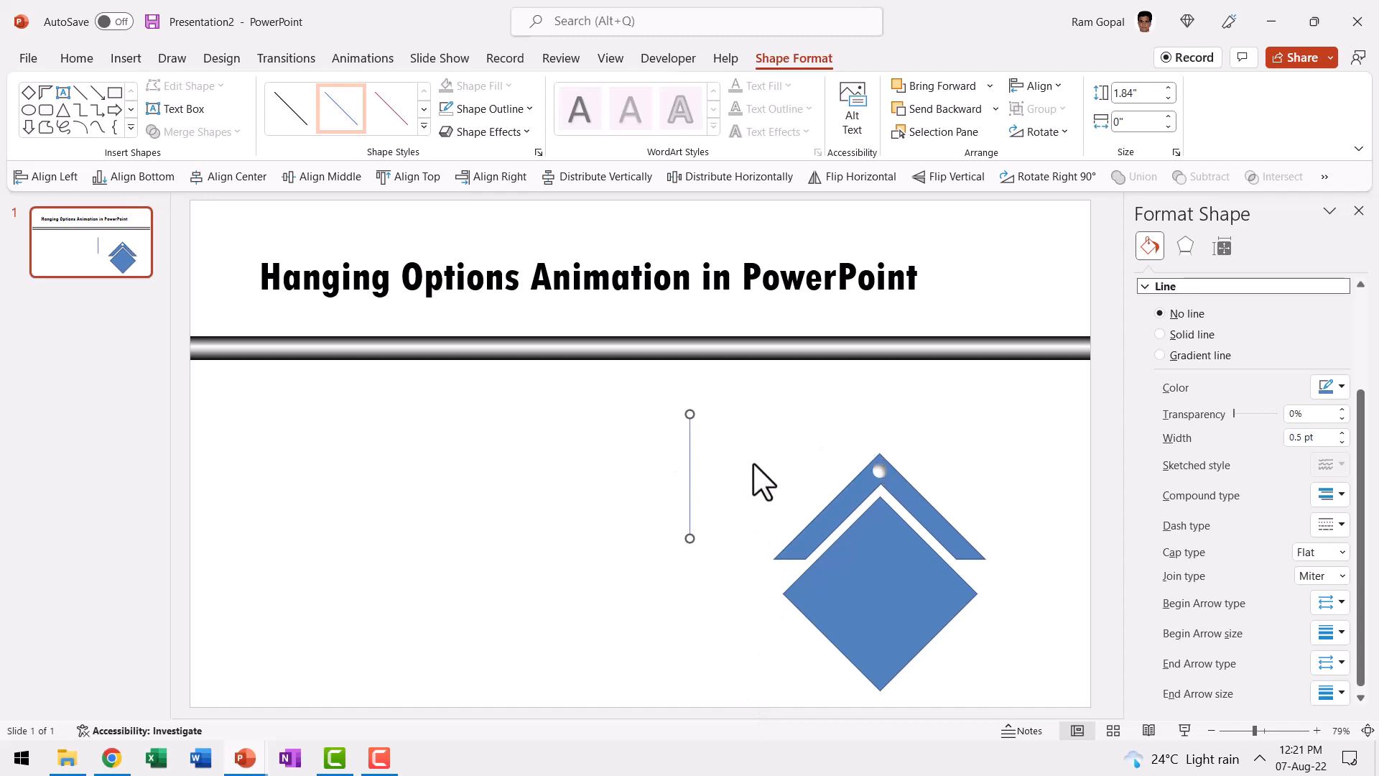
Give the vertical line a black 6 pt outline and bring up Format Shape.
click(484, 108)
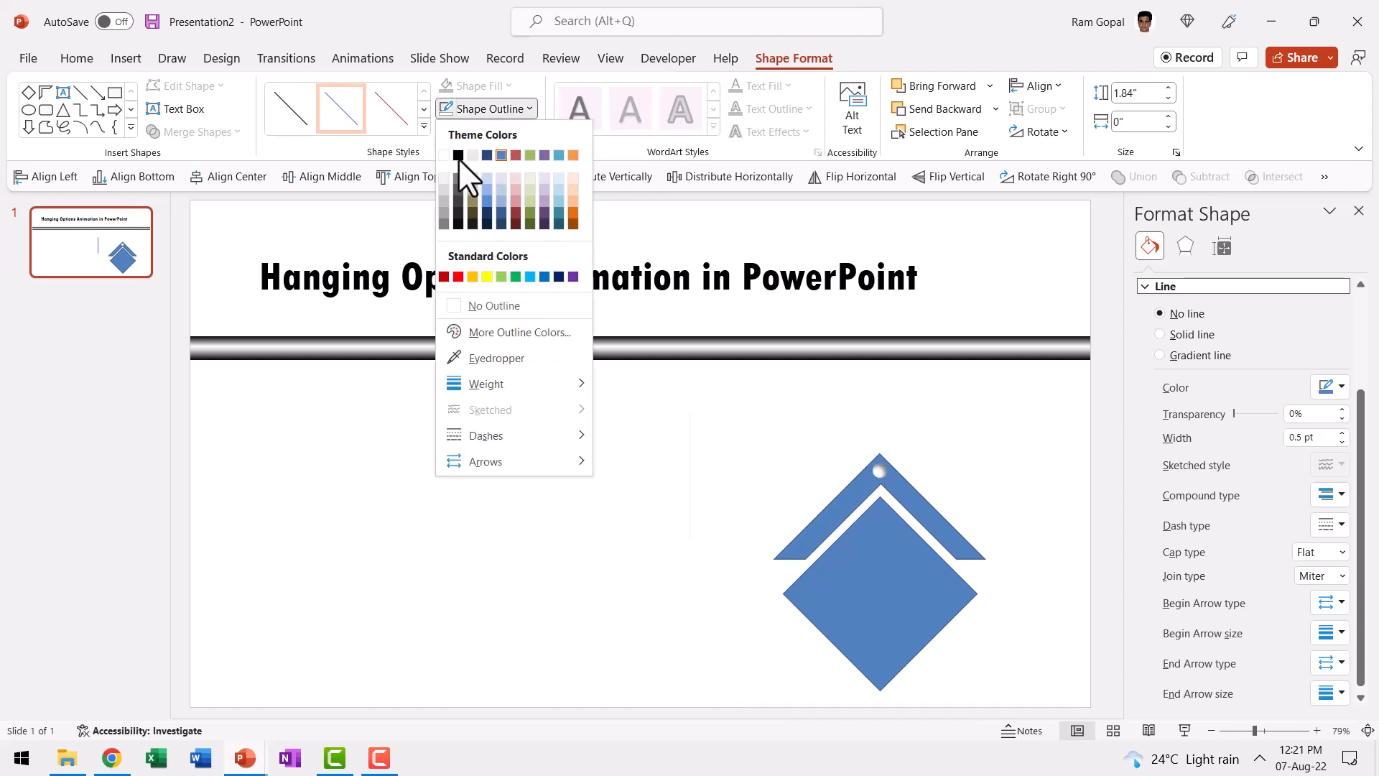
click(485, 384)
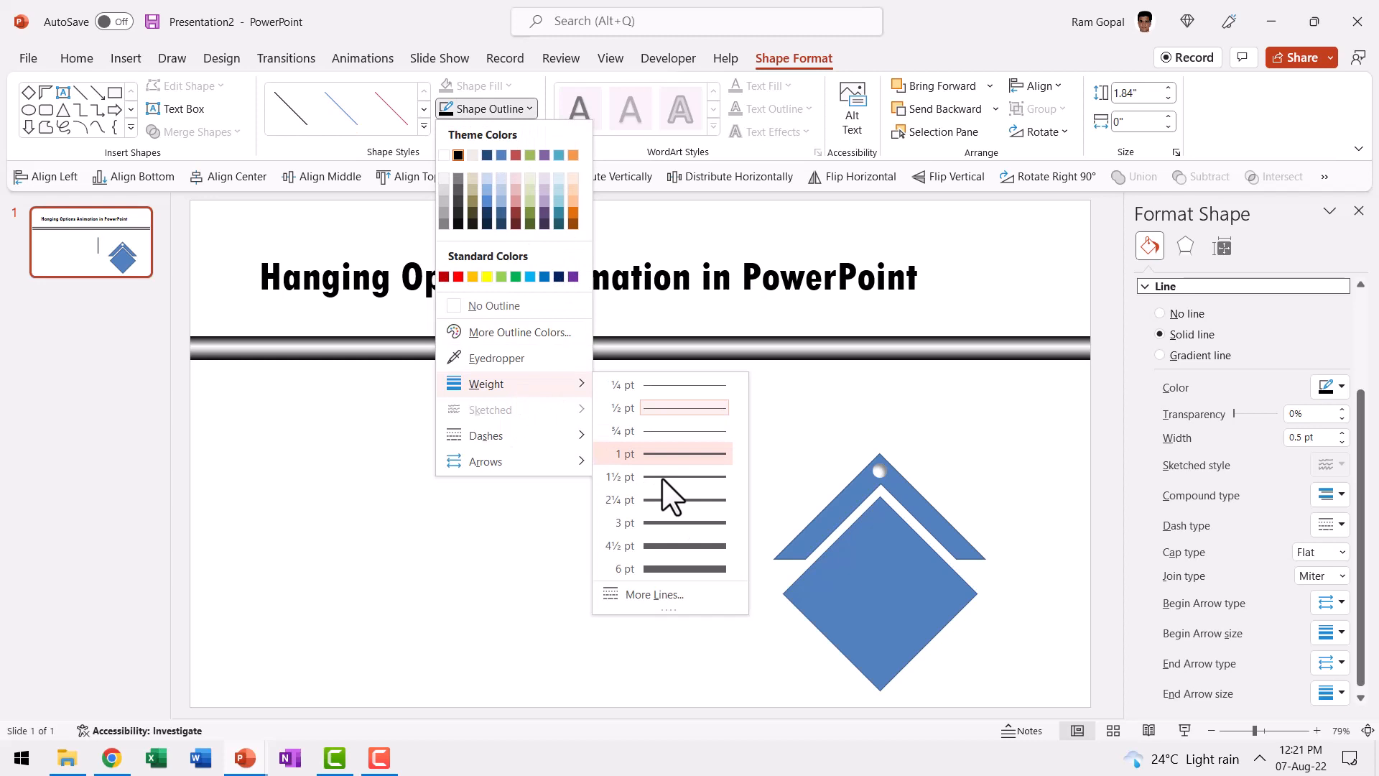
click(626, 568)
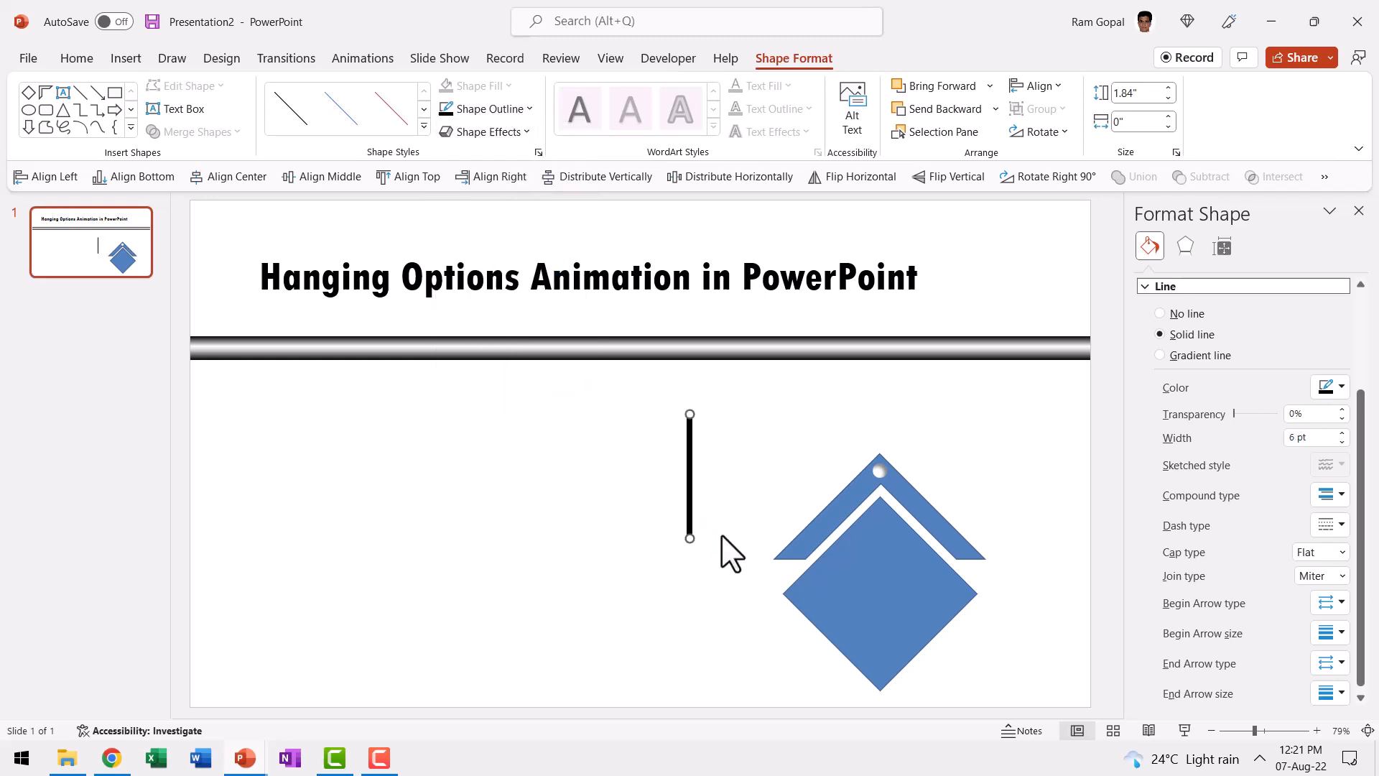
mouse_move(693, 475)
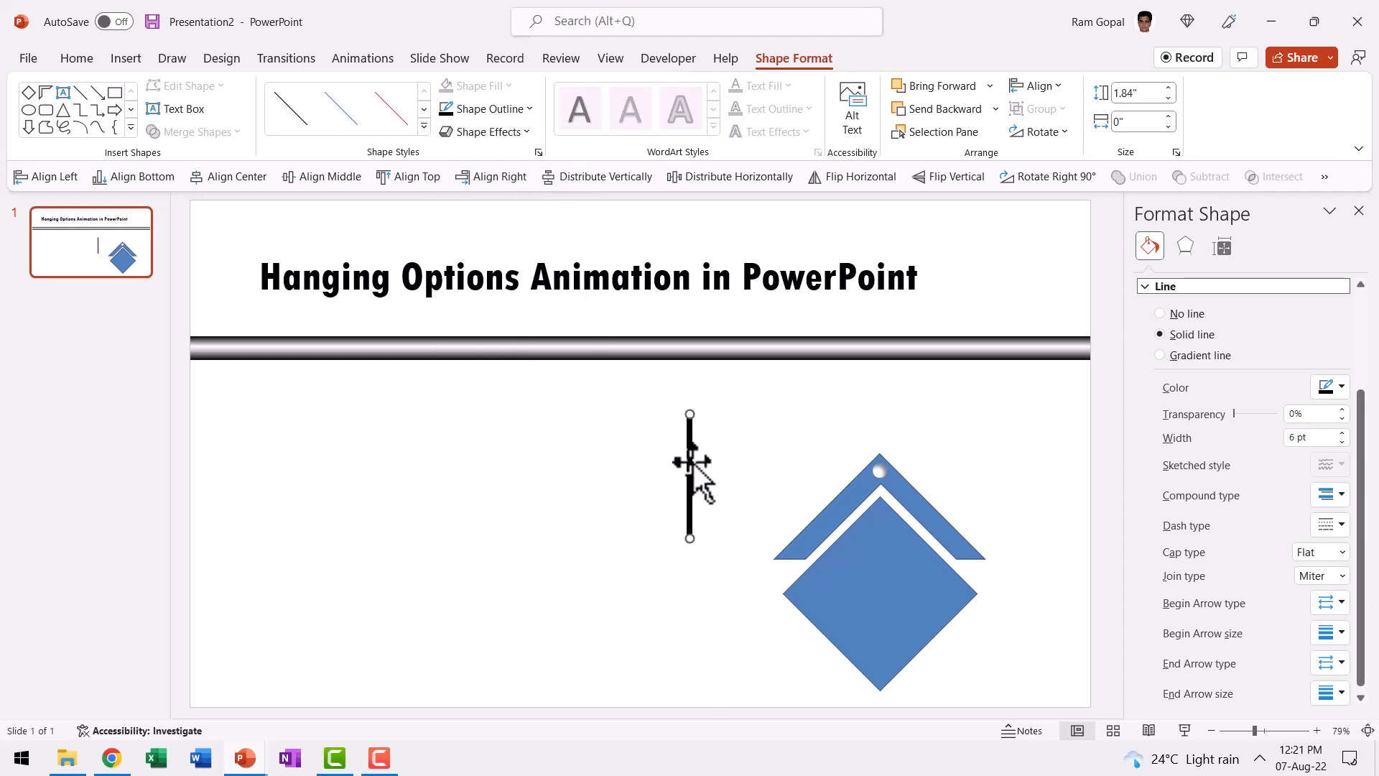
right_click(690, 462)
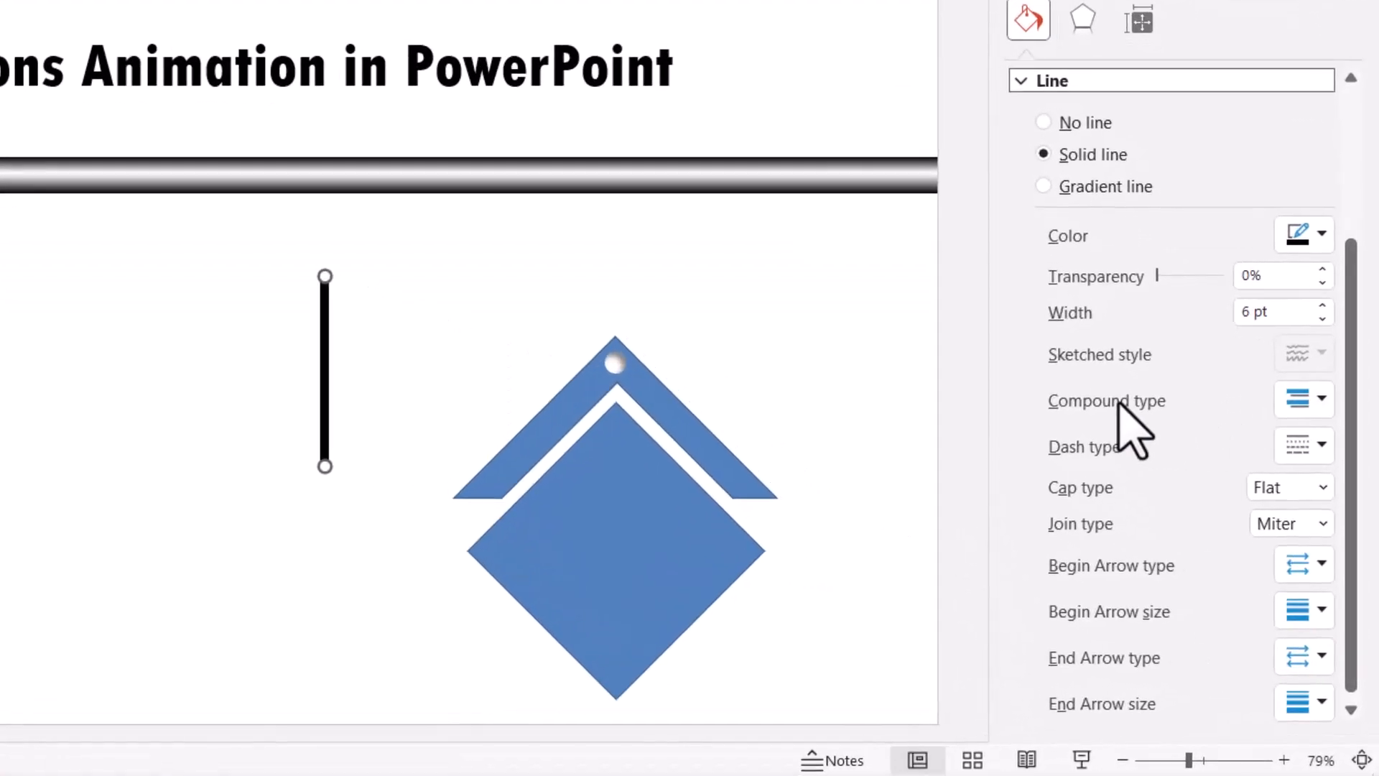
Set the line to a round-dot dash with round caps, hanging from bar to knob.
click(1323, 446)
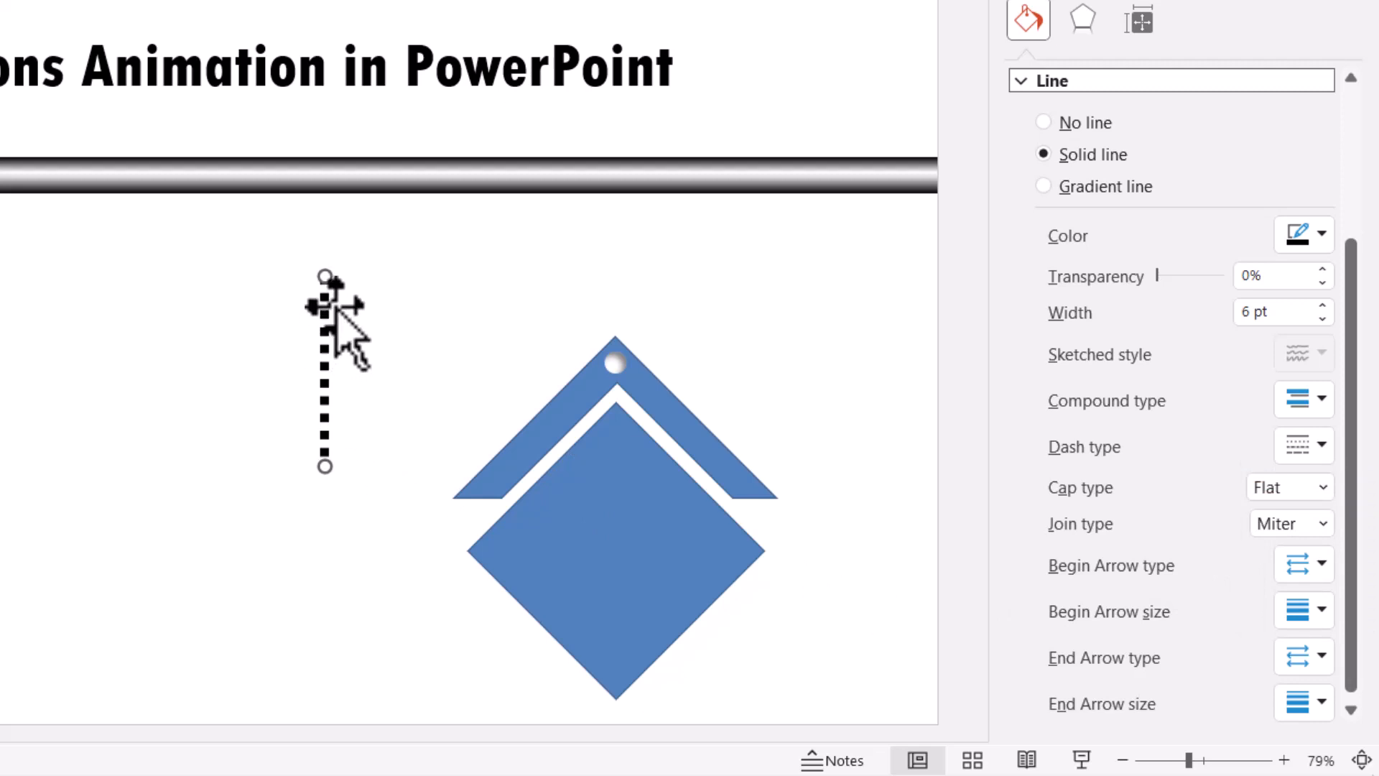
mouse_move(365, 470)
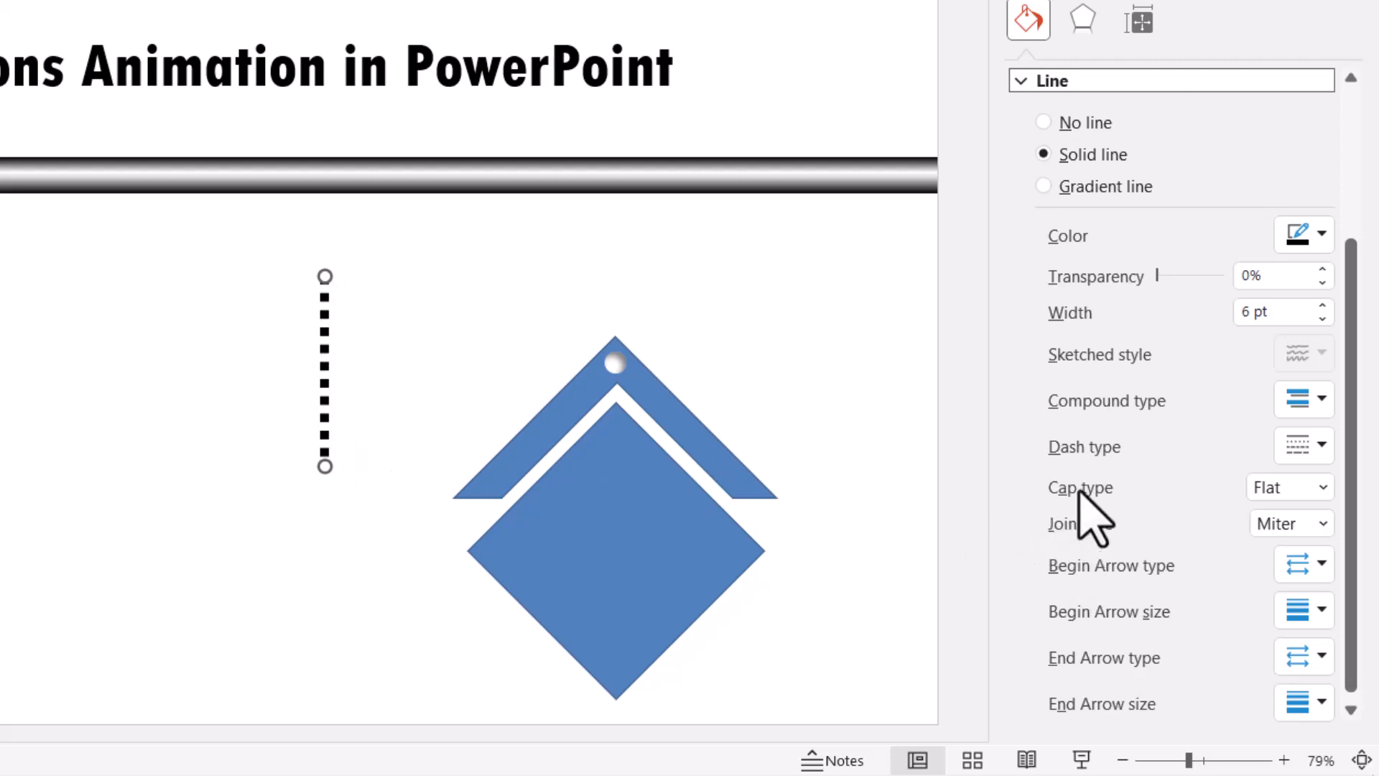
click(1320, 486)
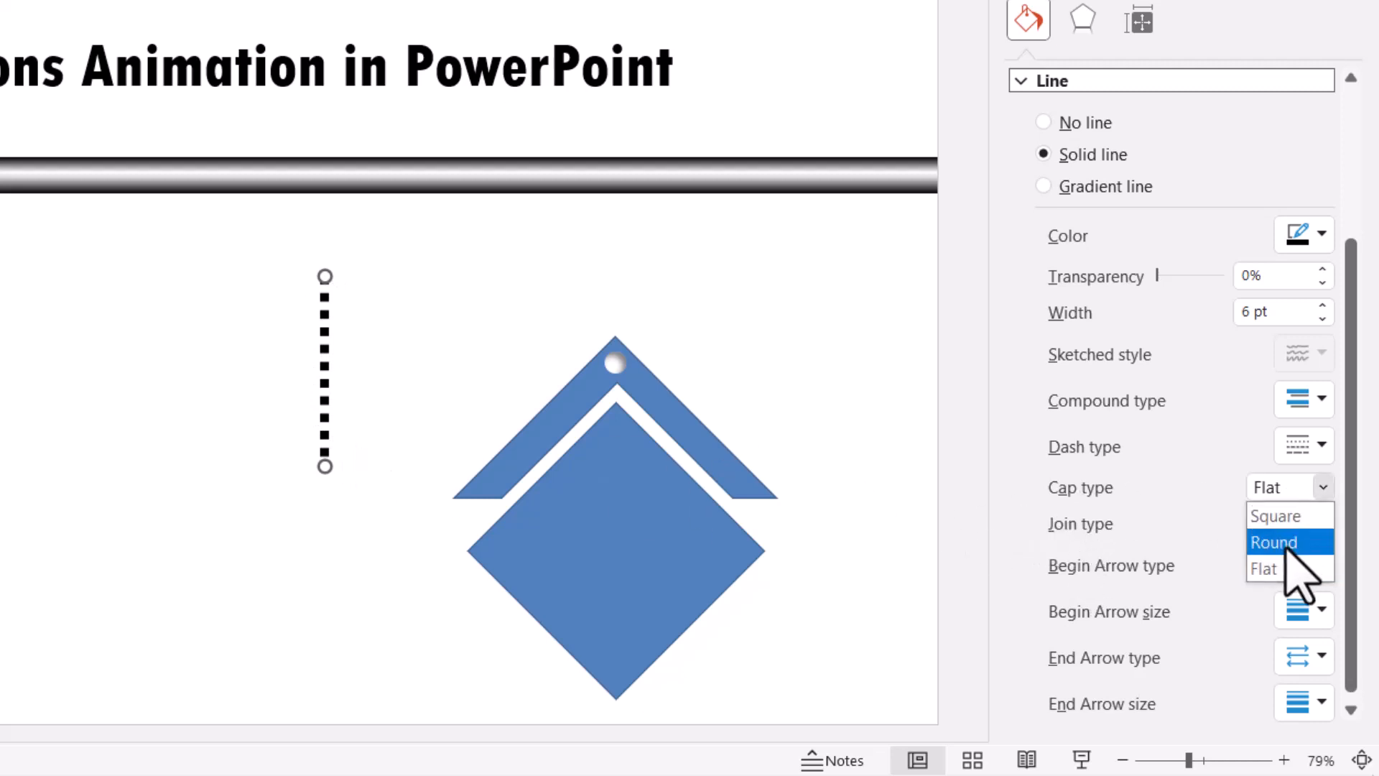
click(1273, 541)
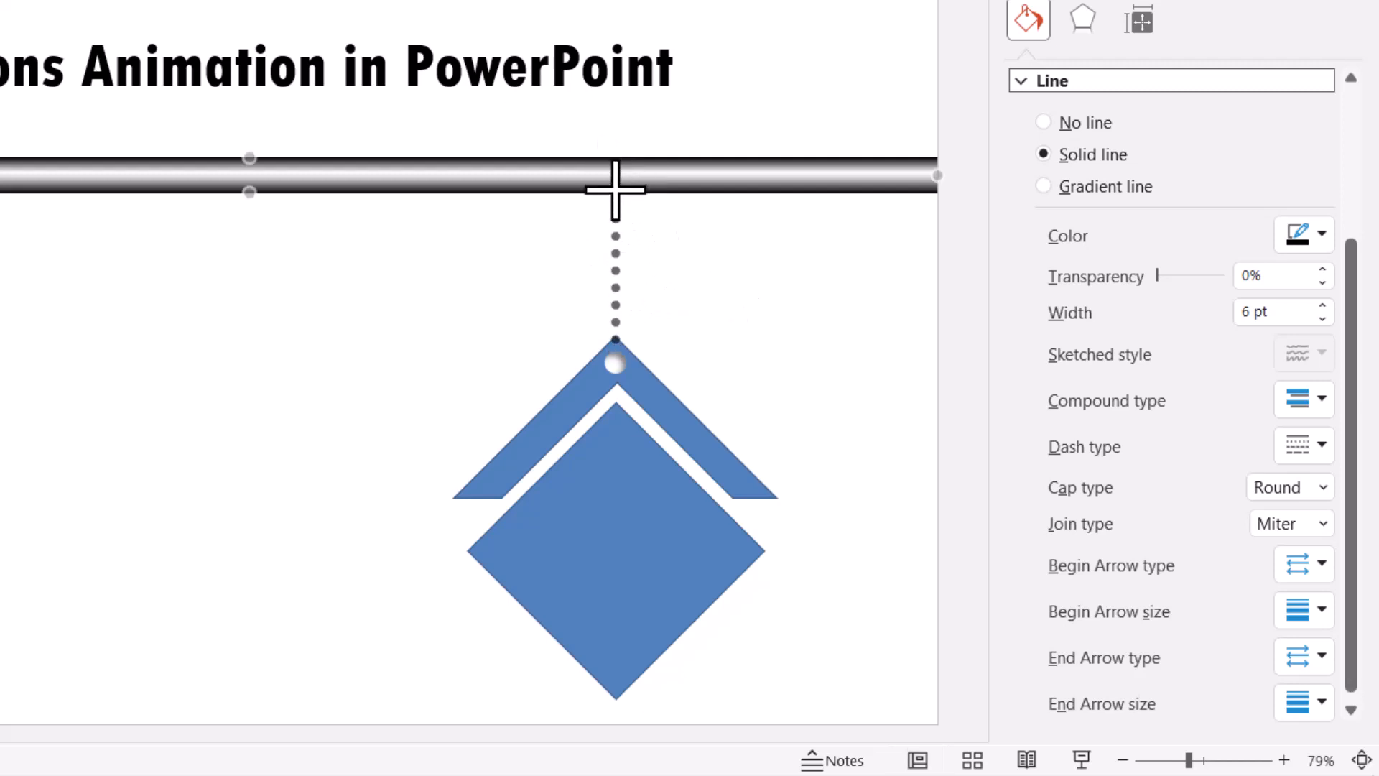
click(1028, 20)
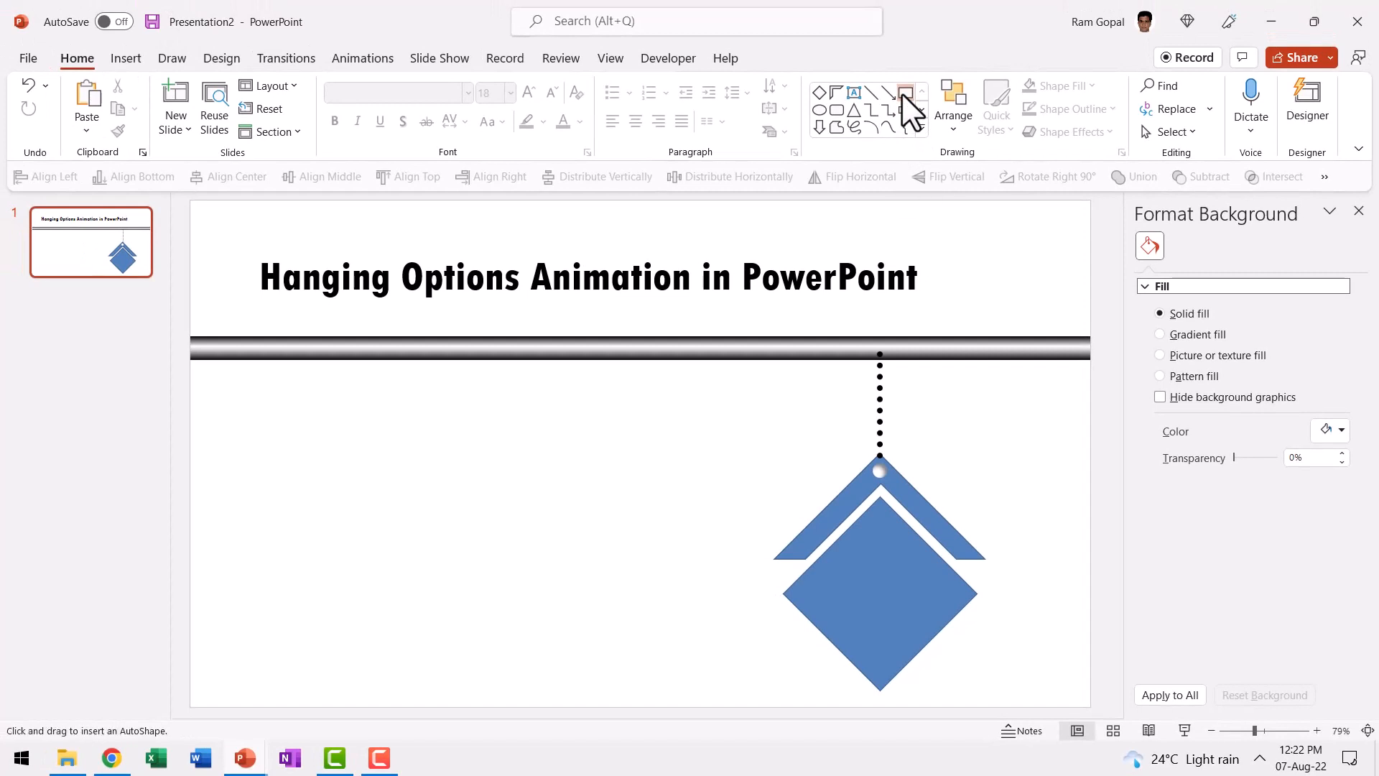
Draw a small square clamp on the bar and adjust its outline.
drag(684, 394, 714, 424)
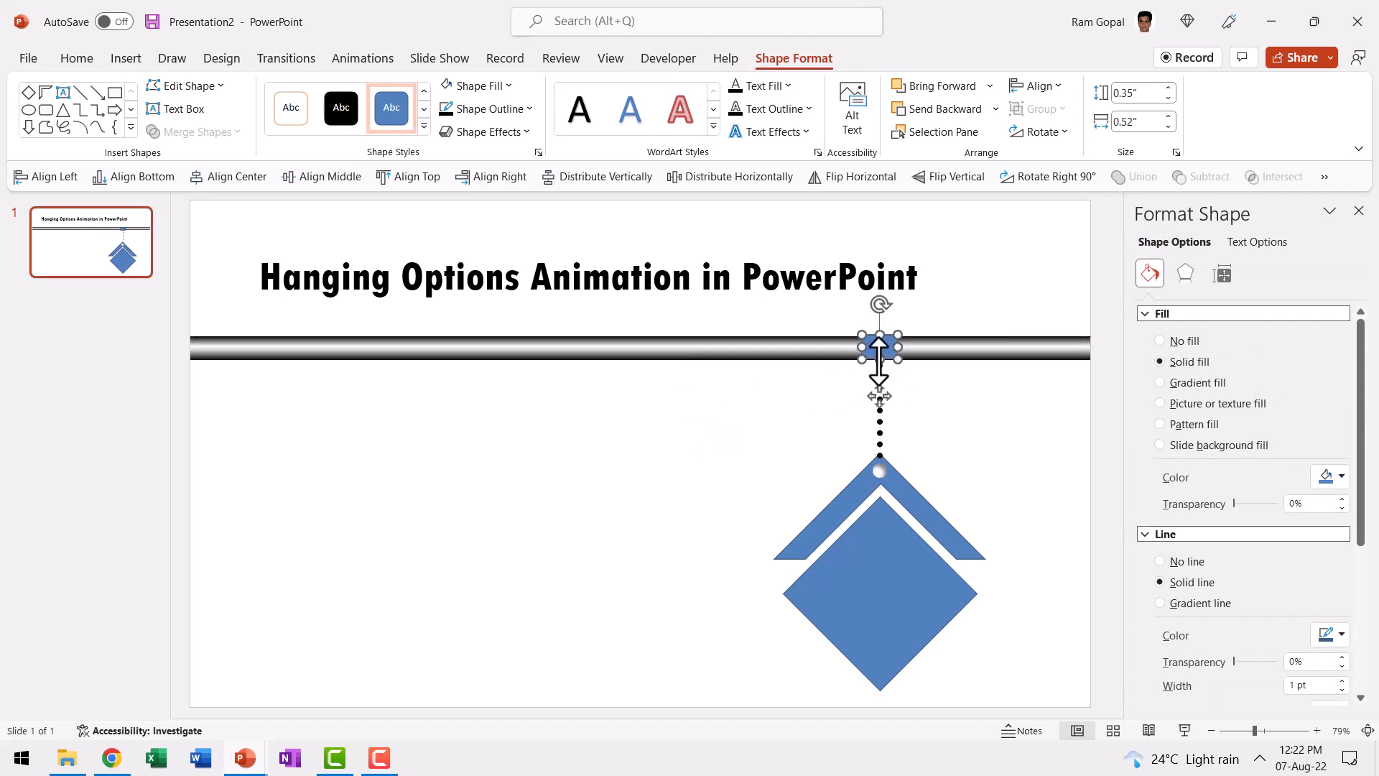
mouse_move(880, 350)
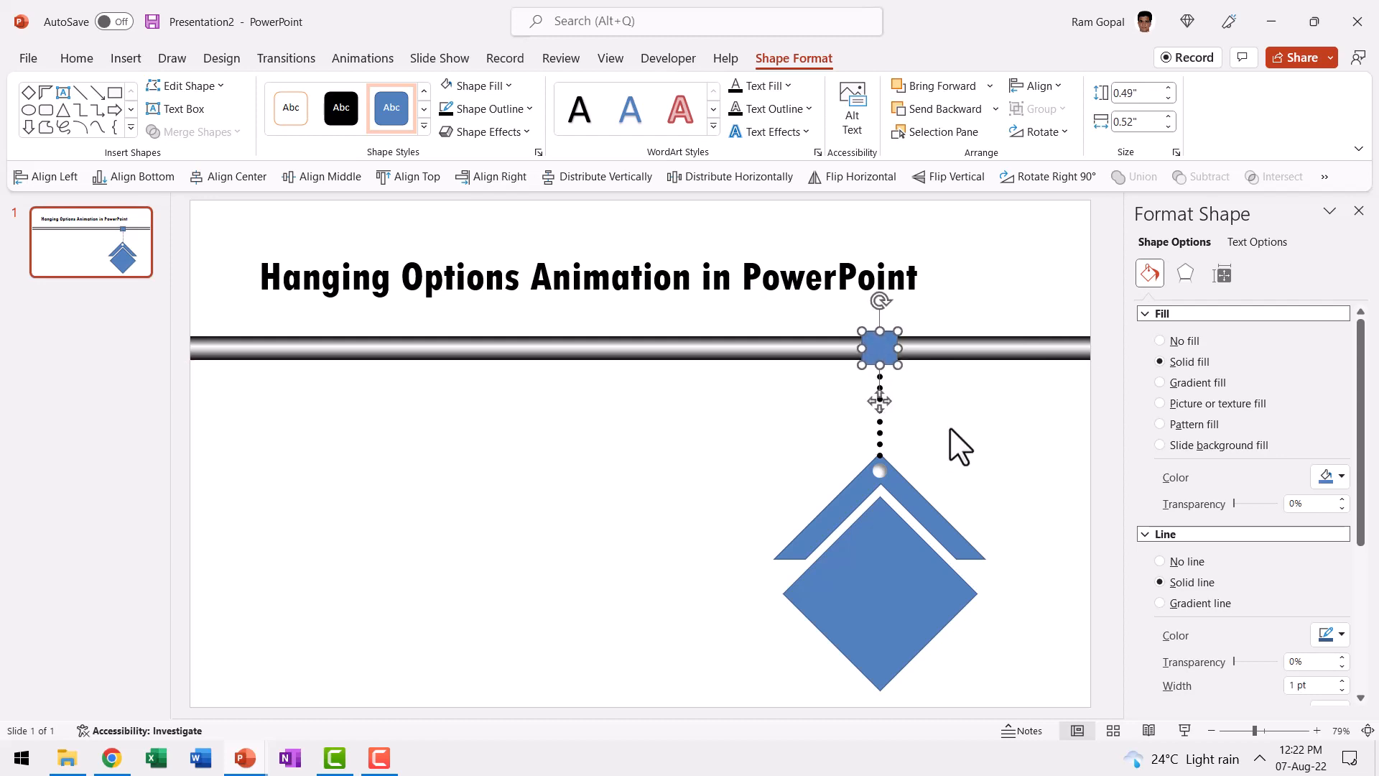
mouse_move(914, 361)
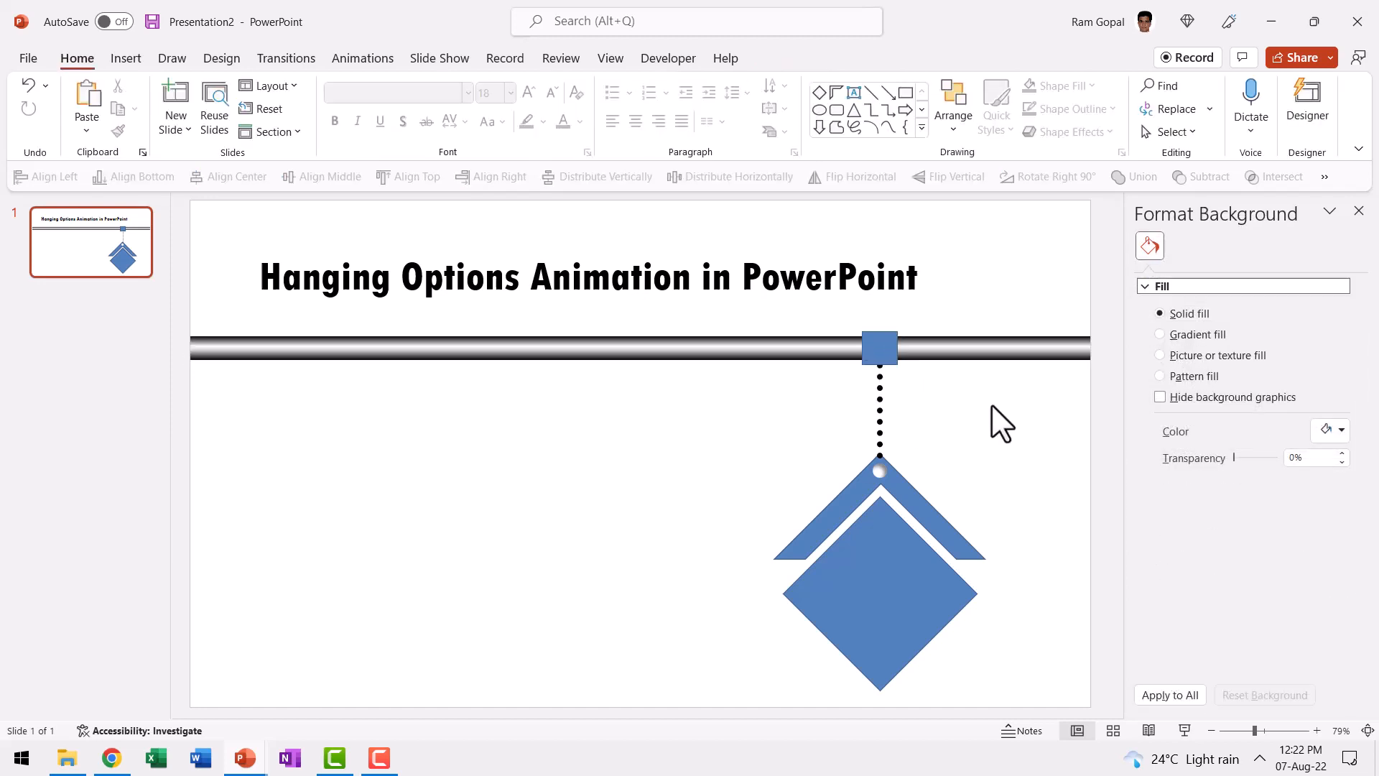
click(616, 348)
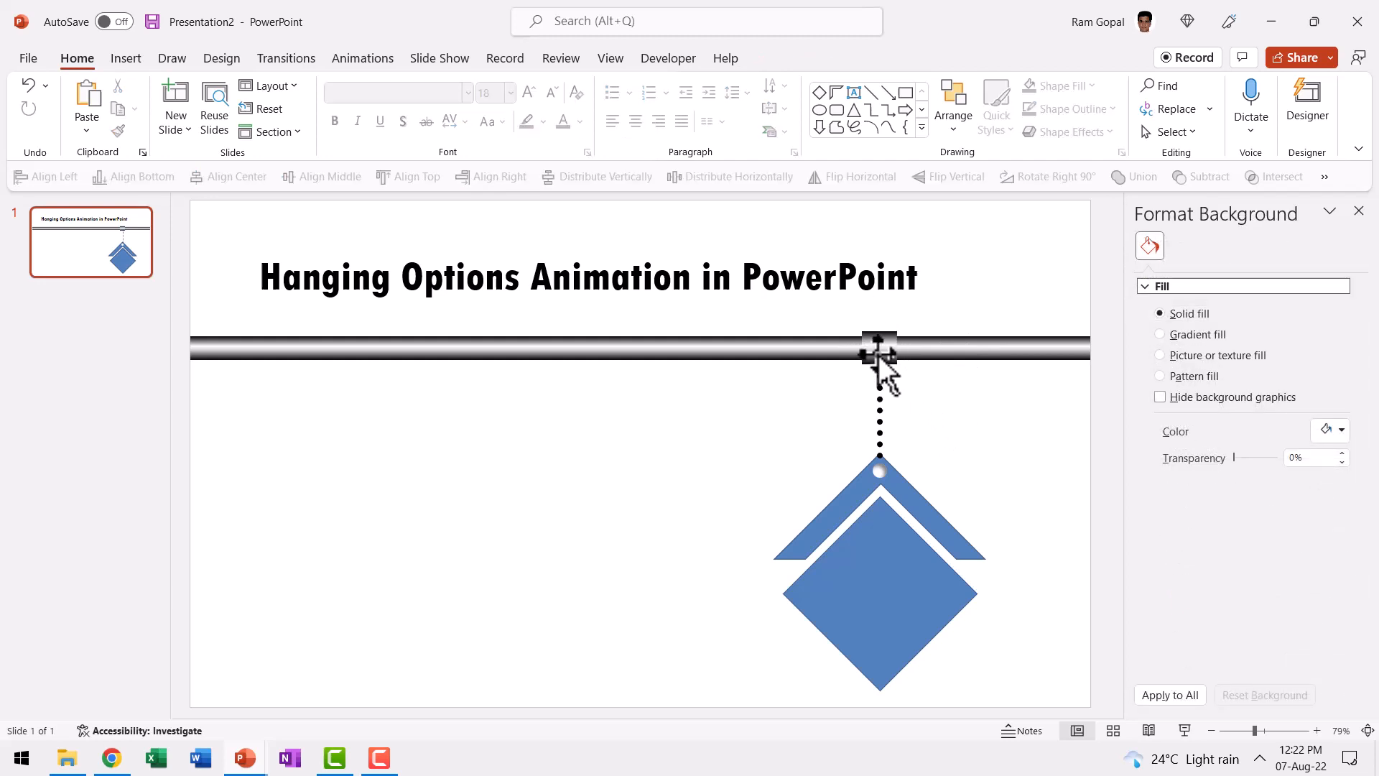
click(878, 349)
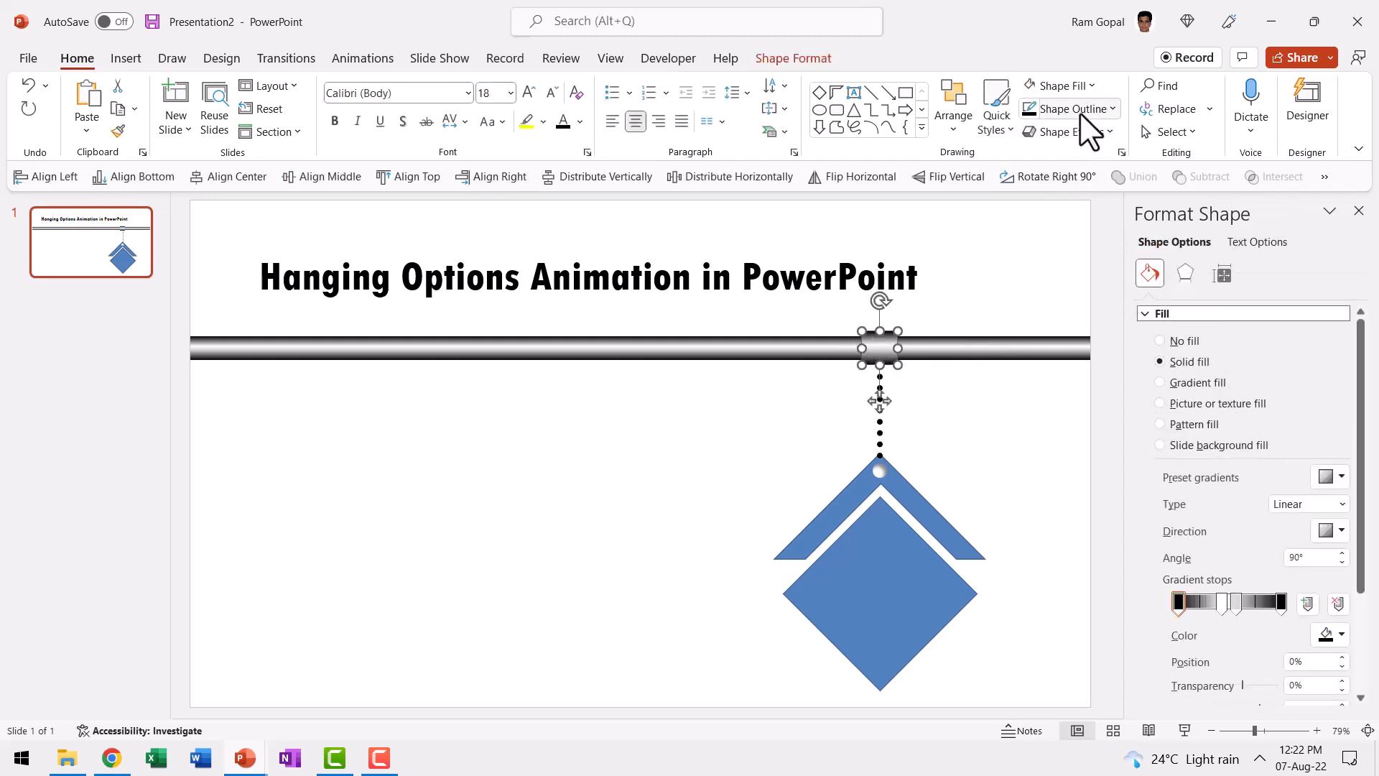
click(1065, 109)
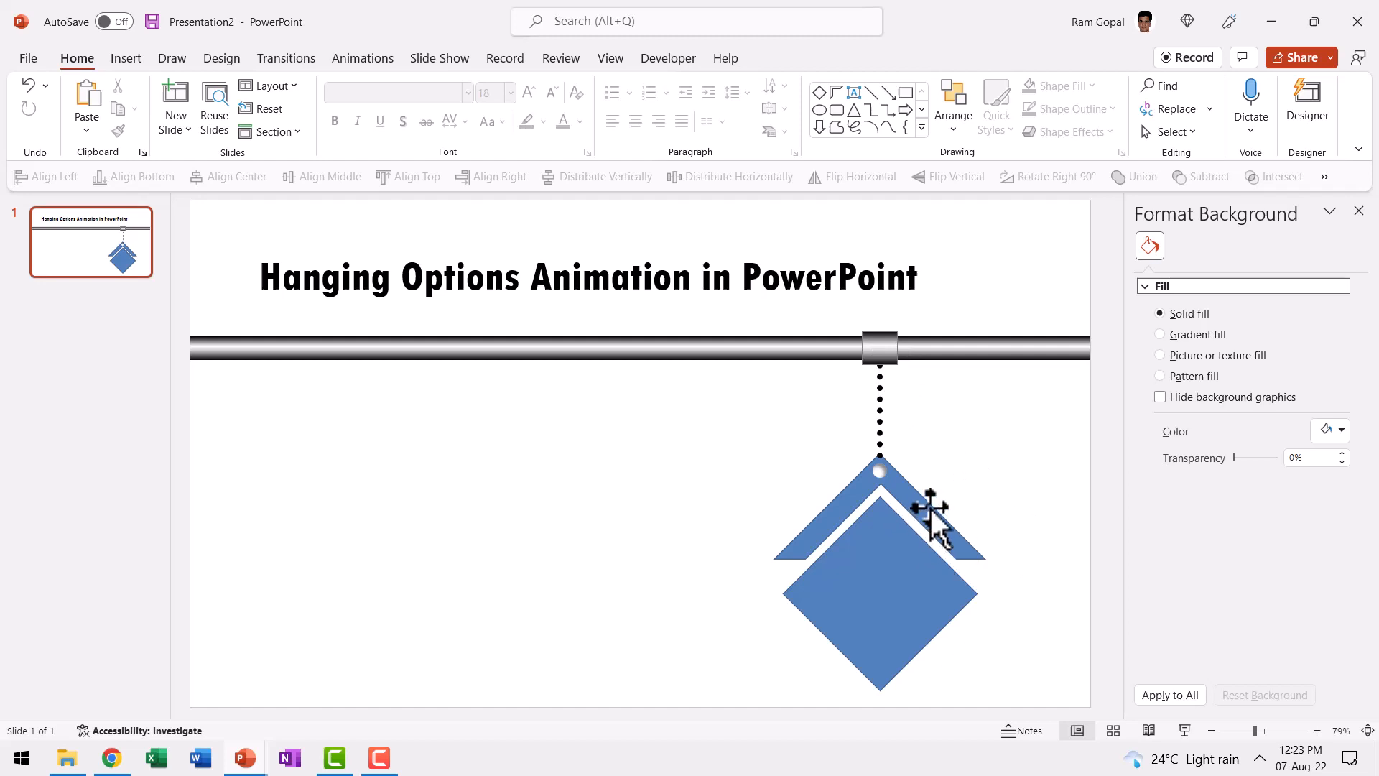
click(879, 572)
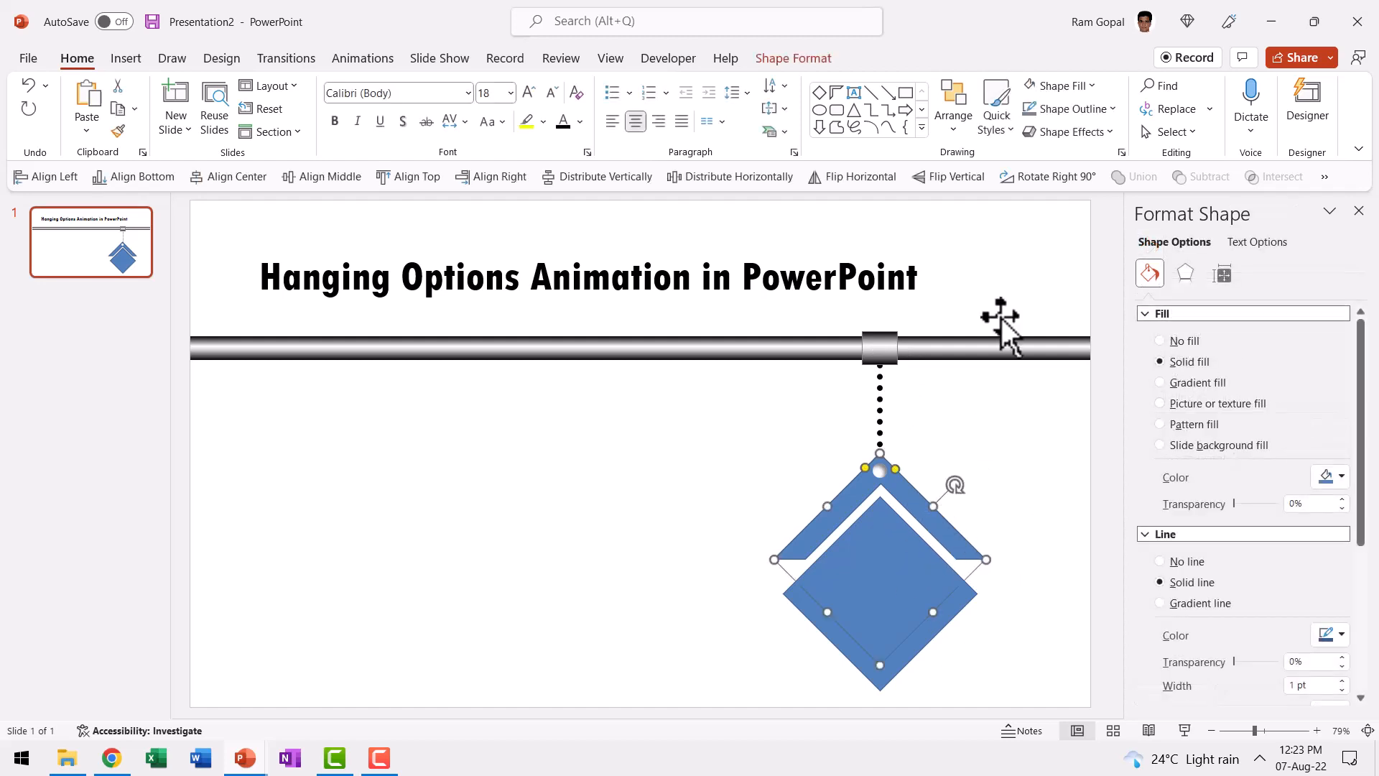
Fill the top chevron with dark teal and the diamond with lighter teal.
click(1054, 86)
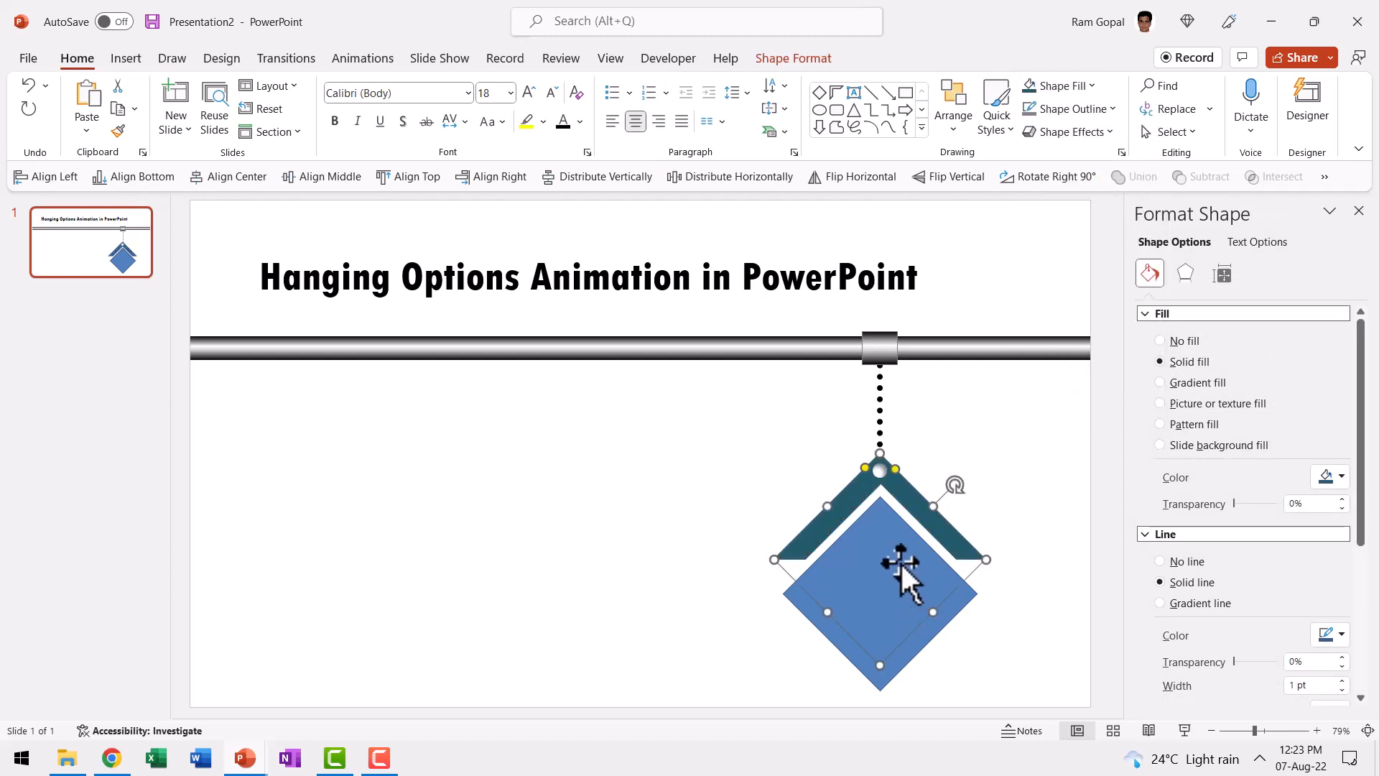
click(1055, 85)
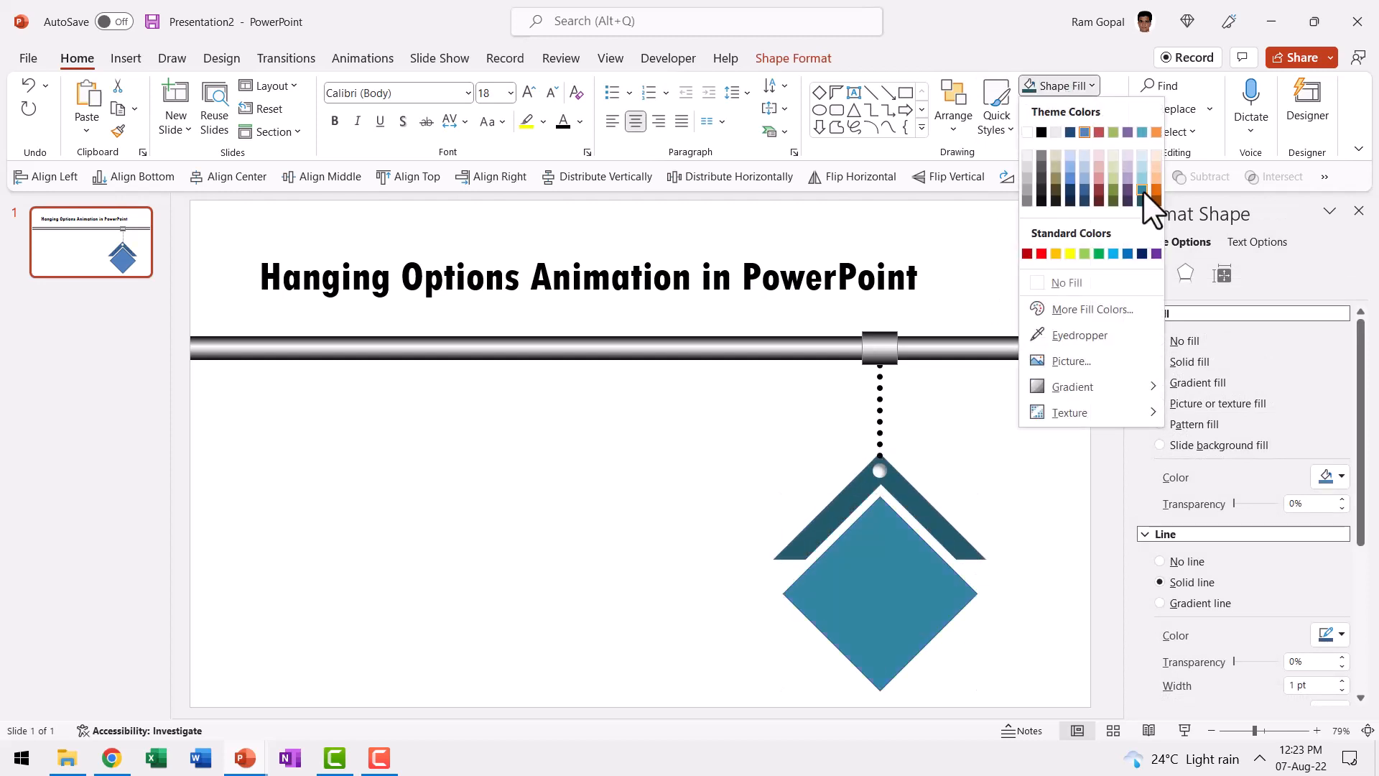
click(1142, 133)
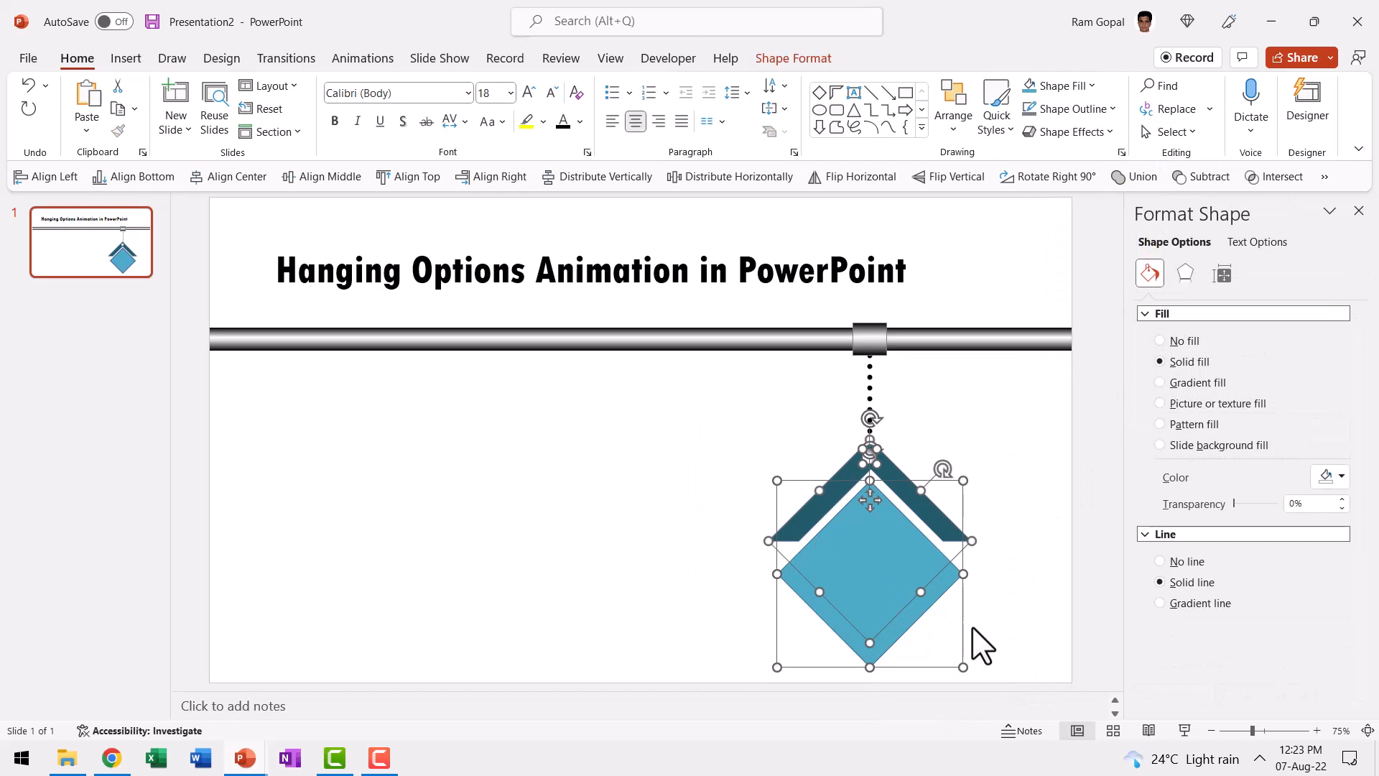
click(1067, 109)
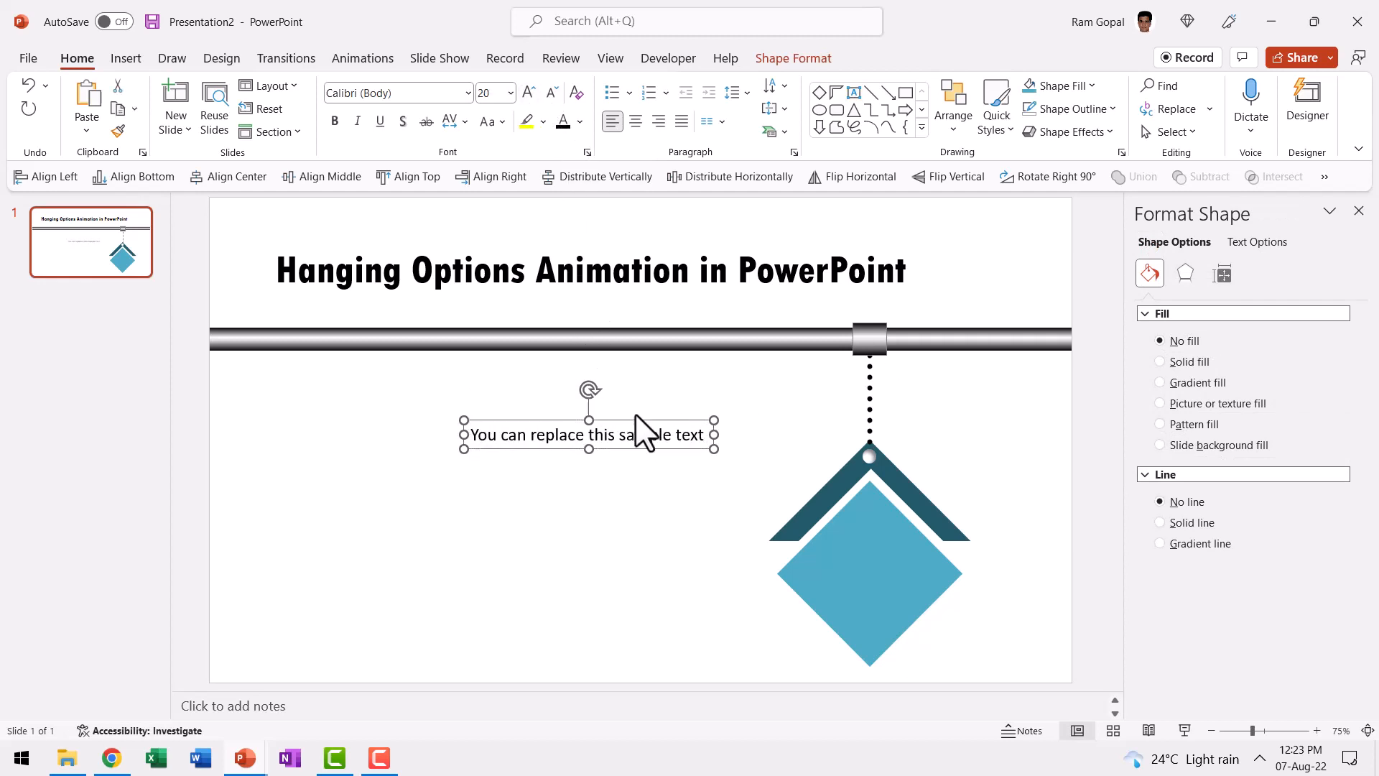
Drag the sample text box onto the teal diamond.
drag(588, 434, 939, 544)
text( with yours)
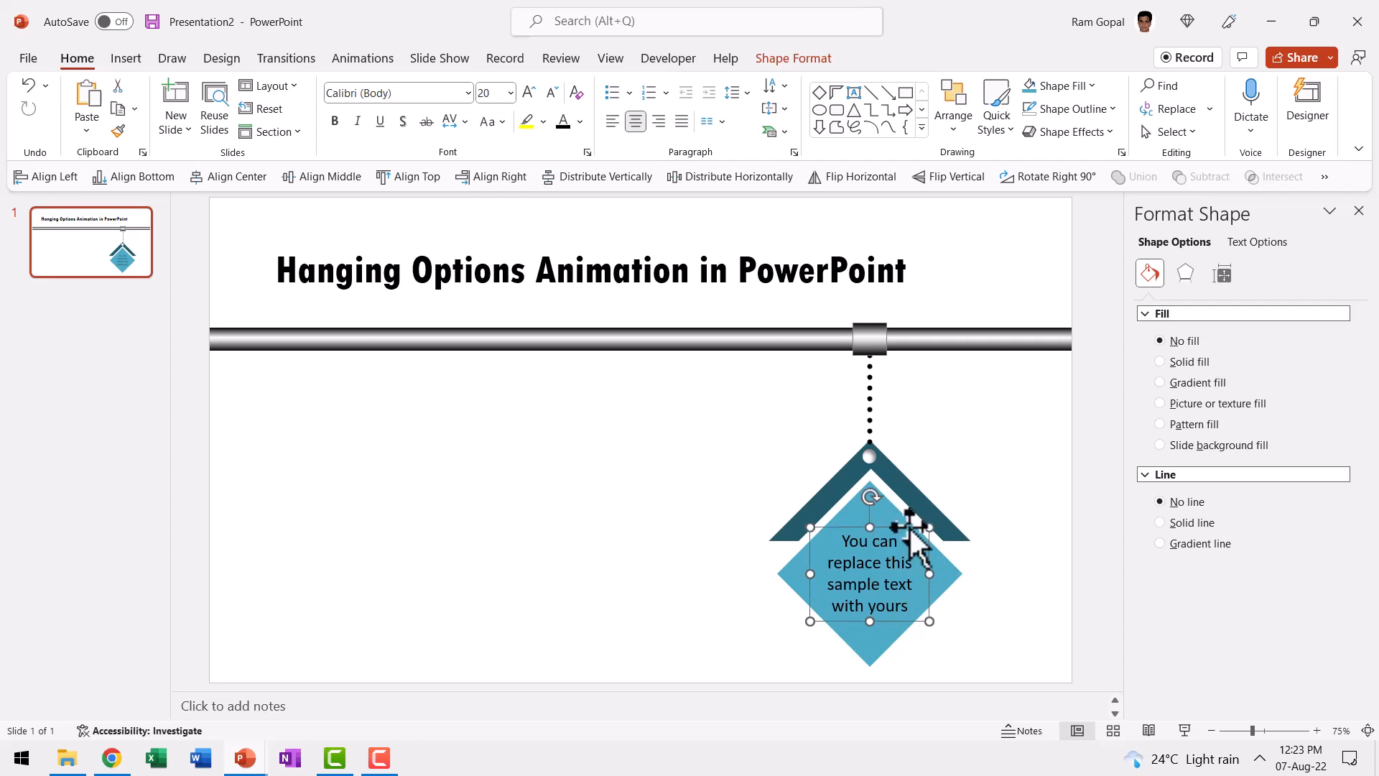
mouse_move(1038, 643)
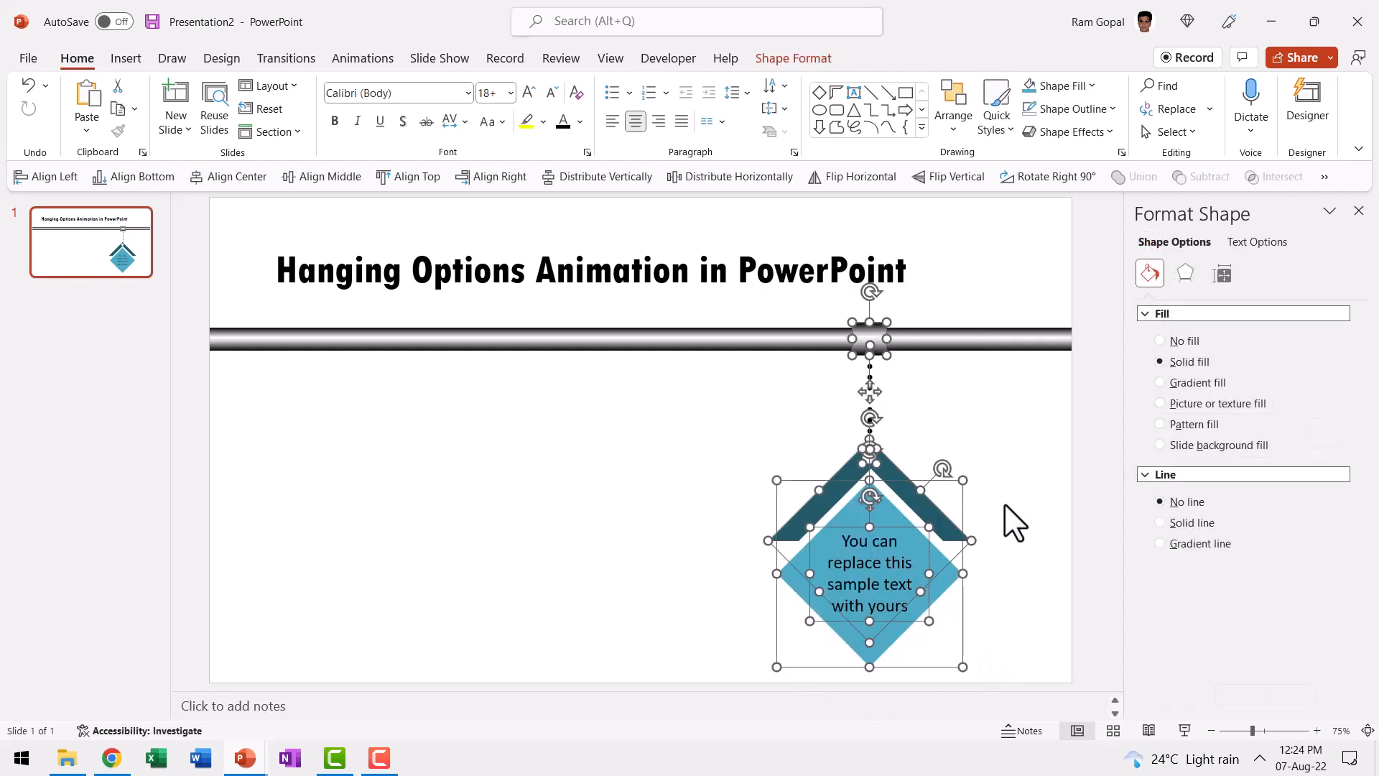
Group the tag pieces and give the group a 1.25-second Fly In entrance.
click(1160, 340)
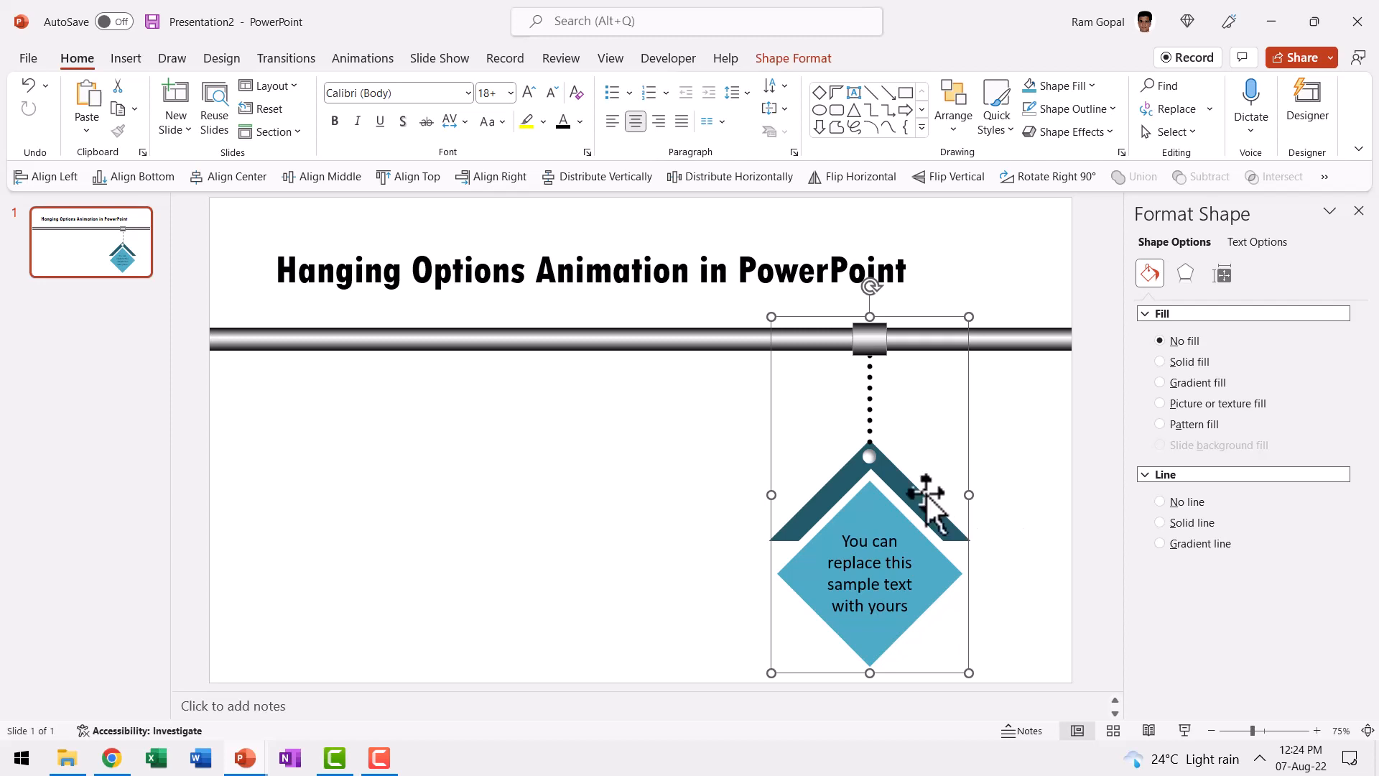
click(361, 59)
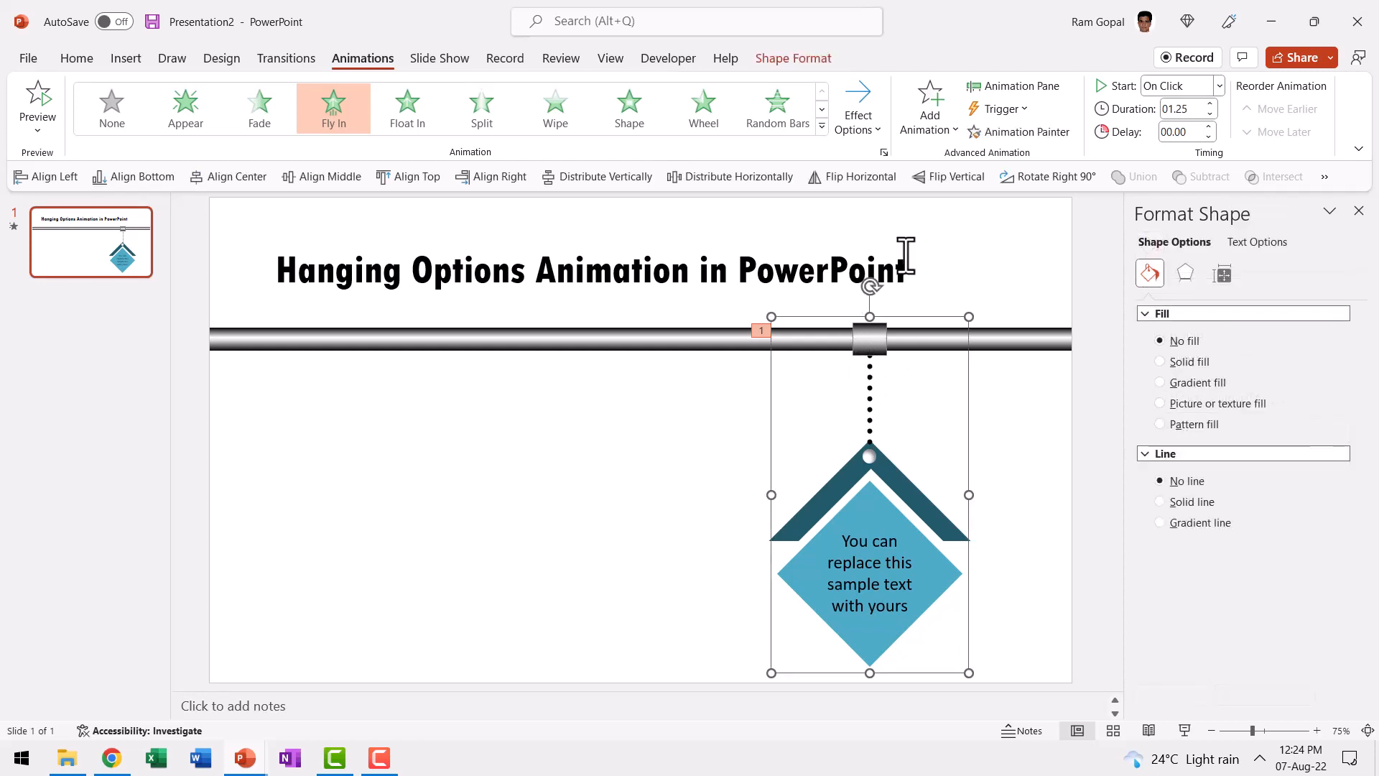
Add a Teeter emphasis starting With Previous, lasting 1.00 s, with a 0.50 s delay.
click(928, 106)
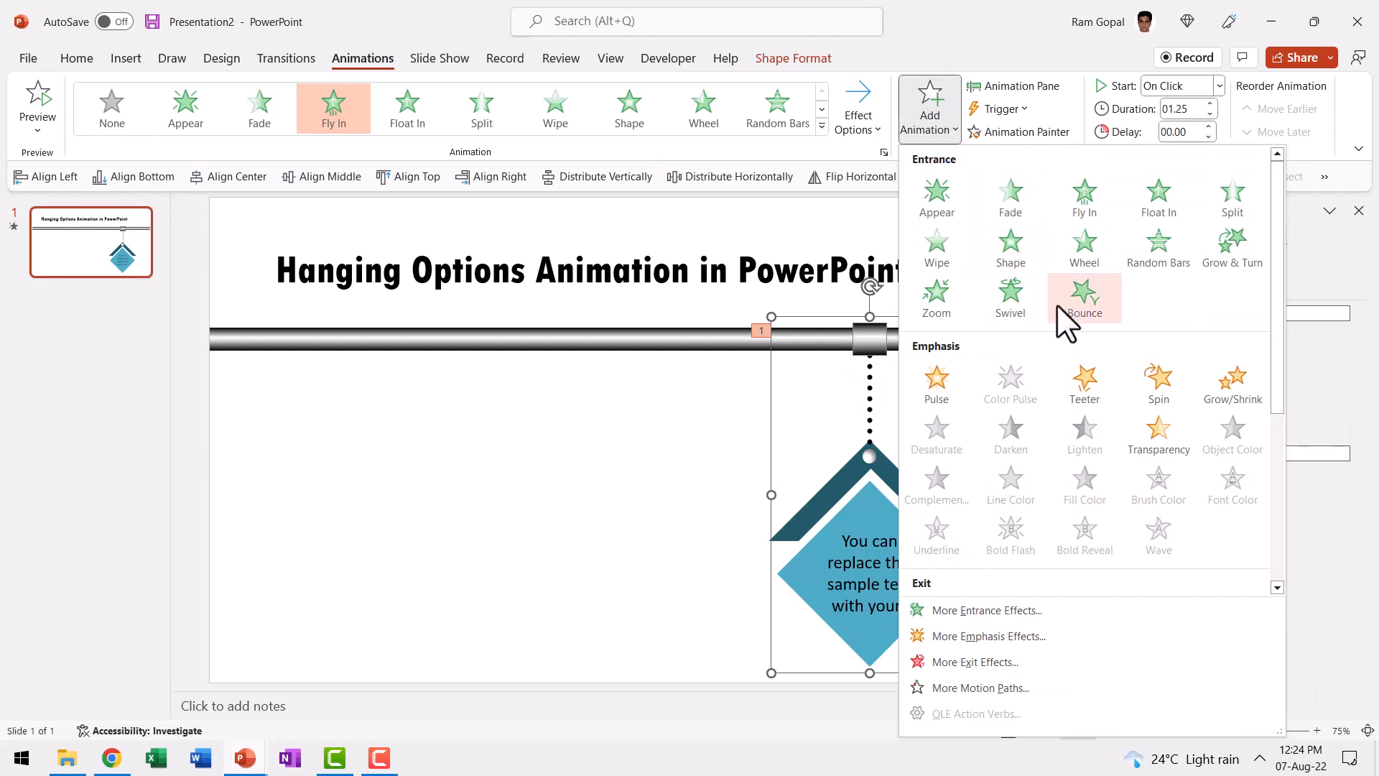
click(1084, 384)
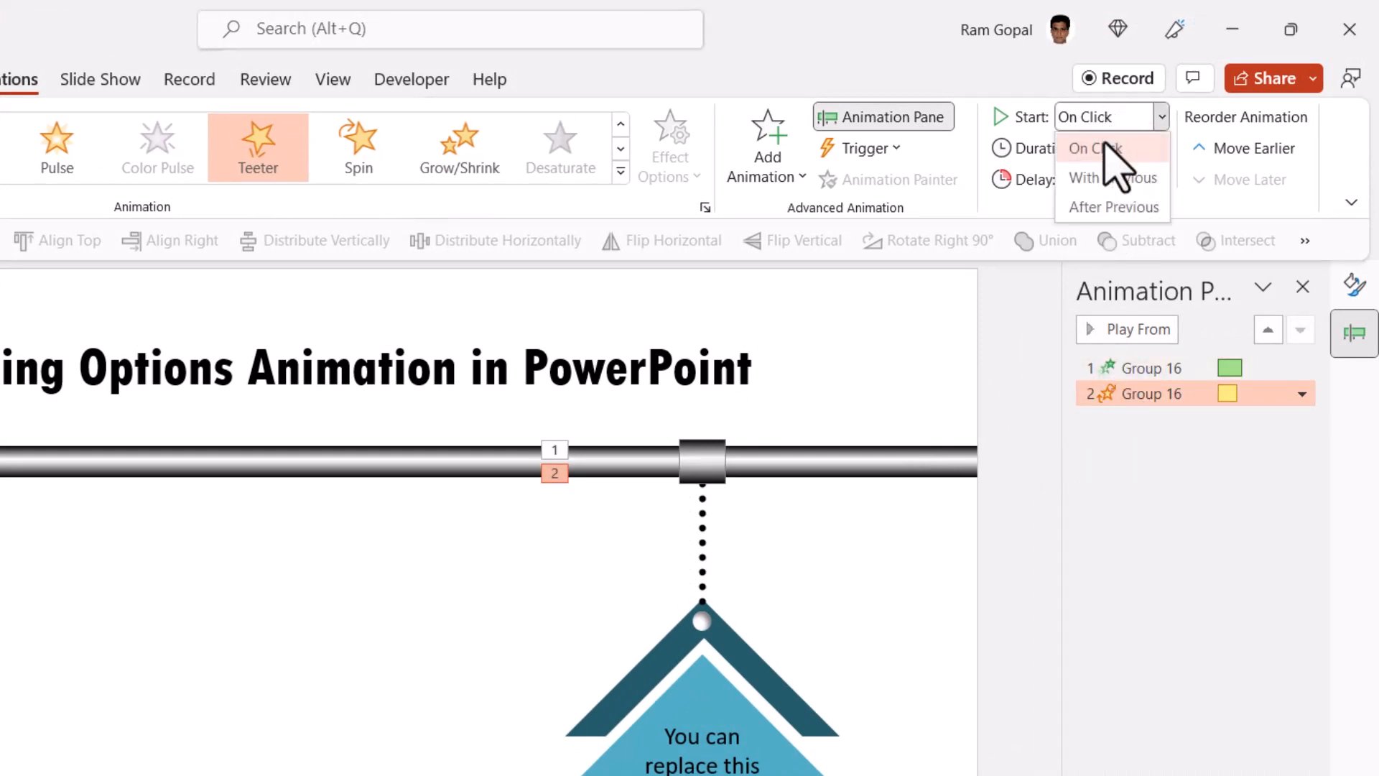
click(1084, 177)
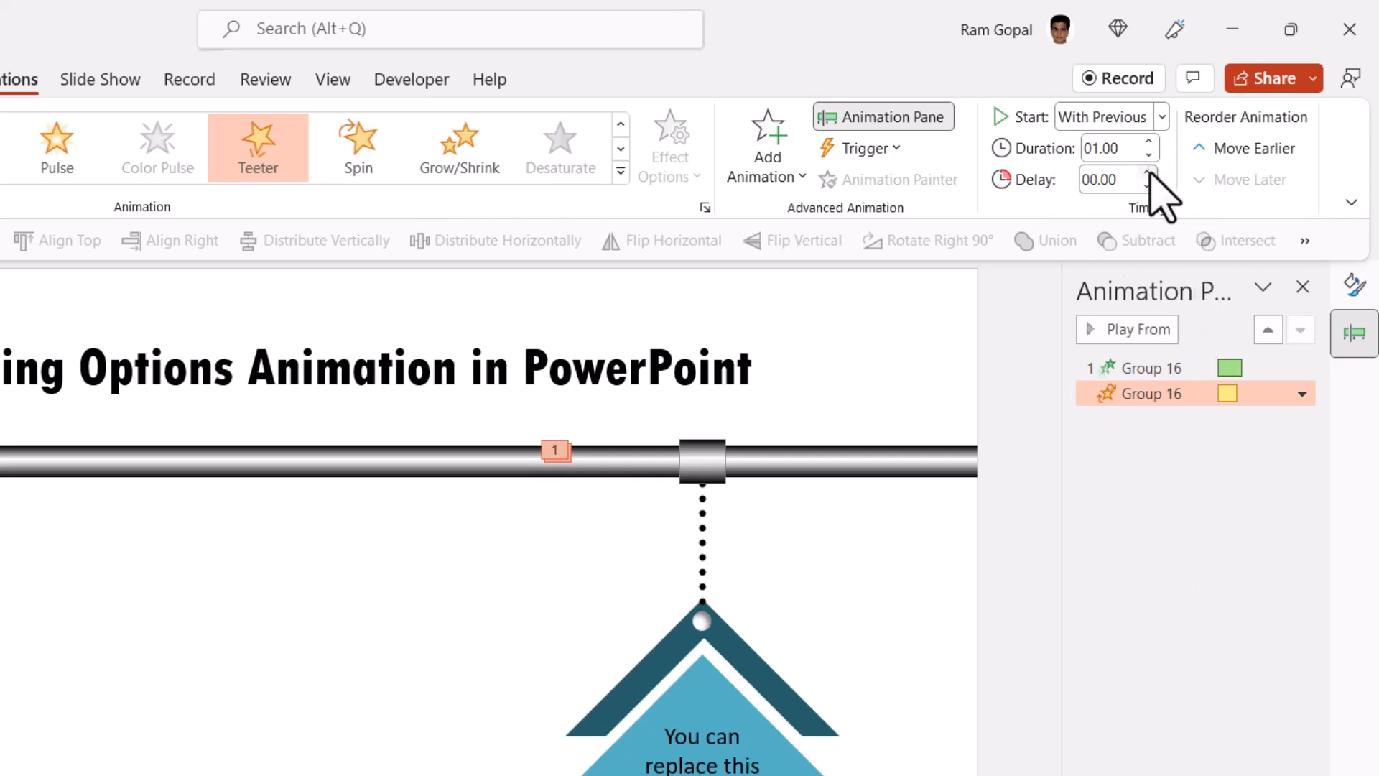
click(1147, 173)
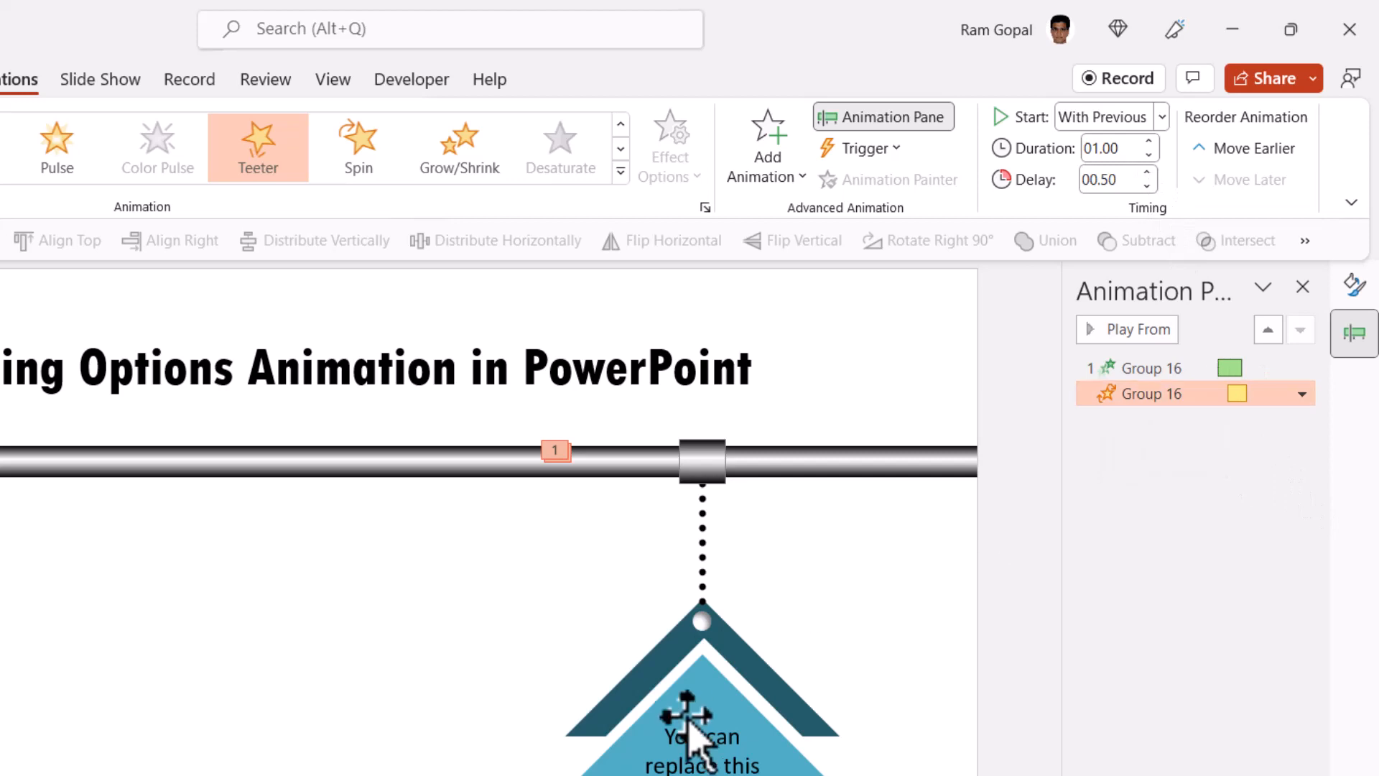
mouse_move(640, 467)
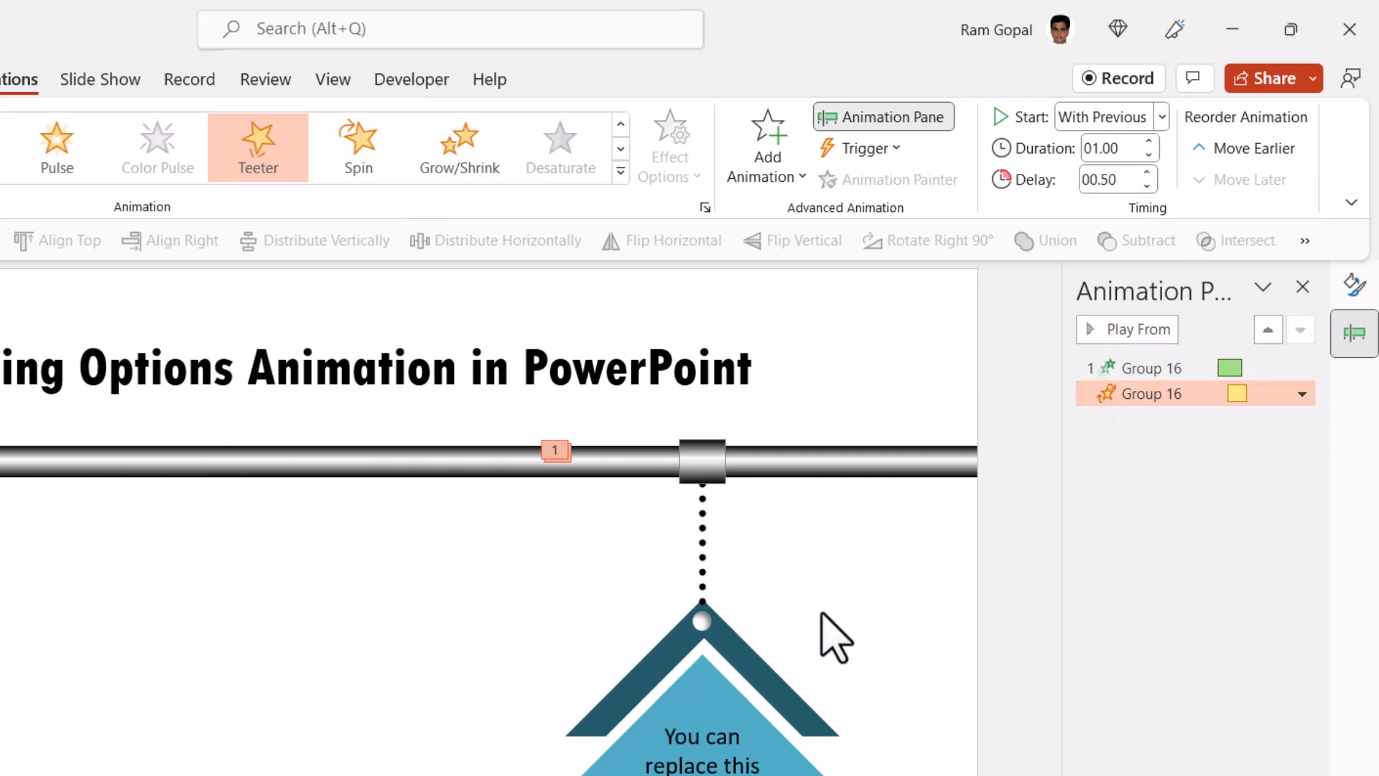
mouse_move(744, 523)
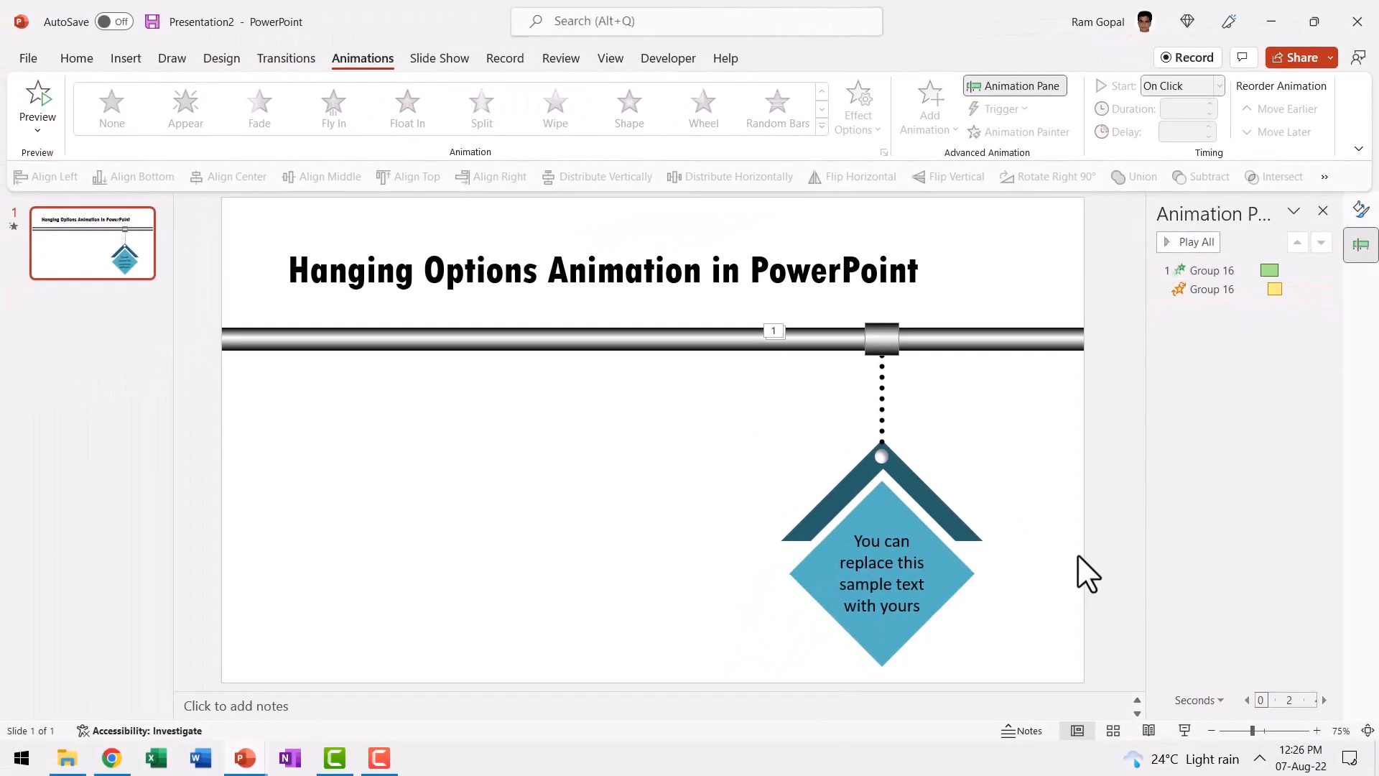
Set the Fly In's bounce end to 0.68 seconds and preview the animation.
click(1214, 270)
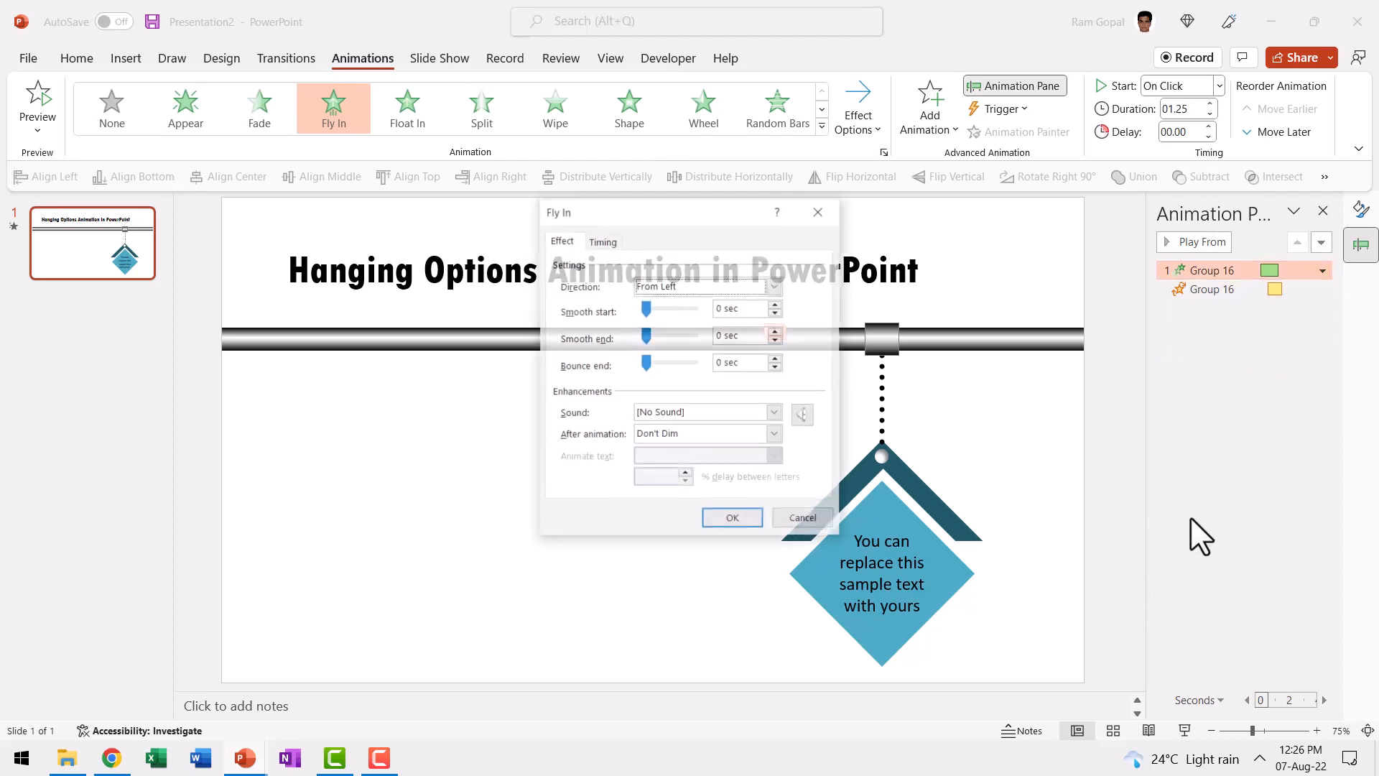
drag(647, 364, 673, 364)
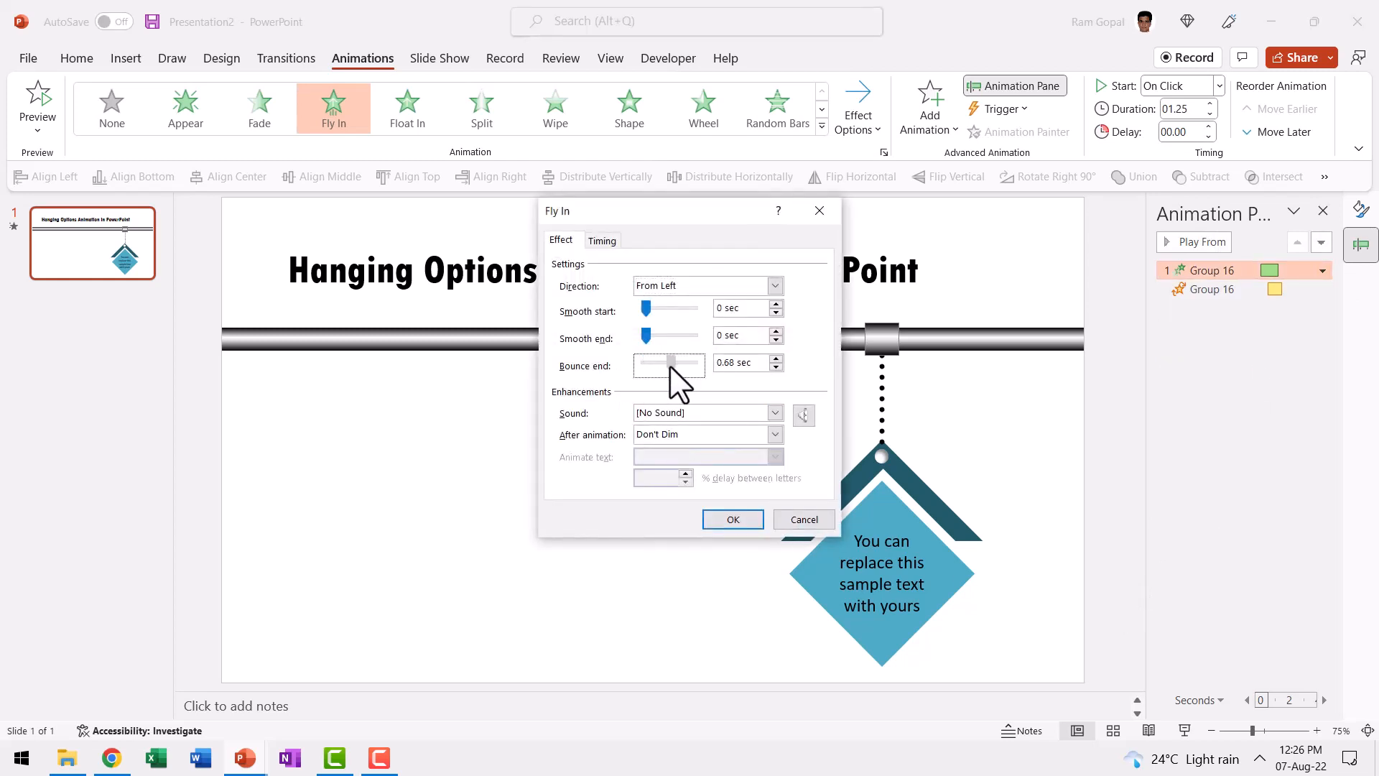
click(733, 519)
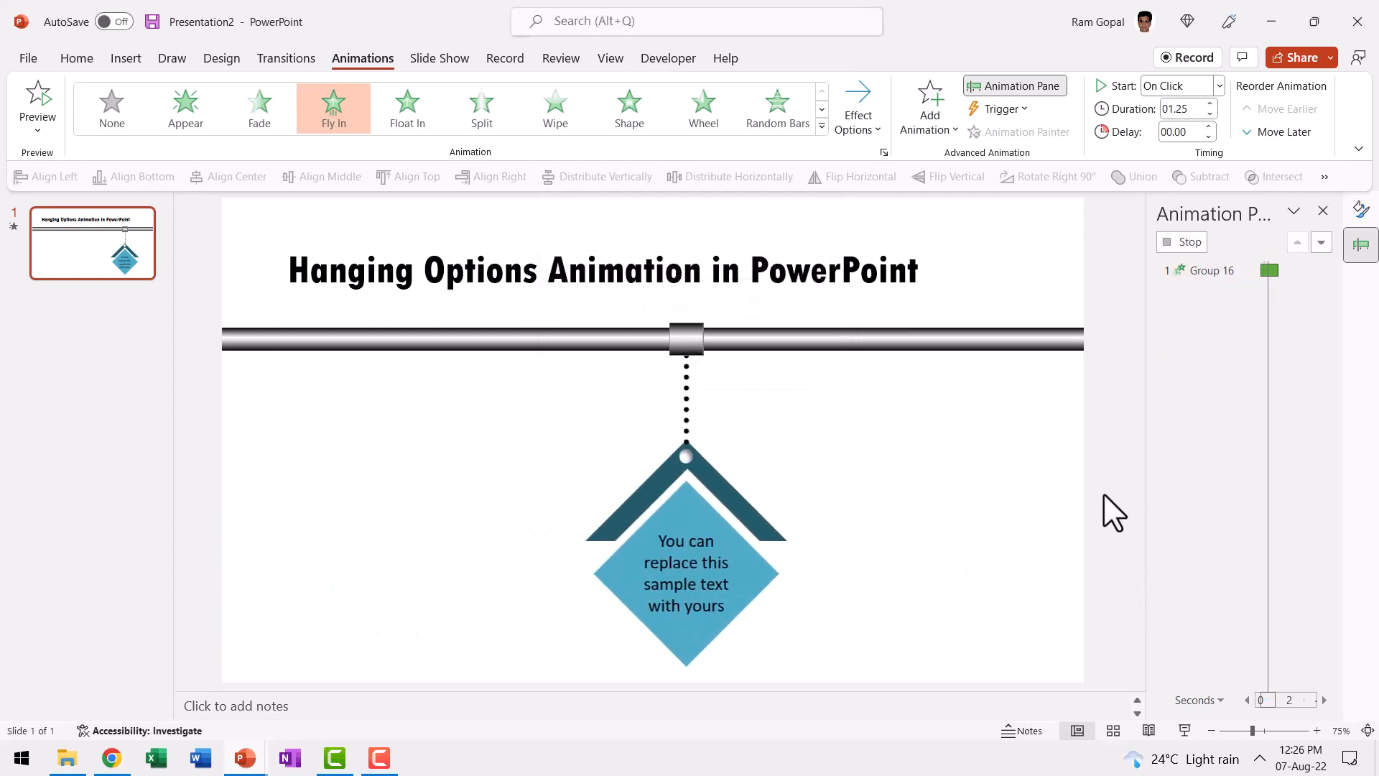
click(1185, 730)
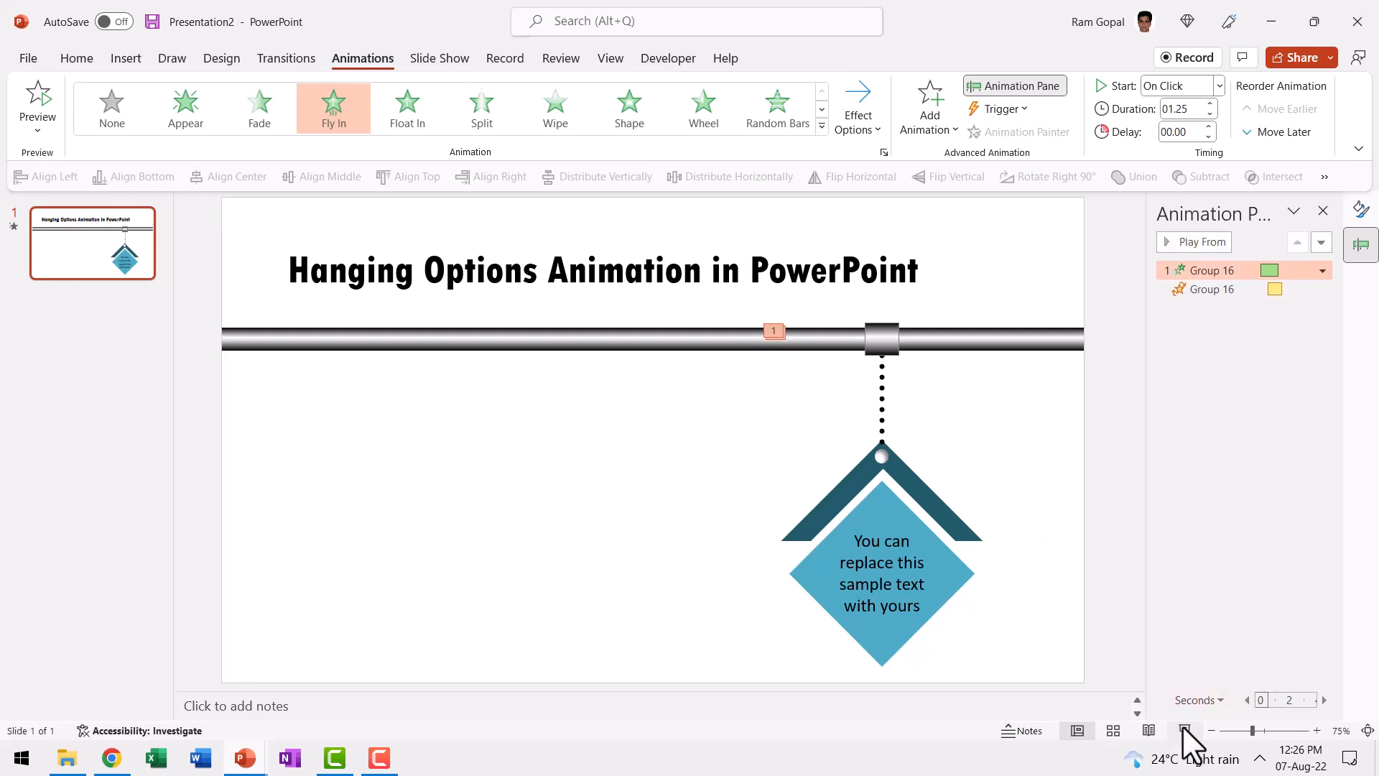
mouse_move(919, 427)
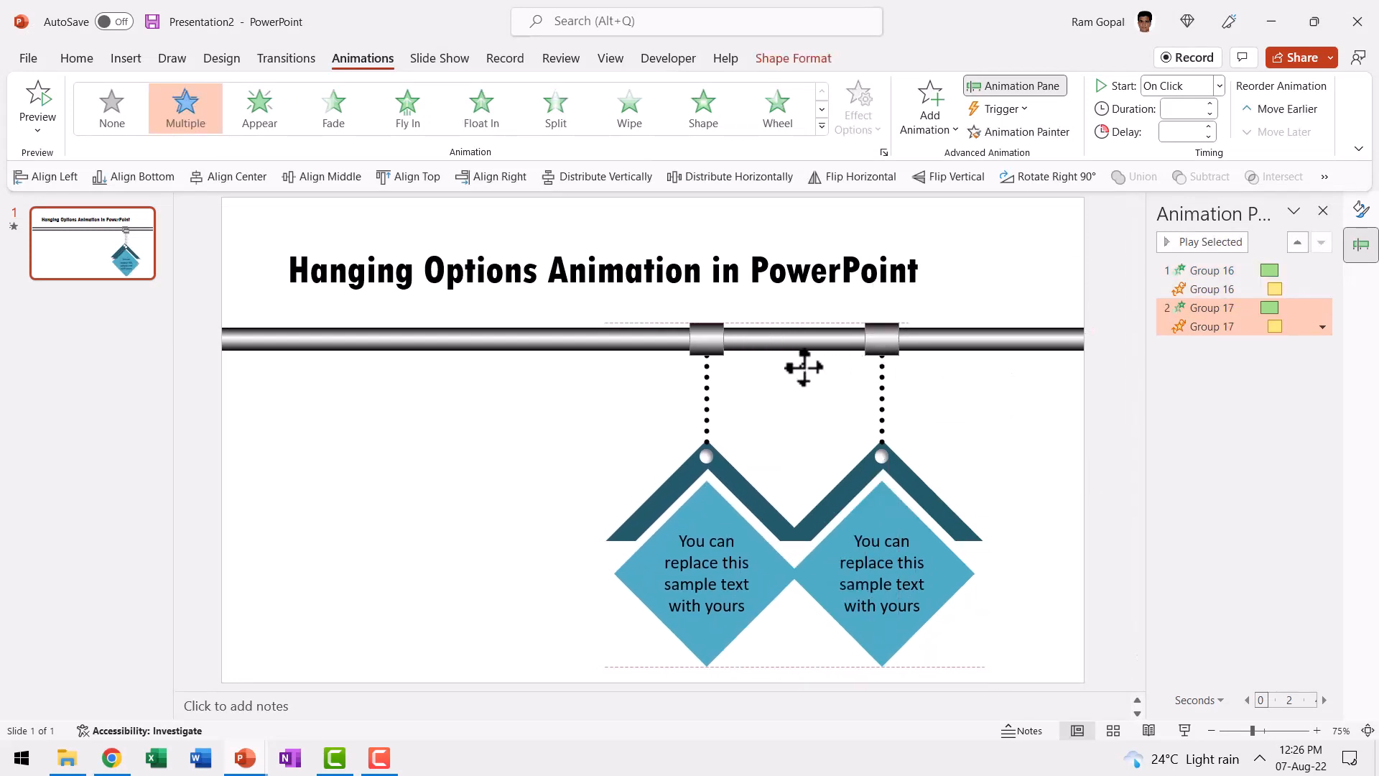
Position the copied tag next to the original along the bar.
drag(804, 368, 774, 363)
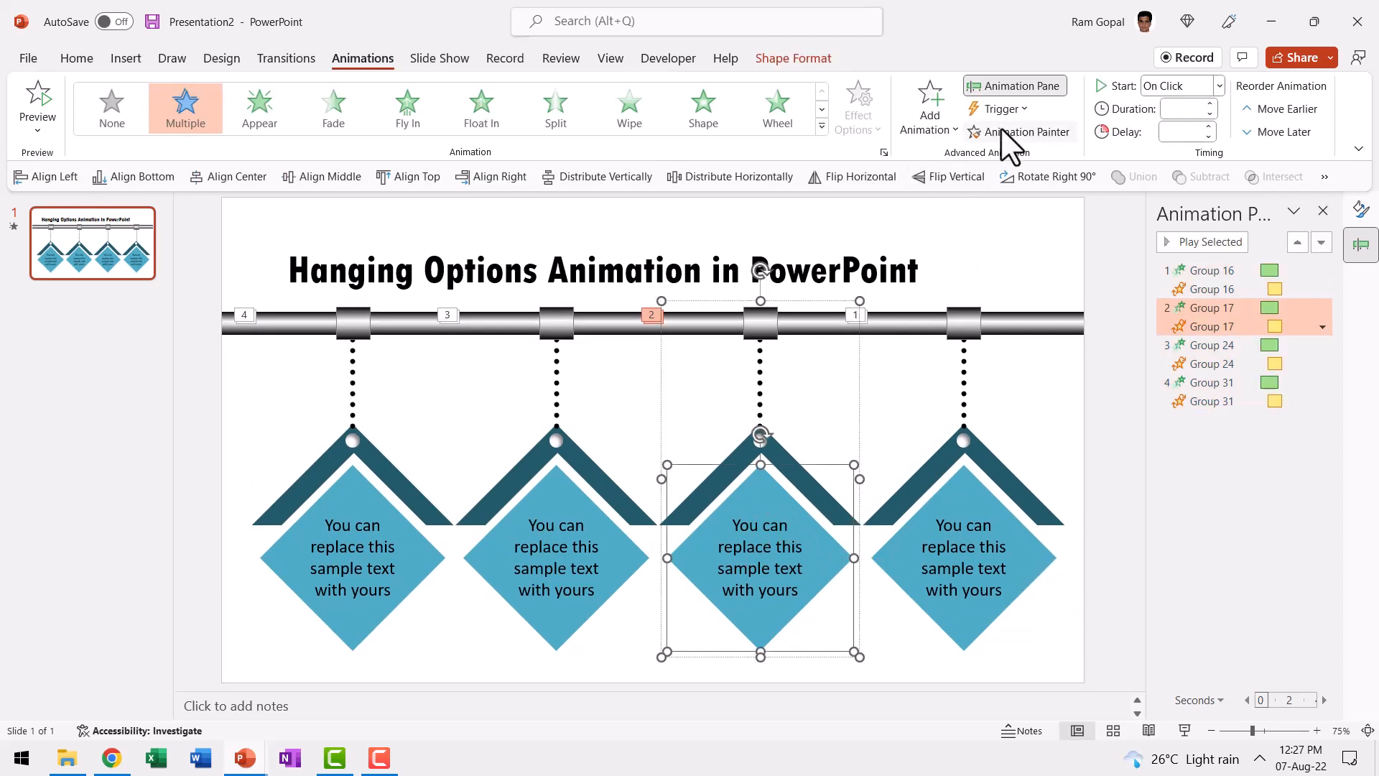
Fill the third tag's diamond with orange.
click(76, 58)
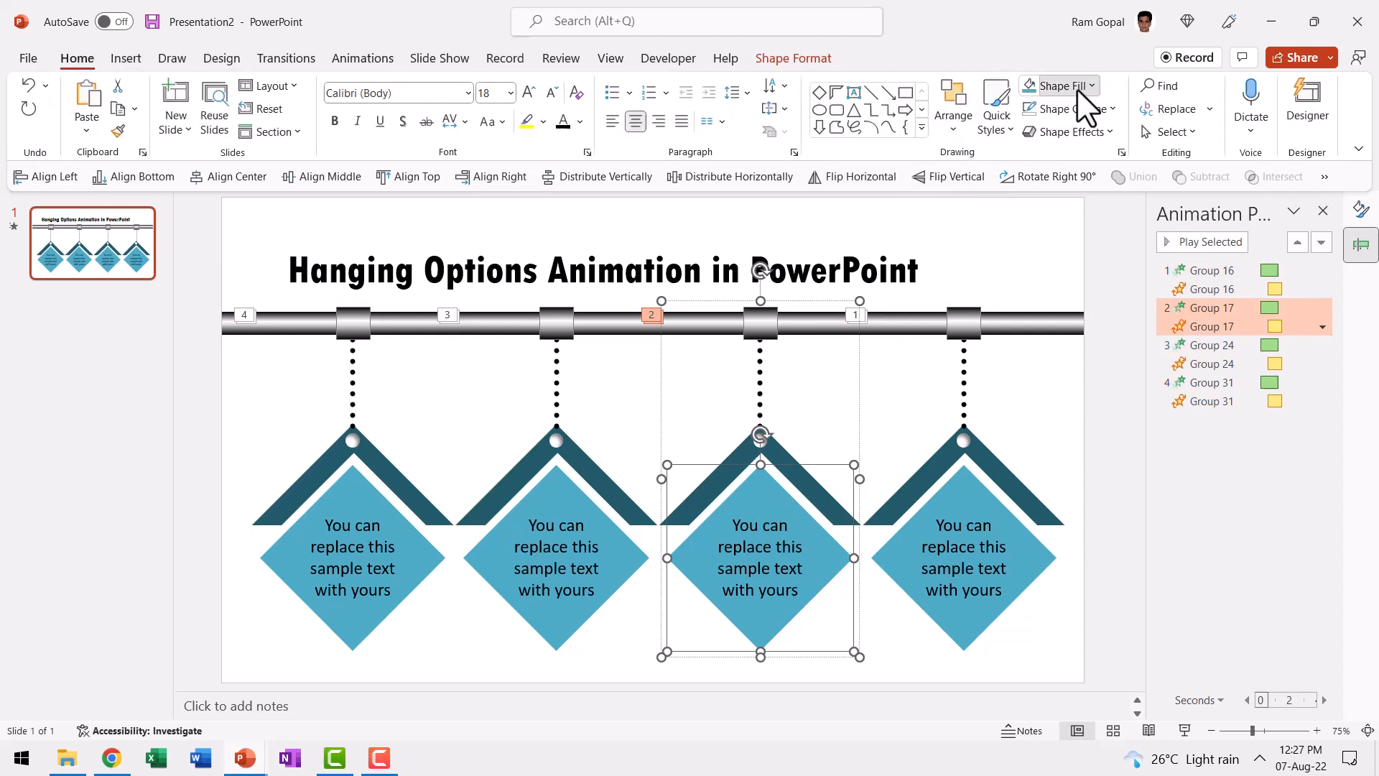
click(1058, 86)
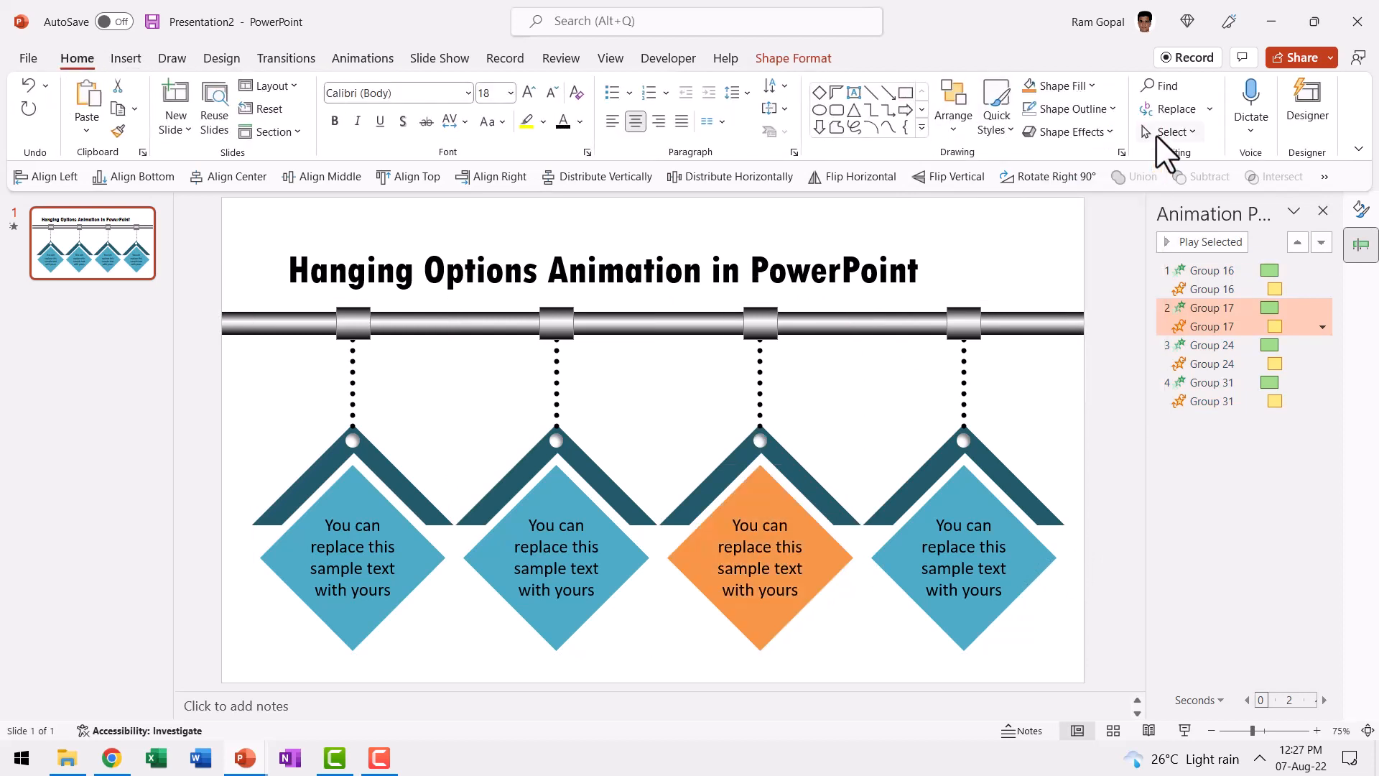
click(759, 545)
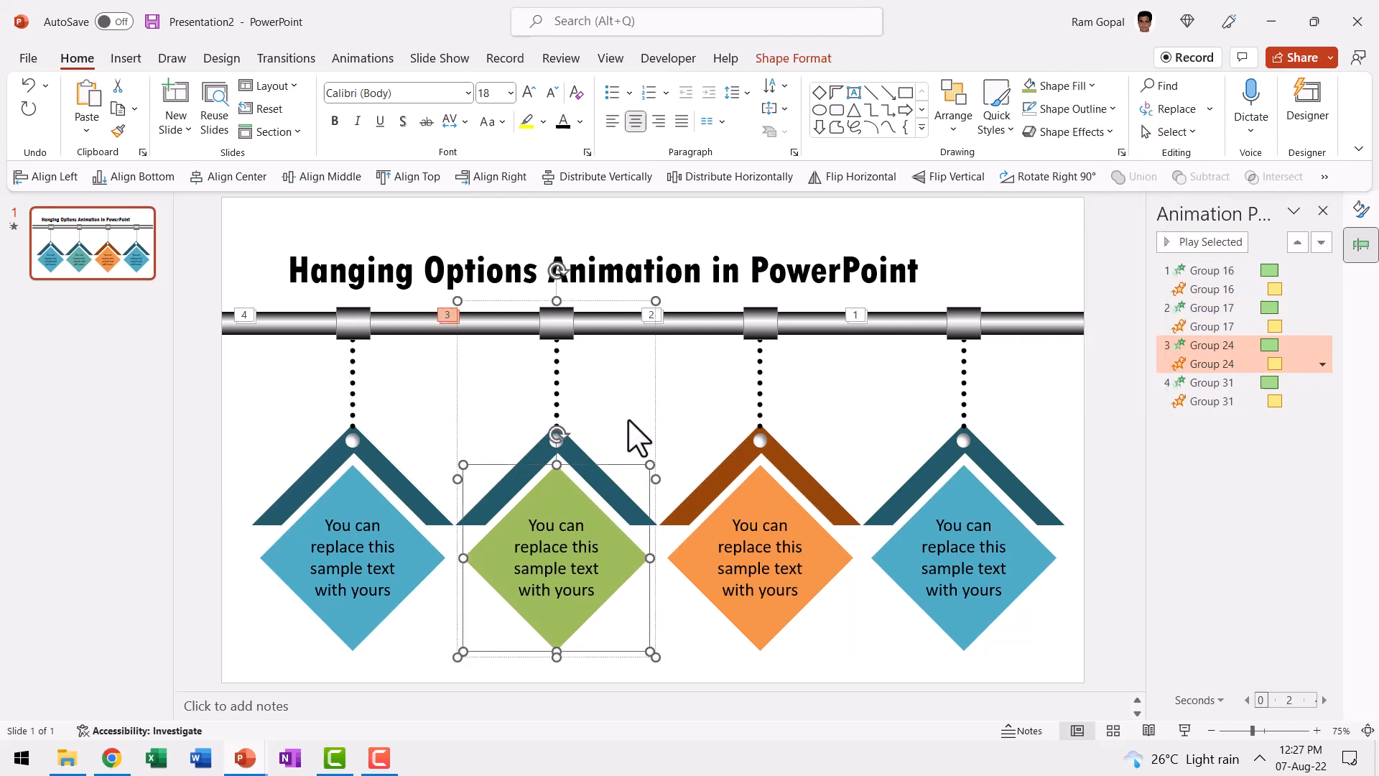
Fill the first tag's diamond blue and give its top dark blue.
click(1059, 85)
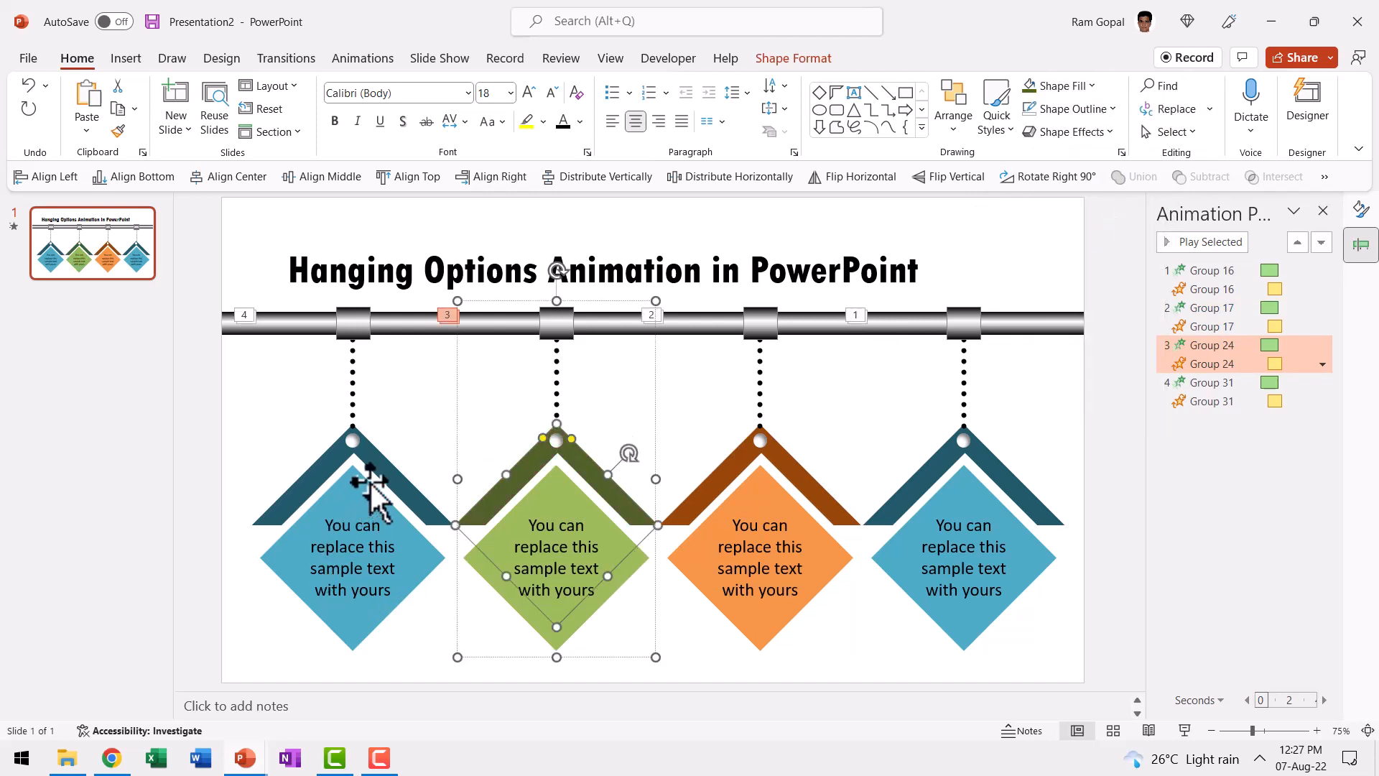
click(1056, 86)
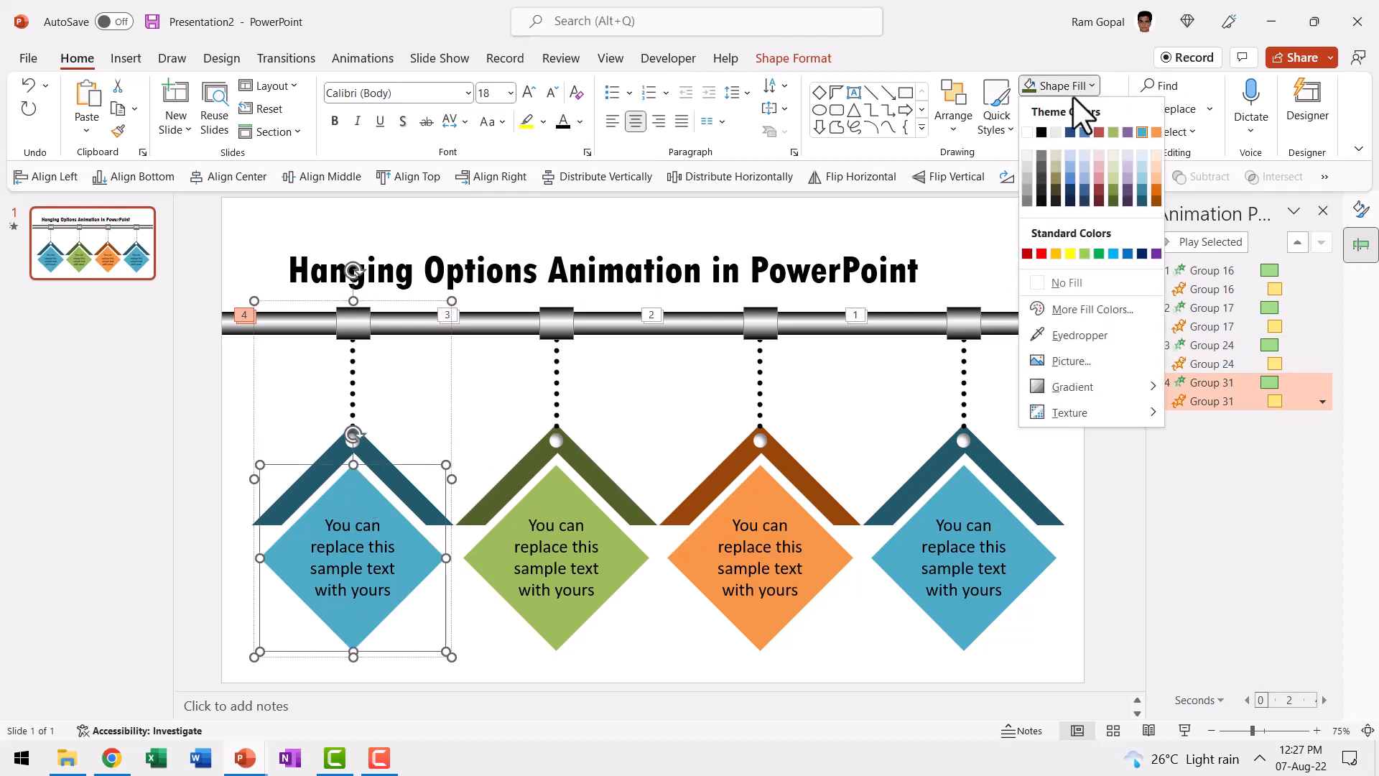
click(1084, 132)
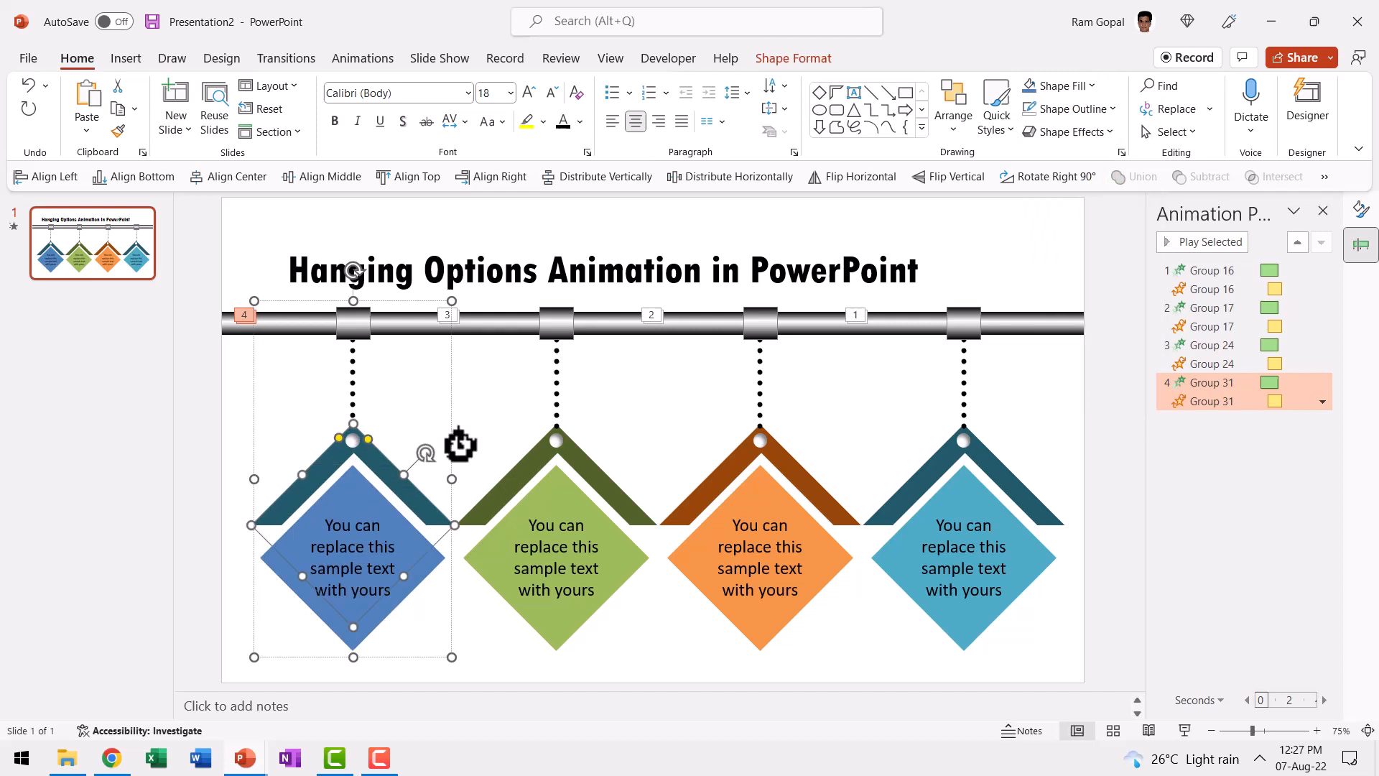
click(1058, 85)
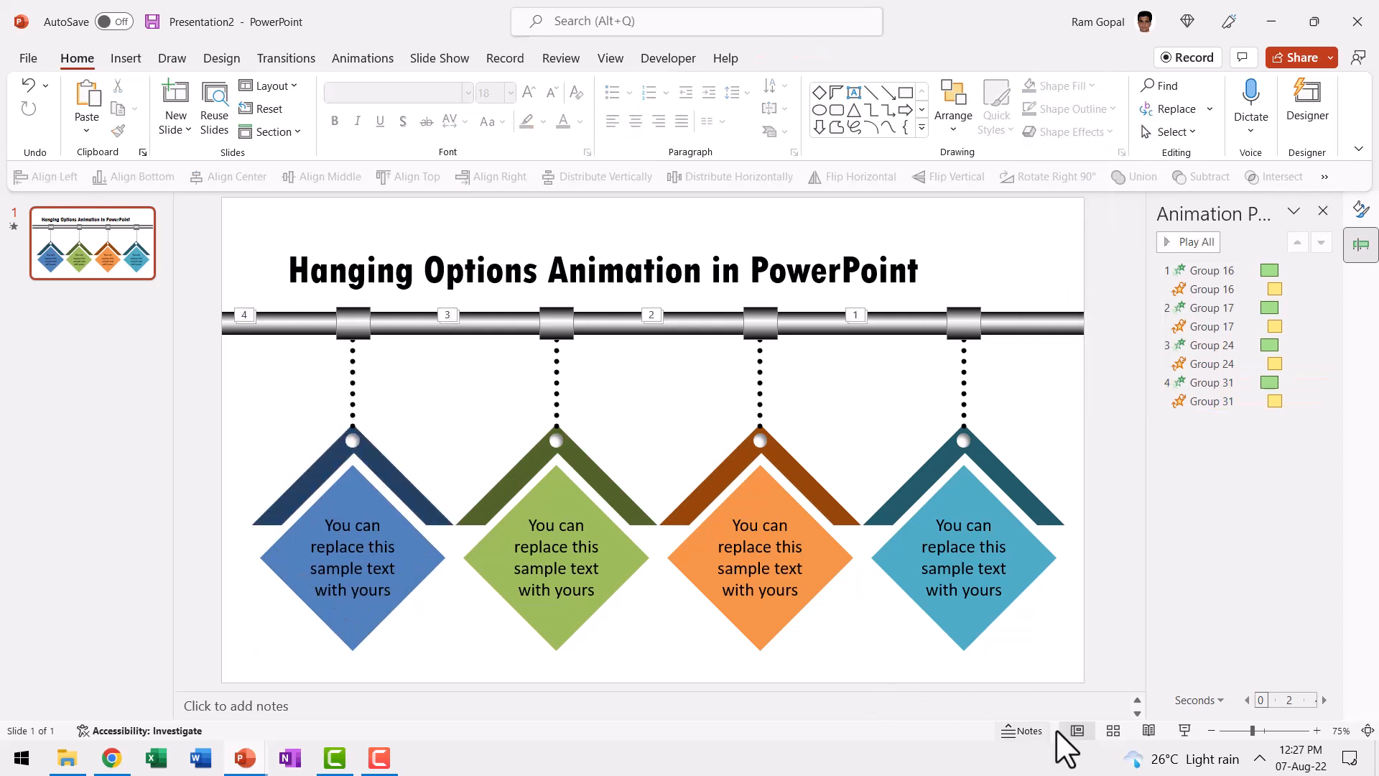
click(1074, 730)
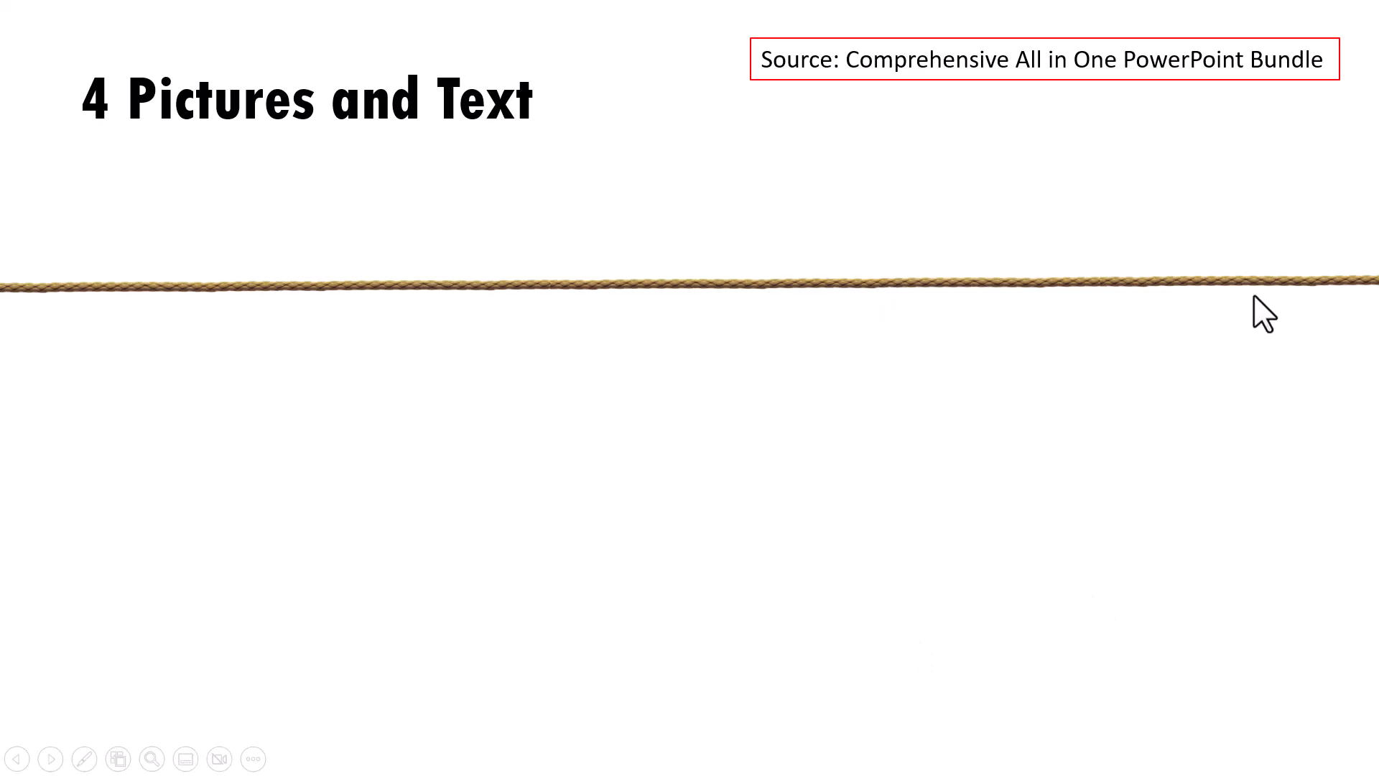
mouse_move(1160, 612)
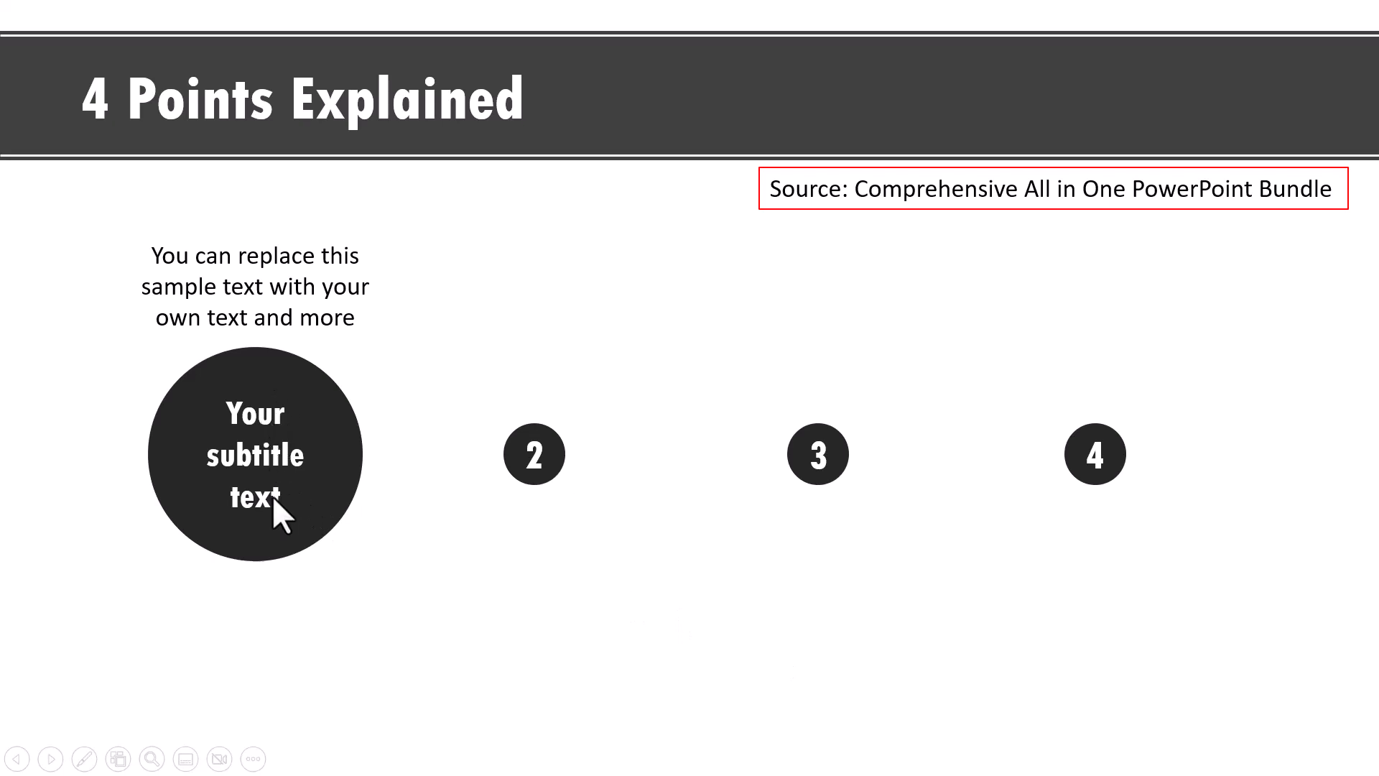
mouse_move(794, 655)
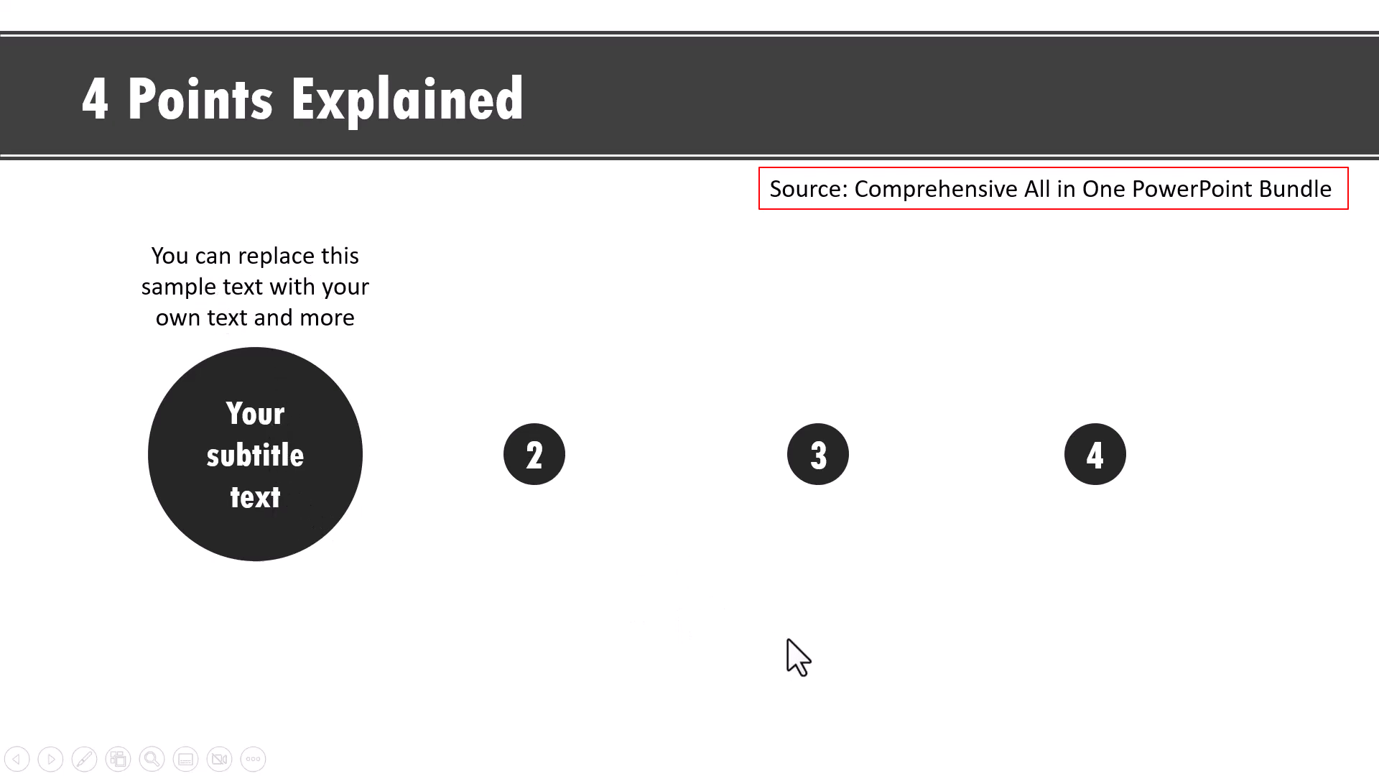